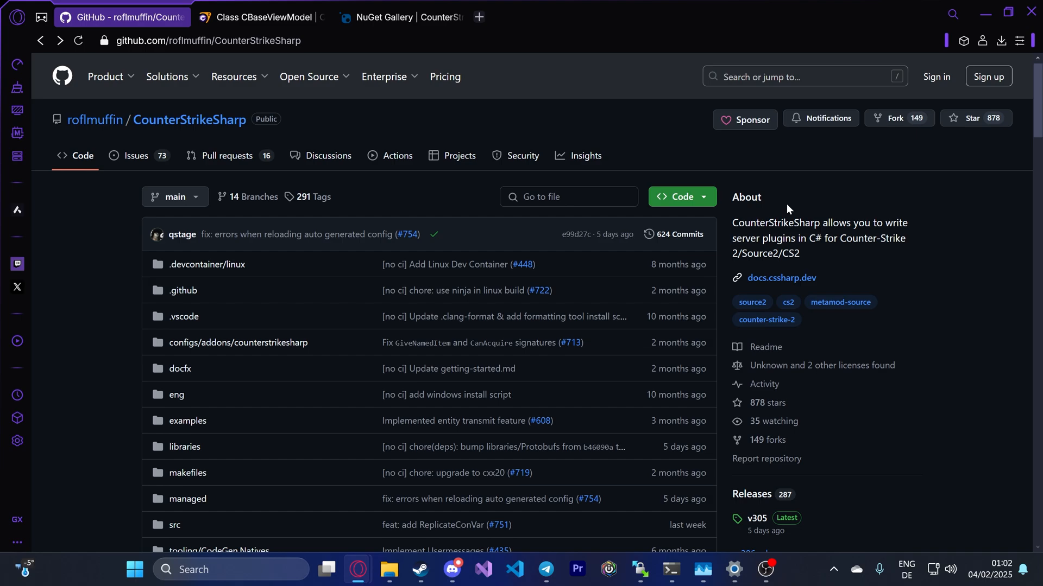
Step: Create a new C# Class Library project named EndlessUnited
left_click(452, 571)
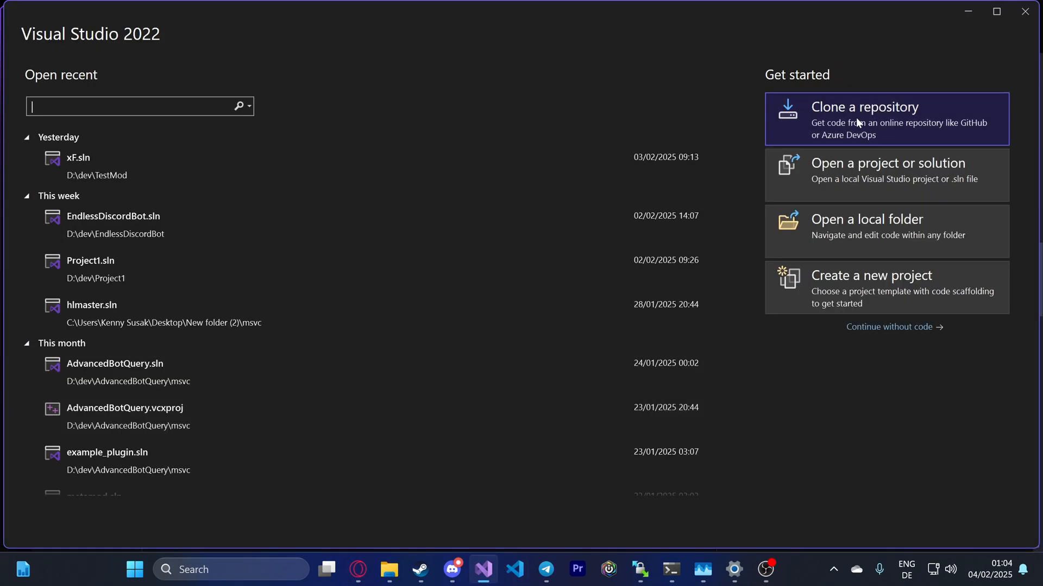
mouse_move(858, 275)
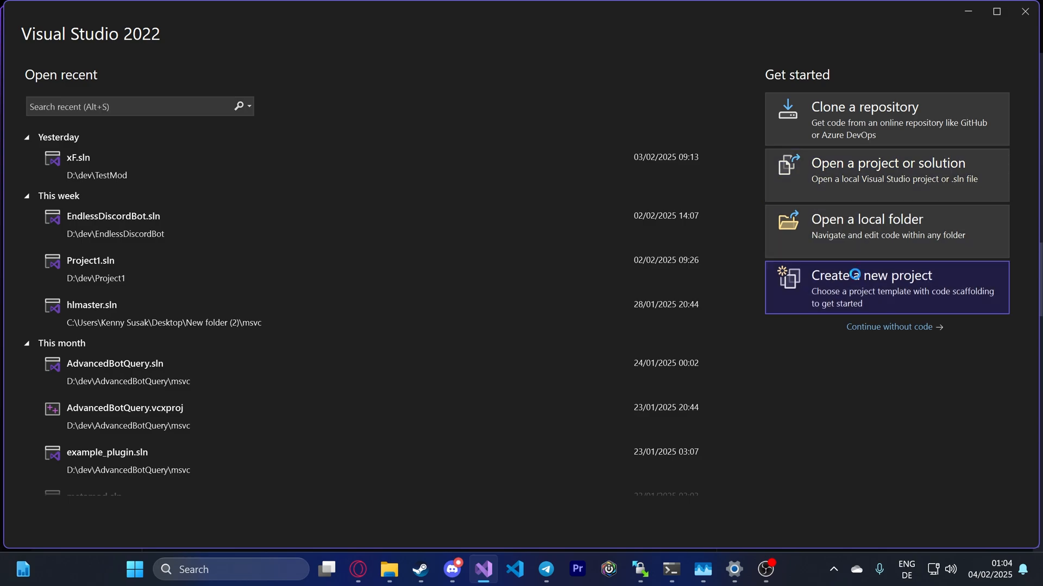
left_click(870, 275)
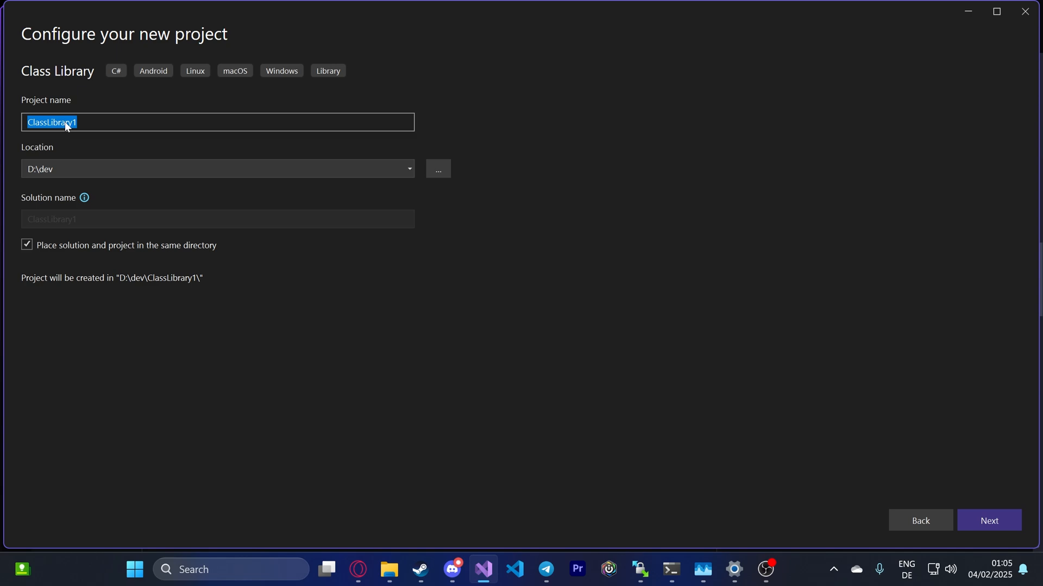
type("Endles")
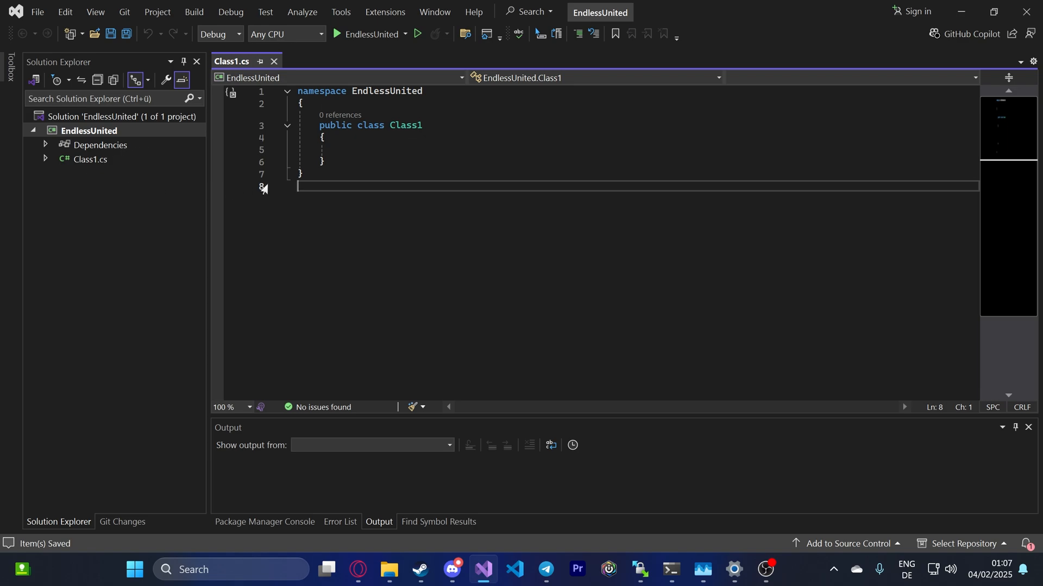
mouse_move(71, 174)
type("main")
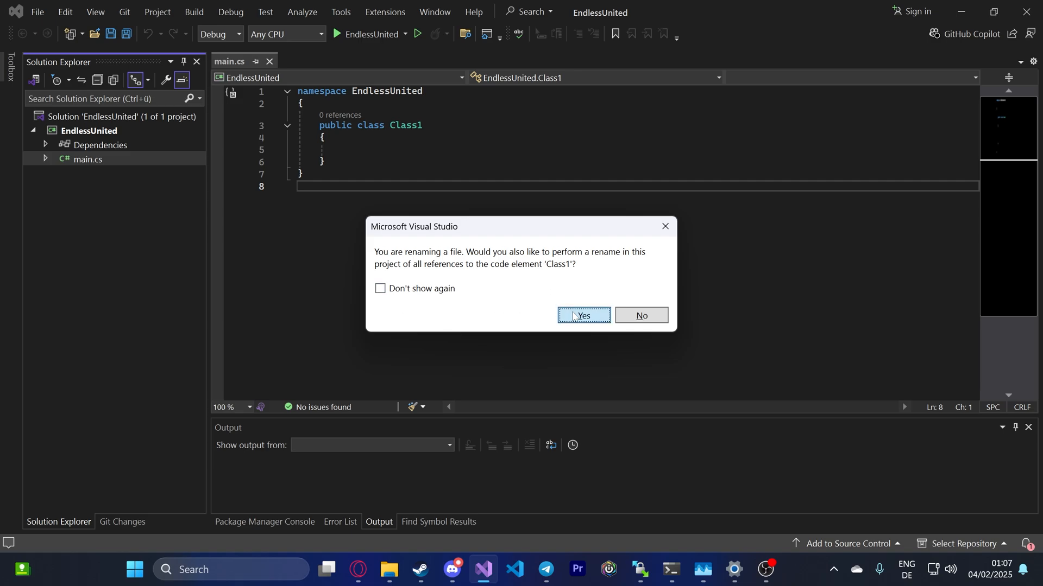
Step: Rename Class1.cs to main.cs with its class renamed Main, then start the Package Manager Console
left_click(583, 315)
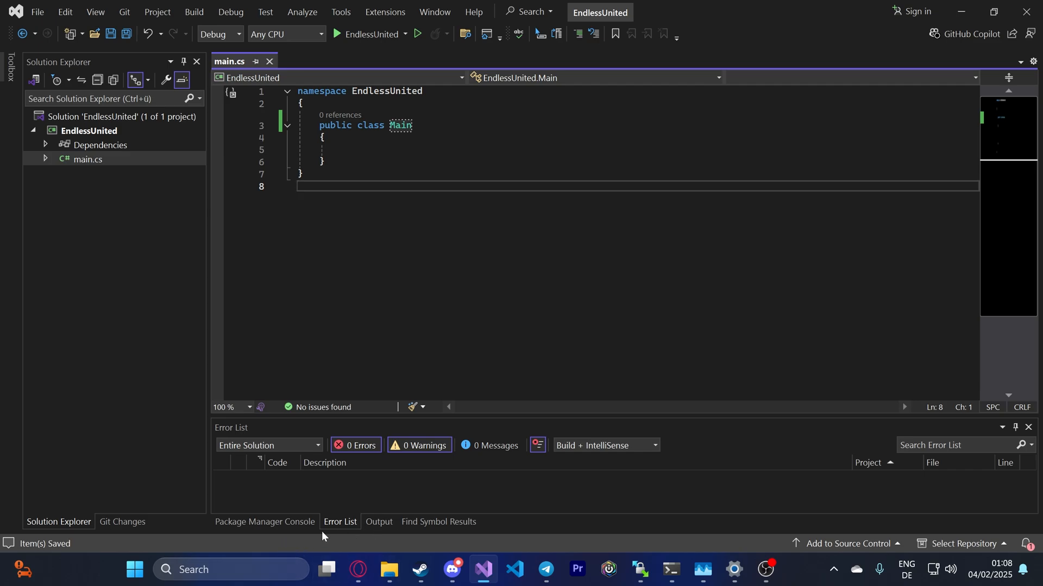
left_click(264, 524)
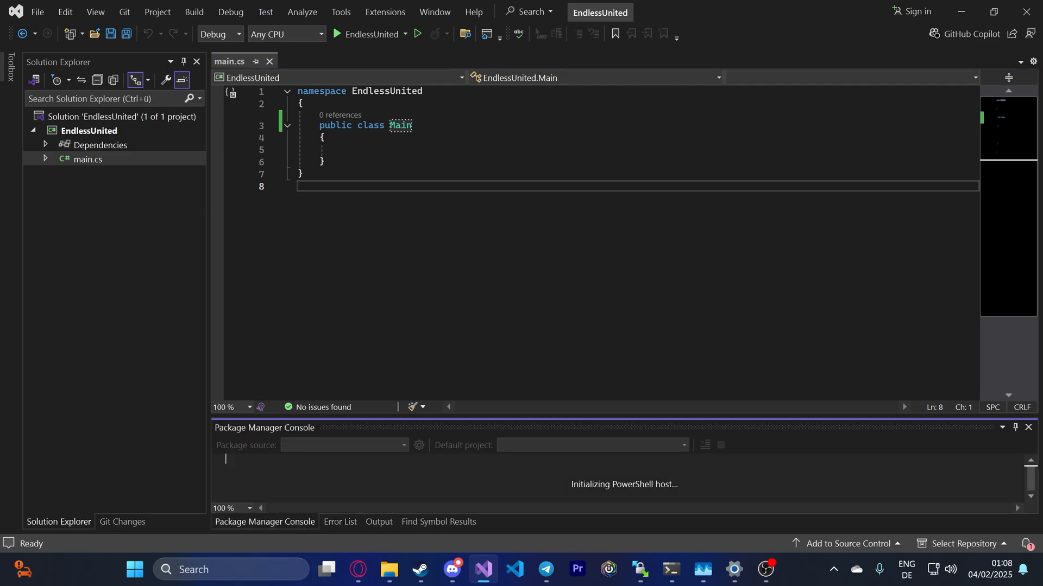
Step: Install CounterStrikeSharp.API via the copied dotnet add package command and paste the HelloWorldPlugin sample into main.cs
left_click(356, 570)
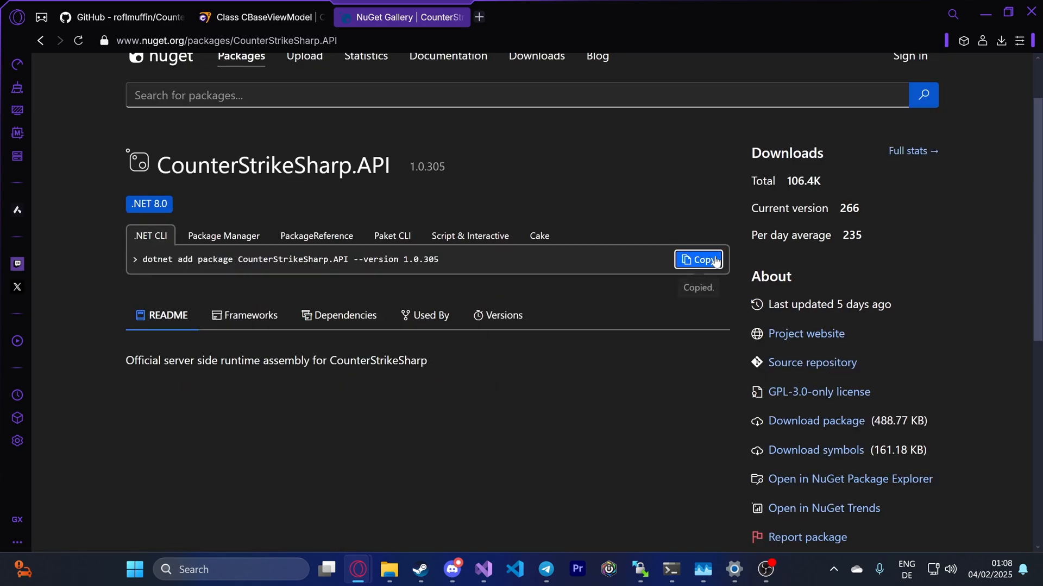
left_click(482, 570)
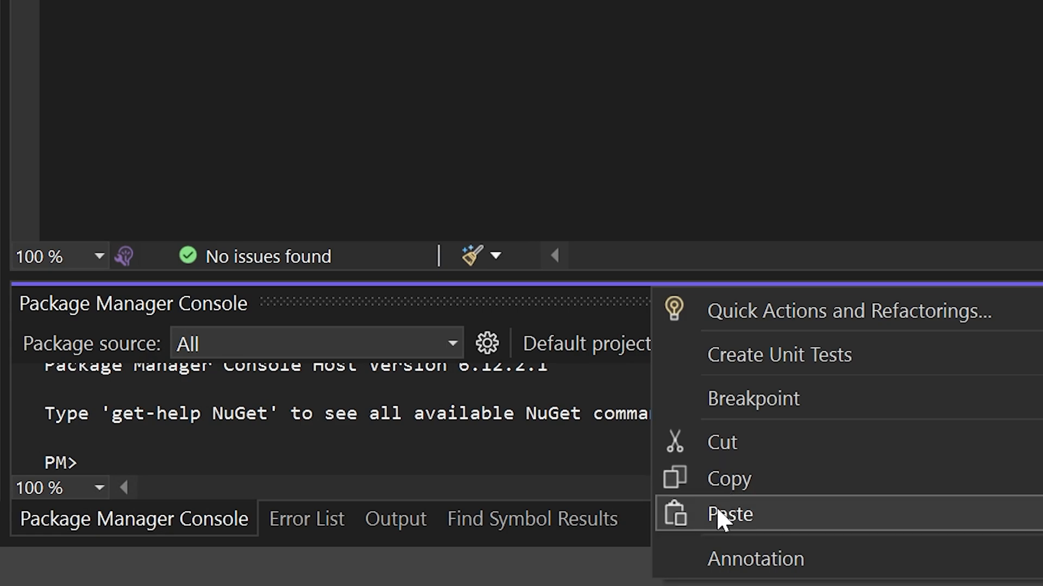
left_click(730, 513)
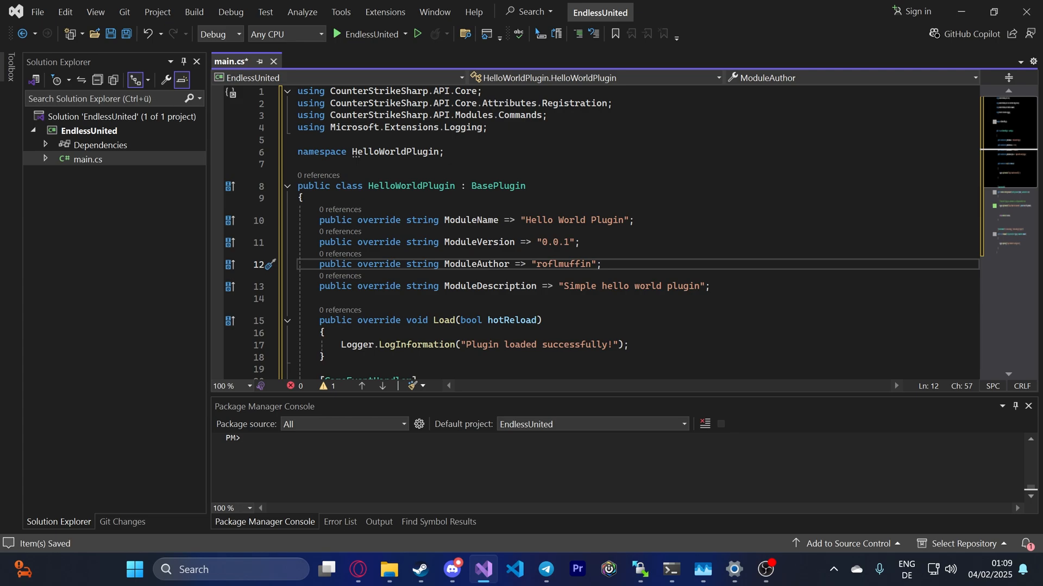
Step: Rename the namespace to Main and set ModuleName 'Endless United', version 1.0, author Kenny
double_click(575, 103)
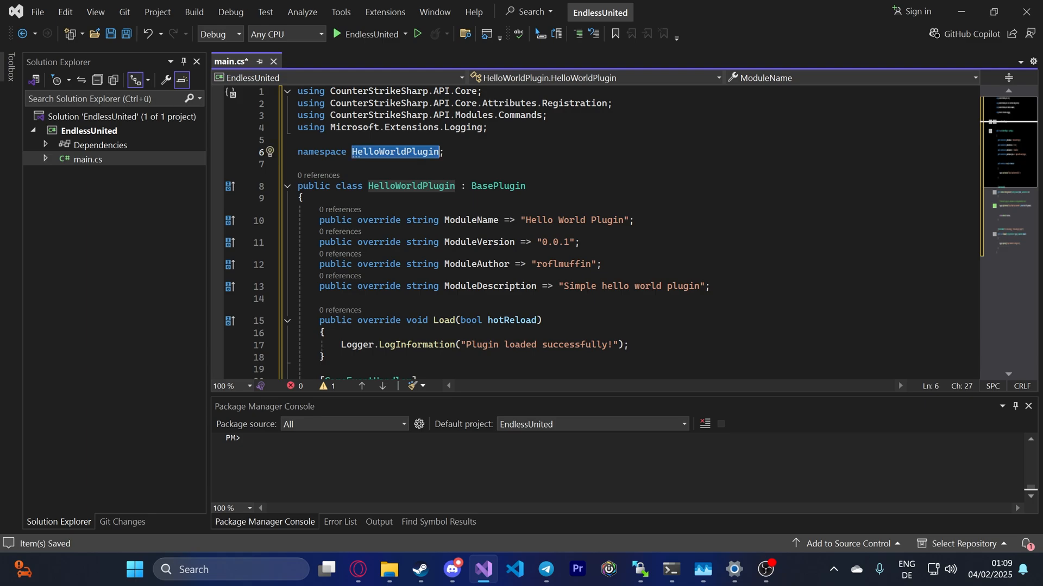
type("Main")
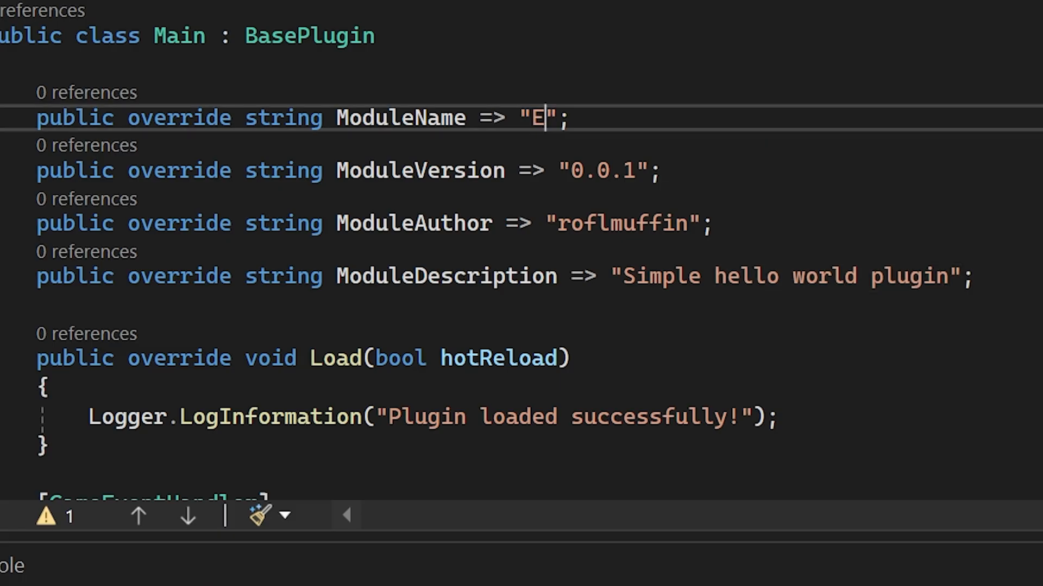
type("ndless United")
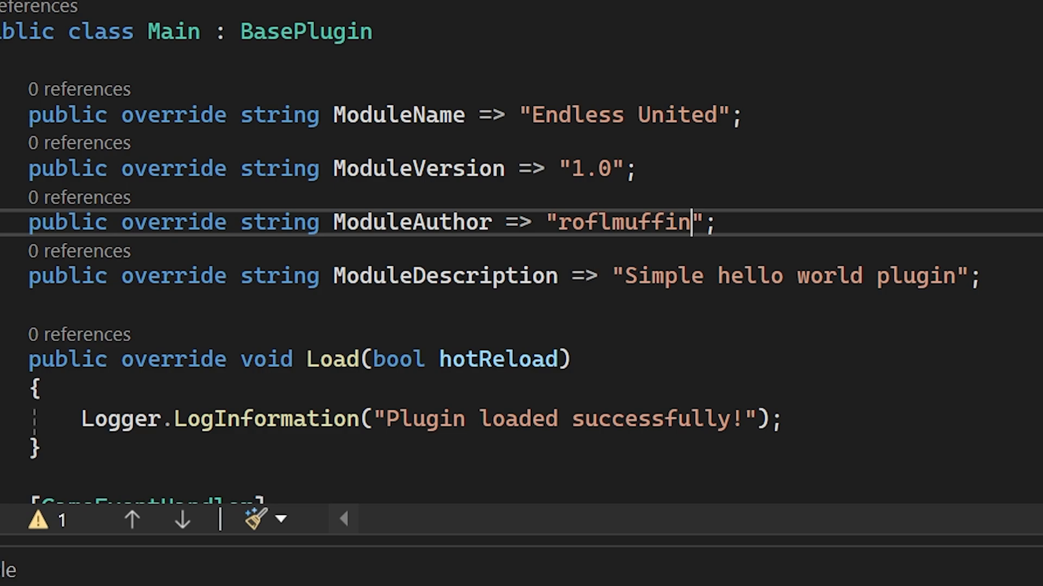
type("Kenny")
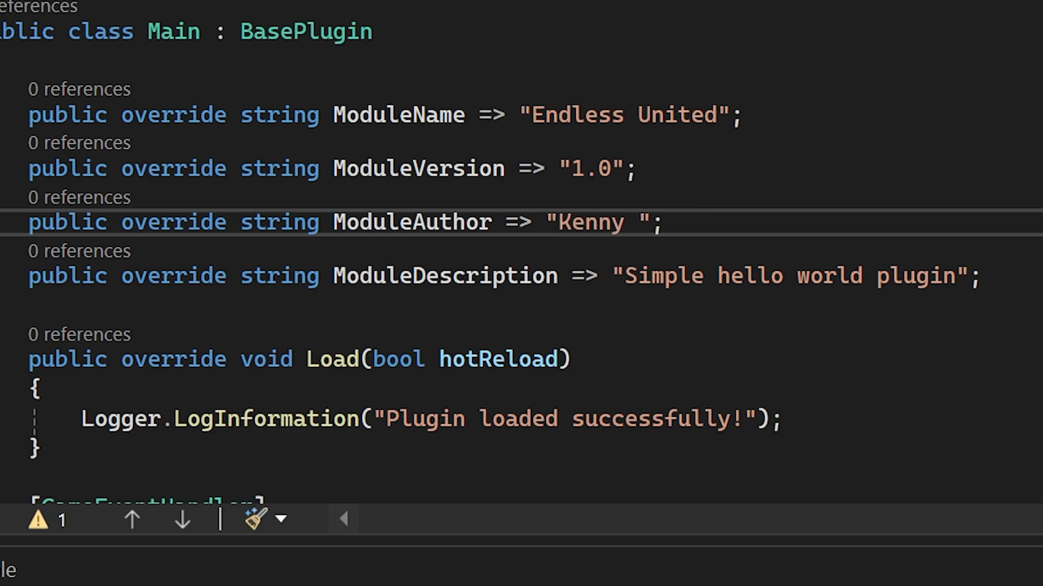
Step: Extend the ModuleAuthor string with an escaped-quote nickname "Raeyid" Susak
type("\\\"")
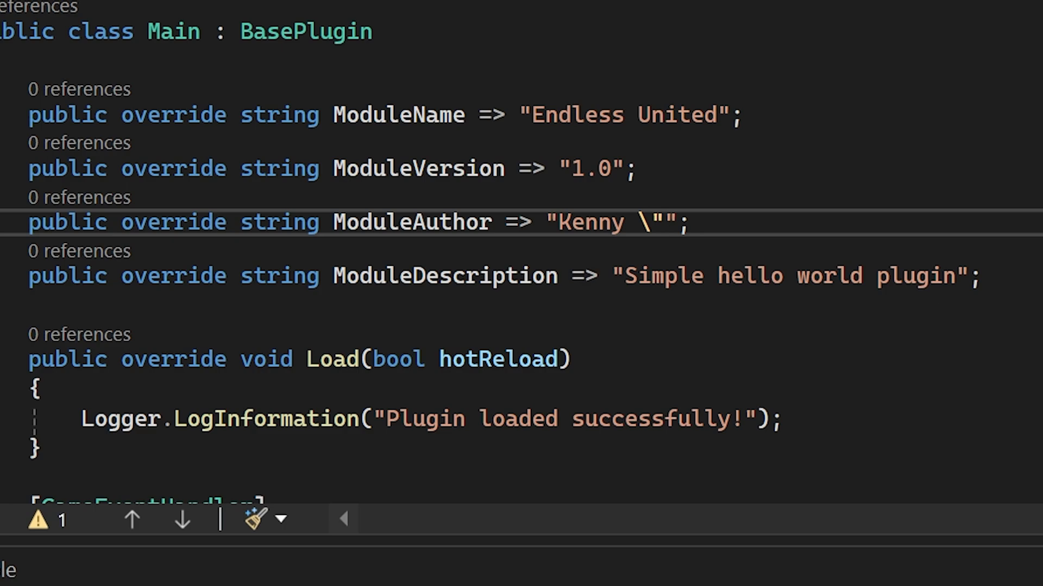
type("\\\"")
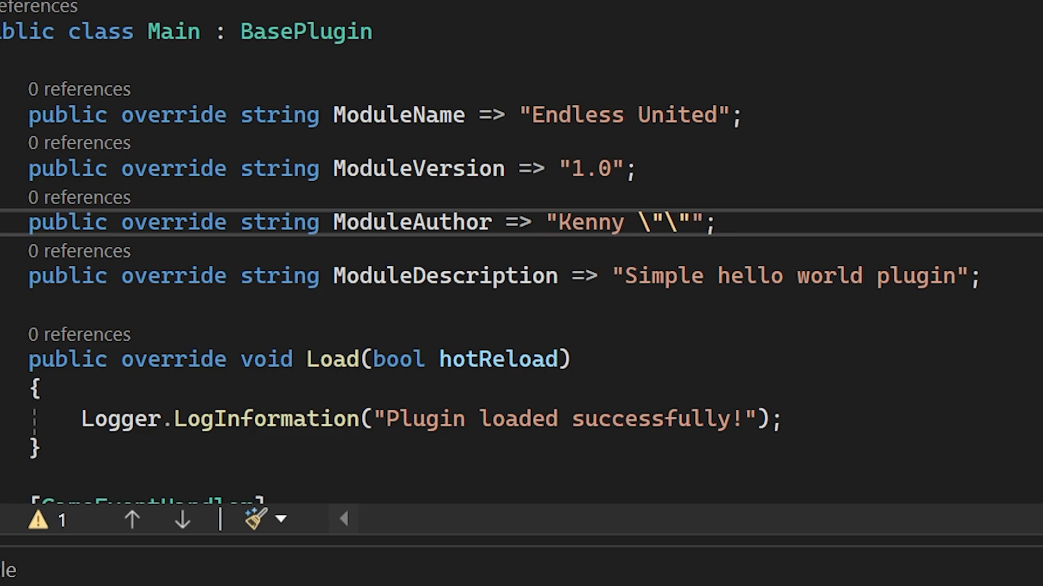
type("Raeyid")
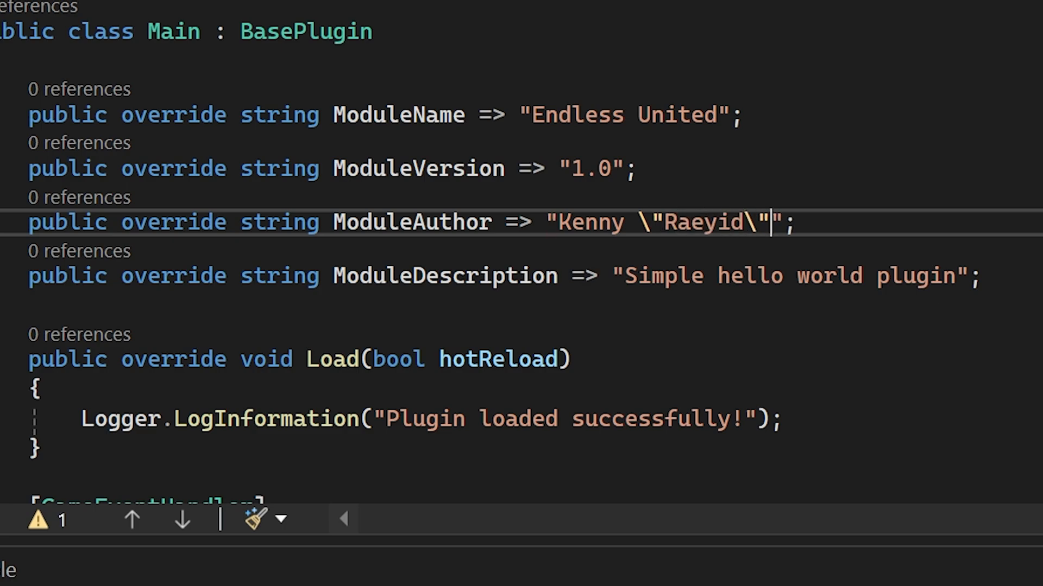
type("Susak")
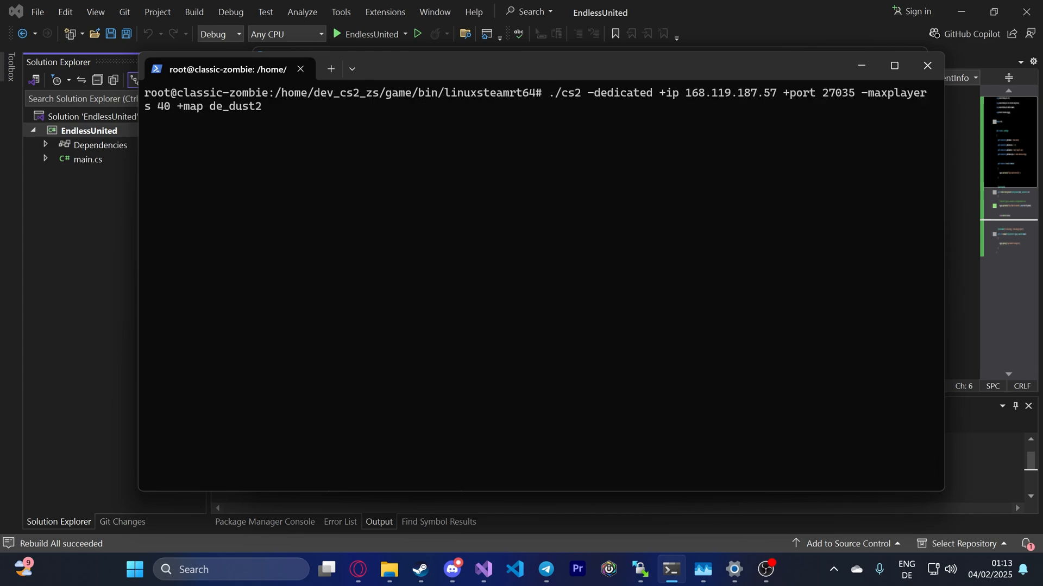
Step: Launch the CS2 dedicated server on de_dust2 with -maxplayers 40 in Windows Terminal
key("Return")
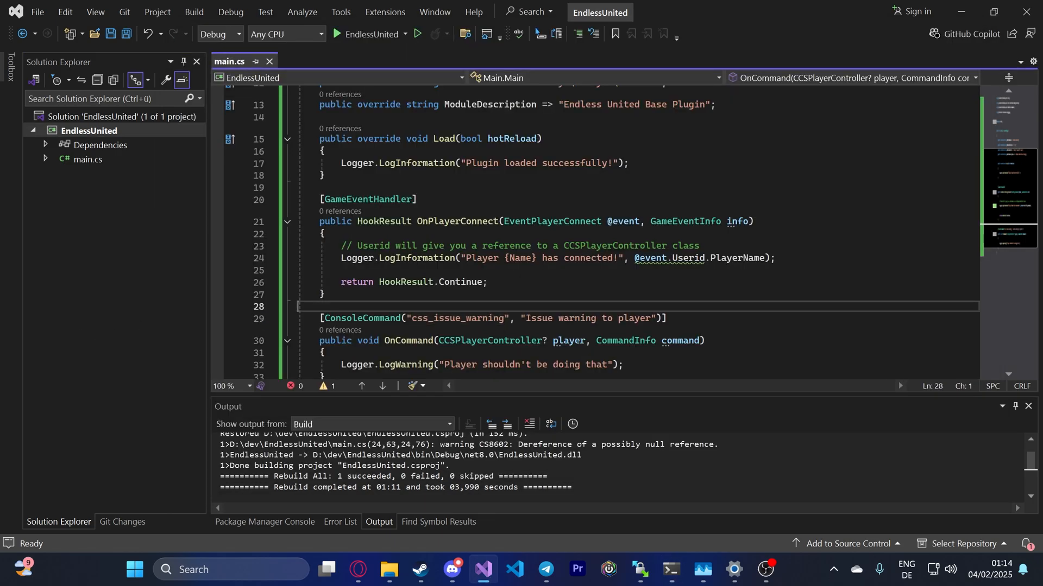
Step: Run css_plugins in the server console to show the Endless United warning and plugin usage help
left_click(671, 571)
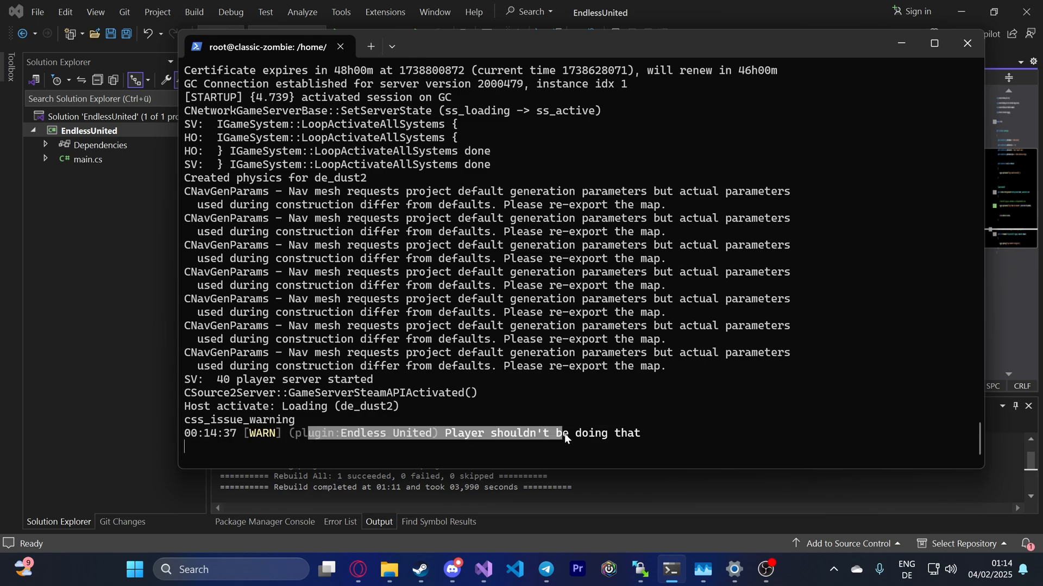
left_click(579, 460)
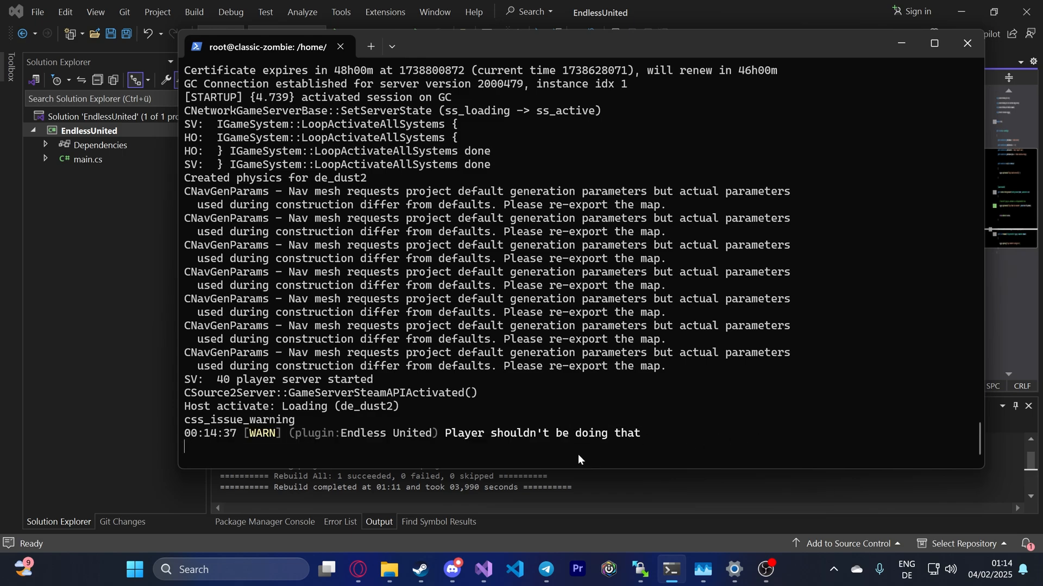
type("css plugins")
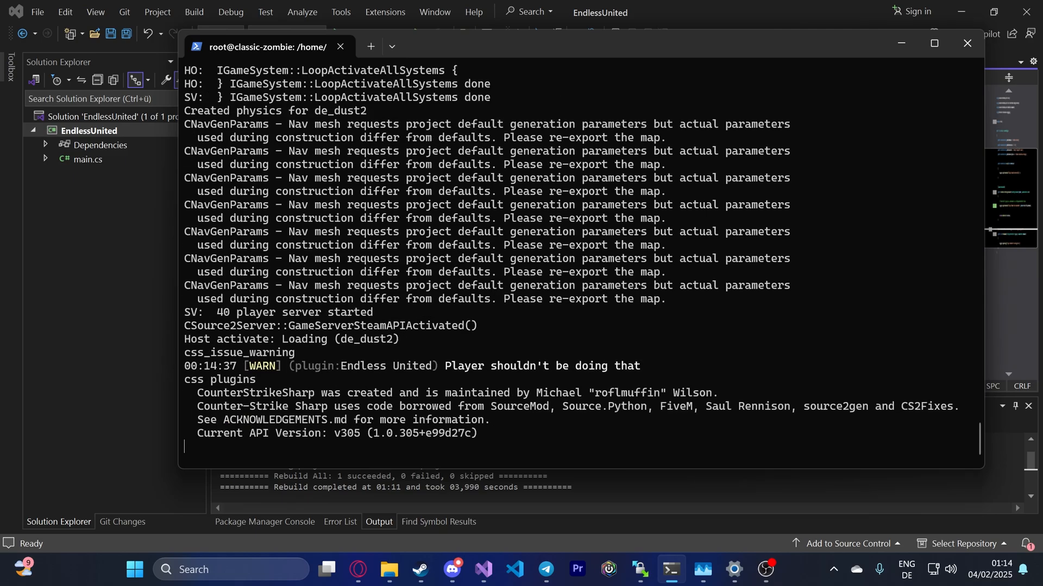
type("css_plugins")
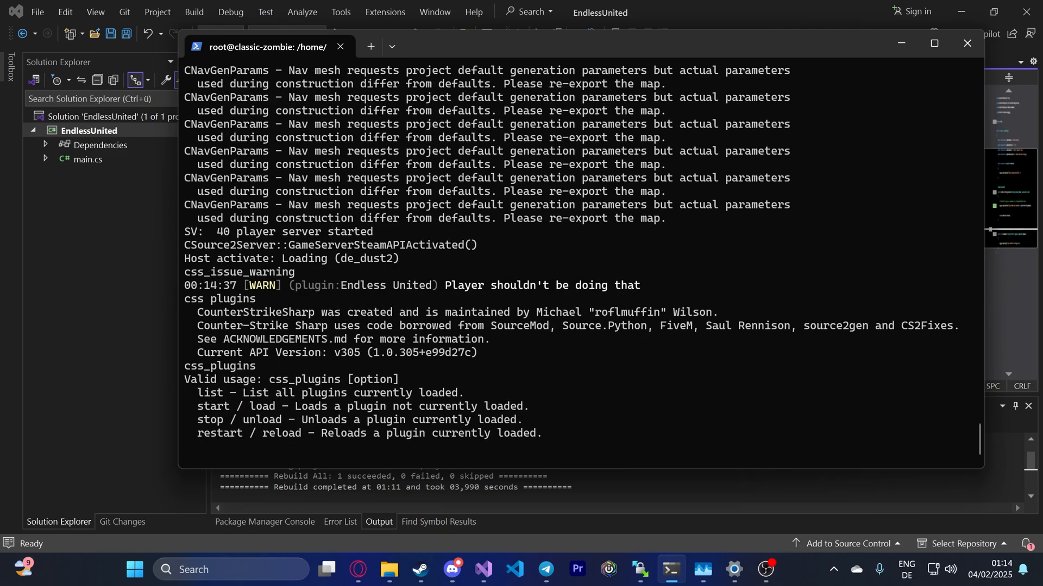
type("css_plugins")
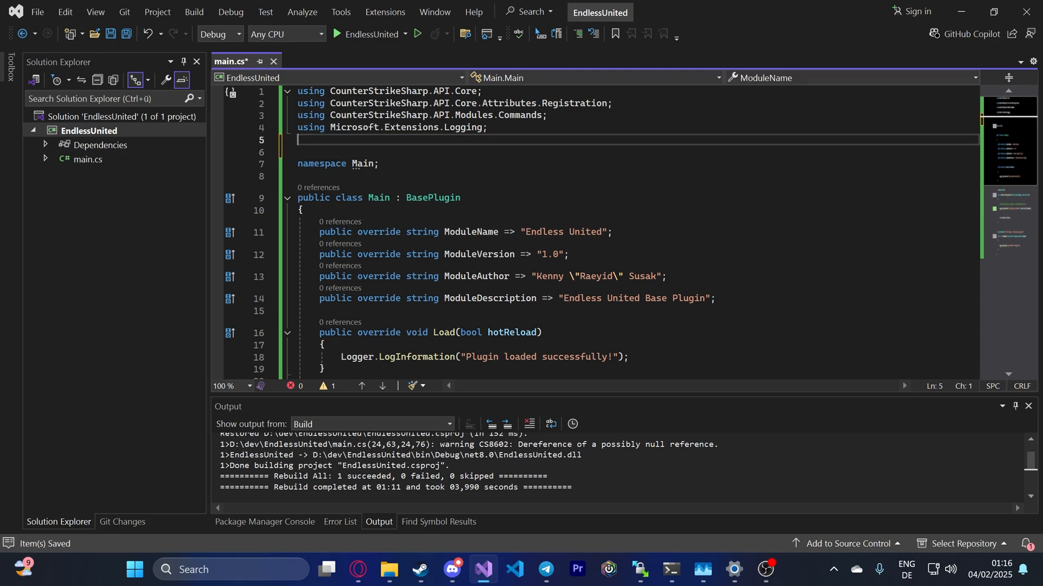
Step: Import System.Threading and declare 'private Timer? _timer;' in the Main class
type("using system.Threading.ti")
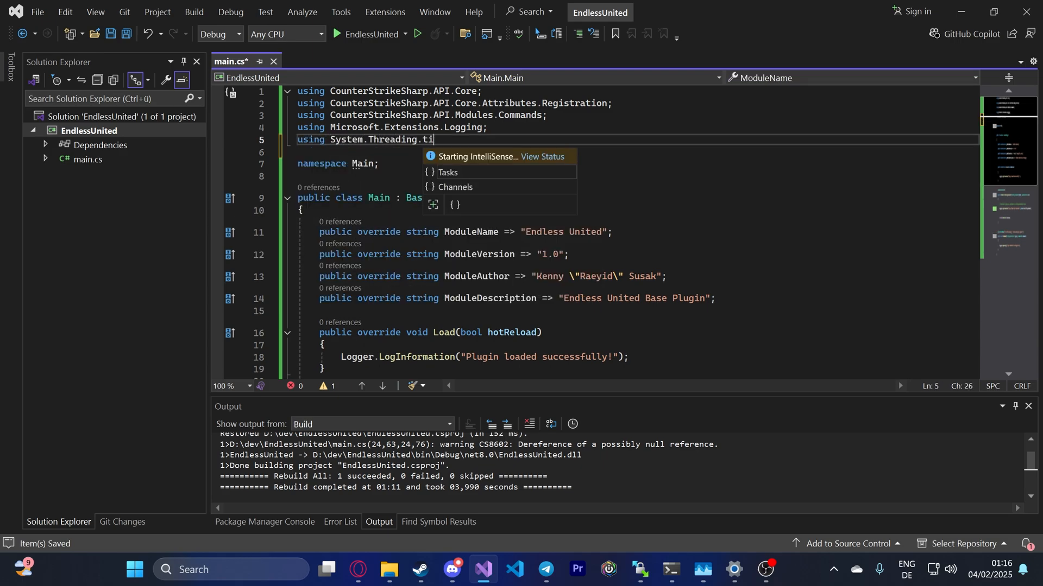
key("Backspace")
type(";")
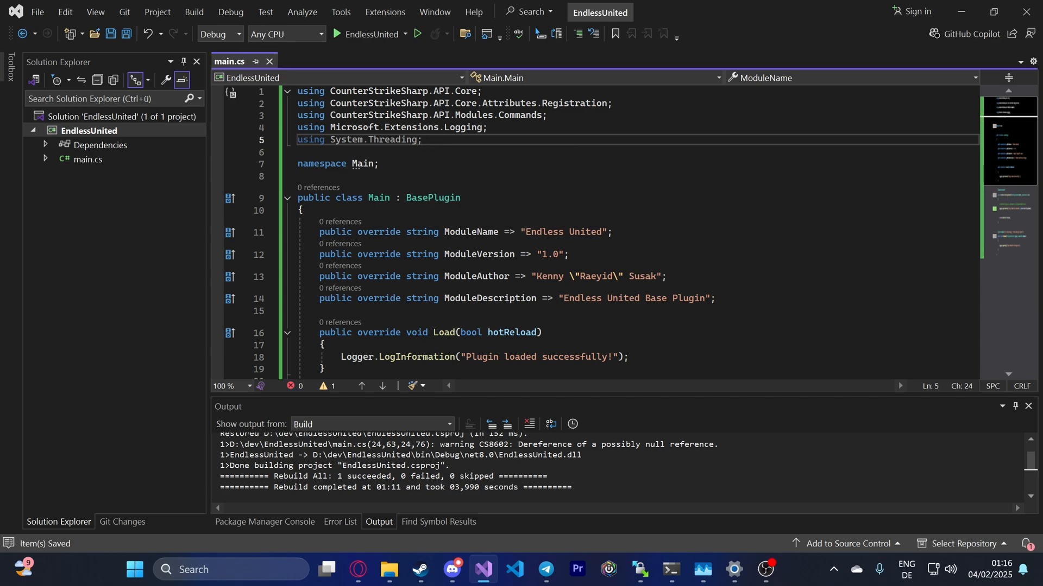
type("private readonly ILogger _logger;")
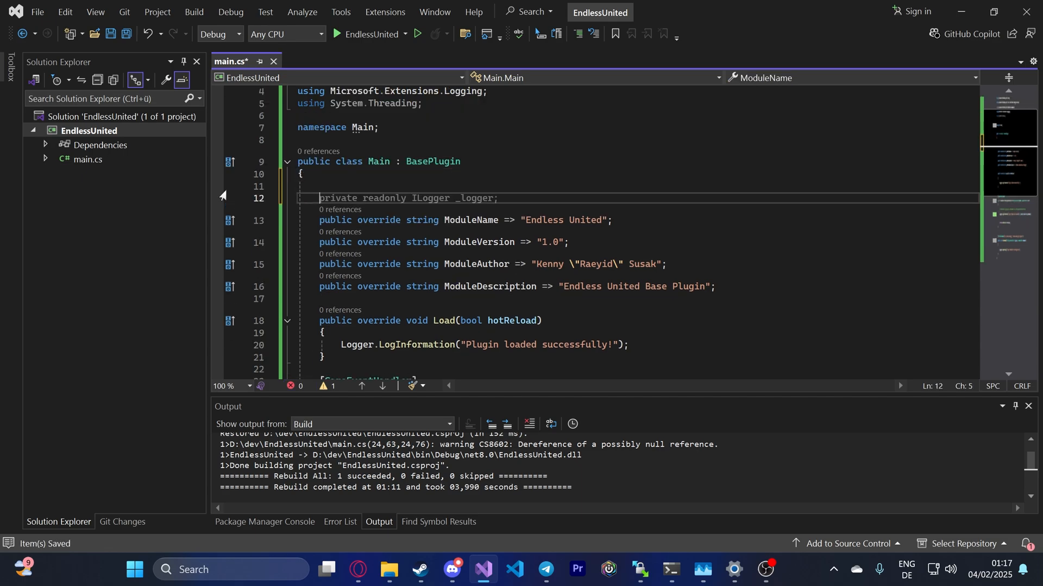
type("private Timer?")
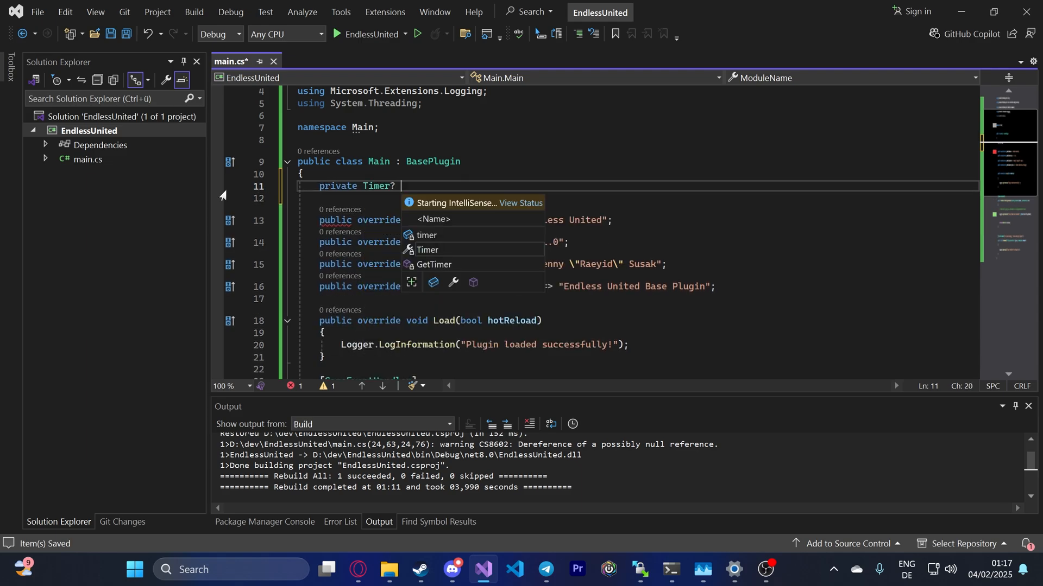
type("_timer;")
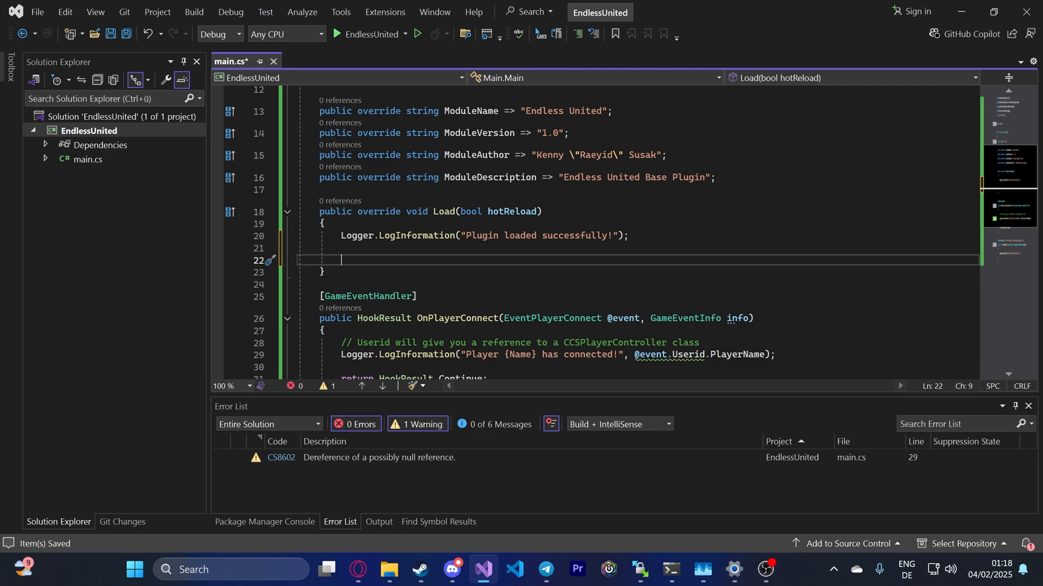
Step: In Load, assign ad_timer = new Timer(callback: AdTimerCallback, state: null, ...)
type("_timer;")
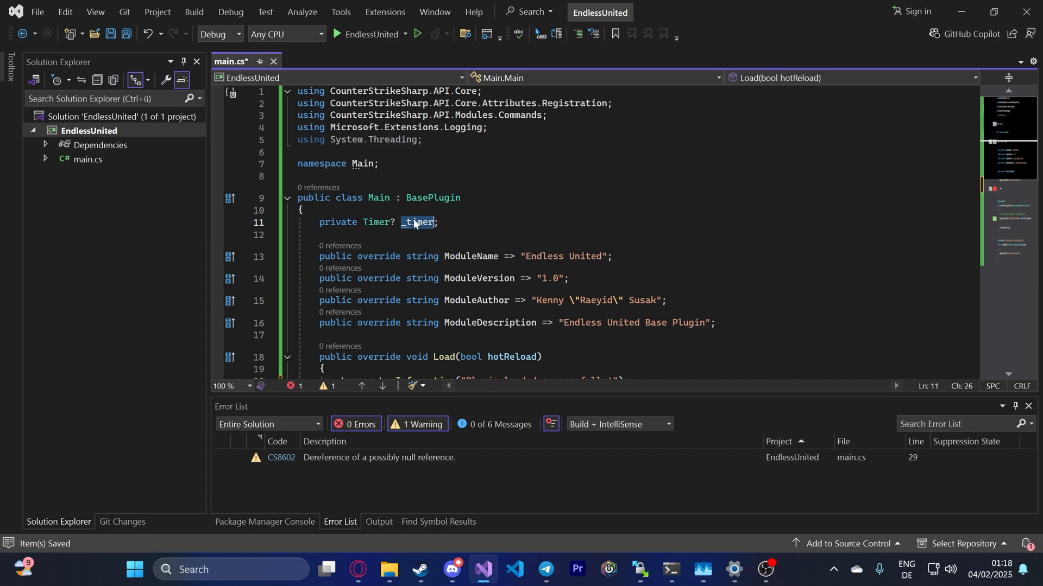
type("_timer =")
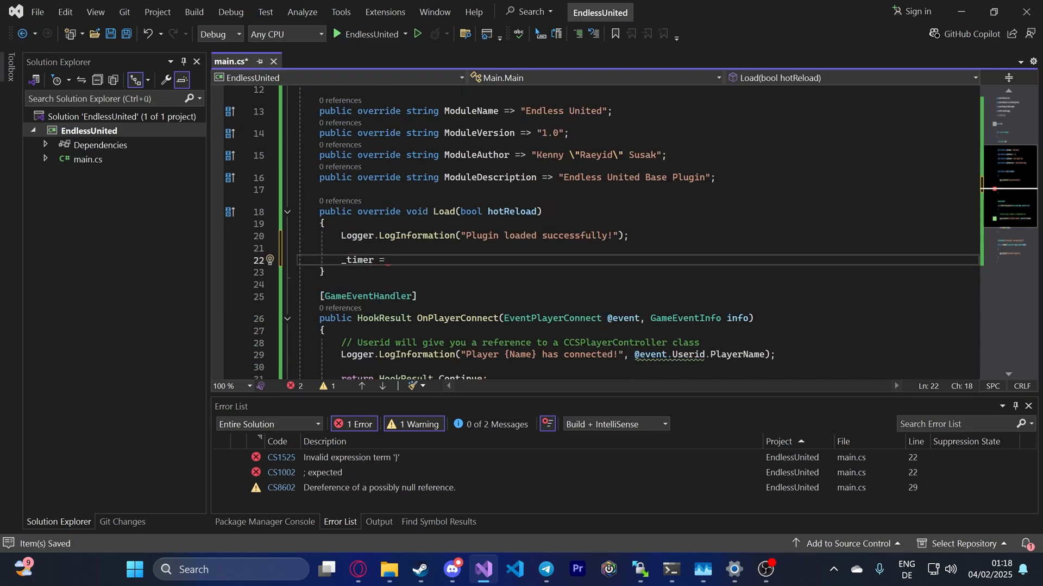
type("new")
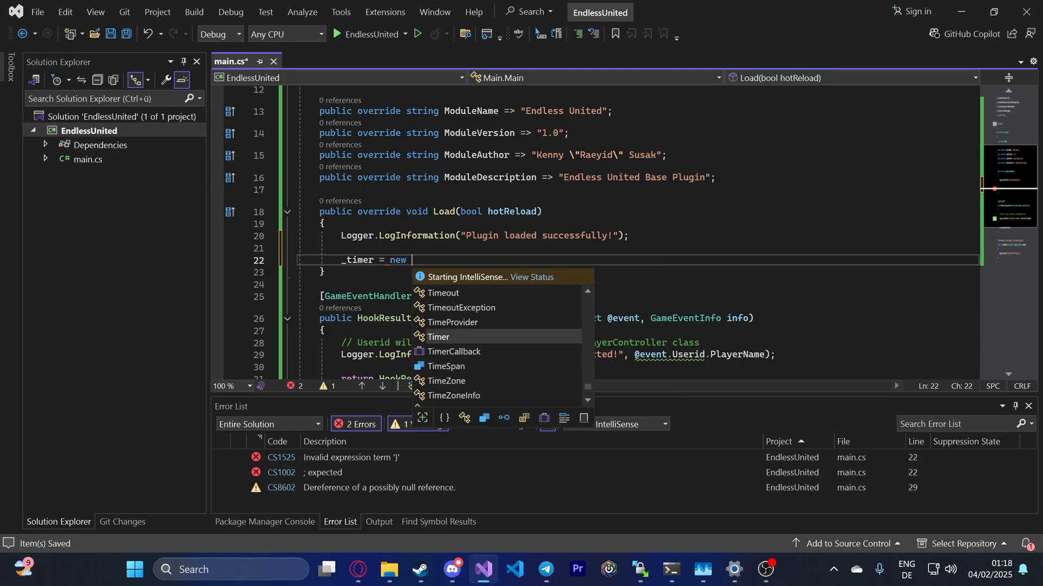
type("Timer()")
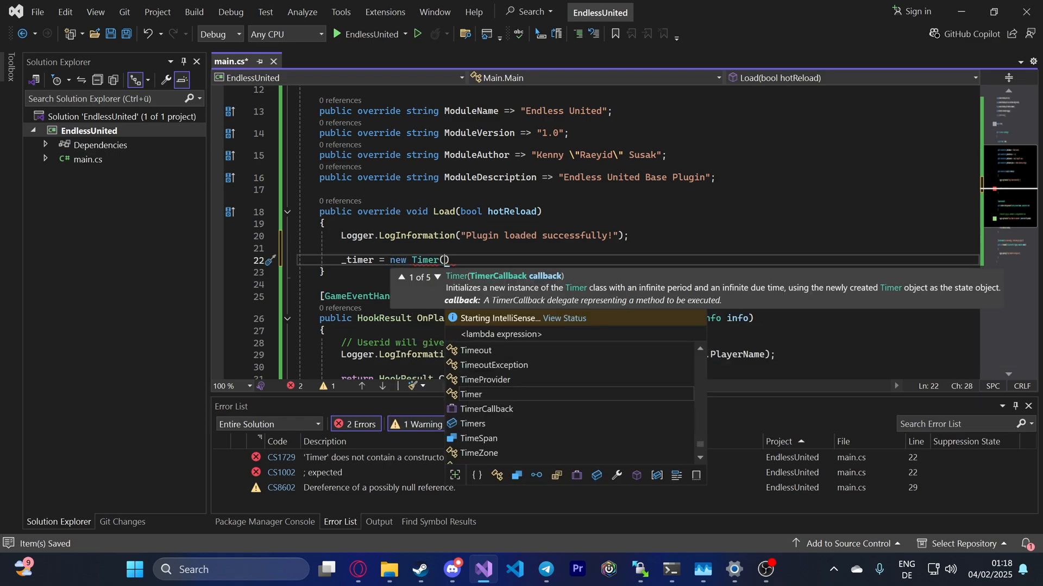
type("callback:")
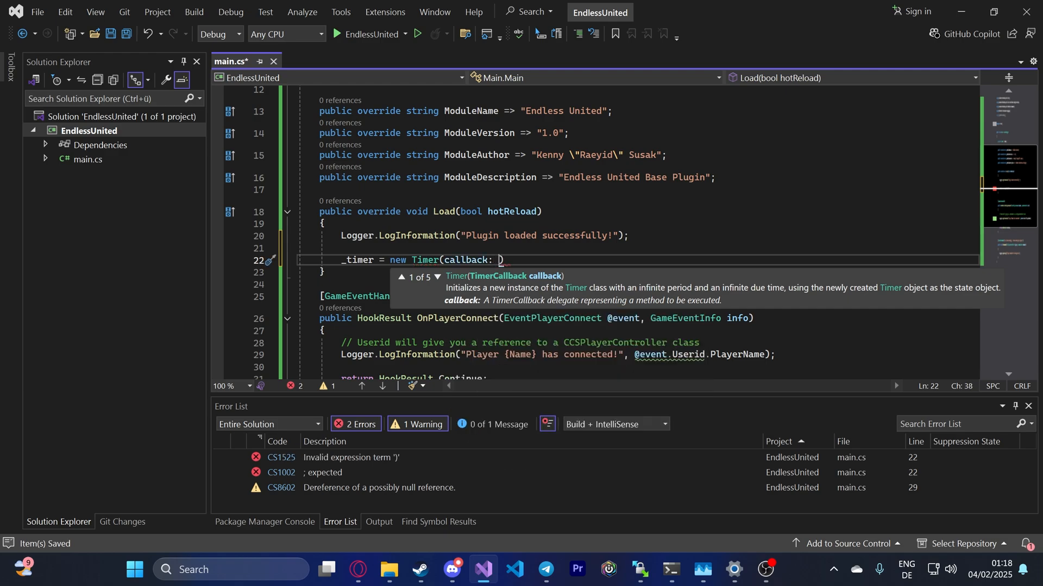
type("Ti")
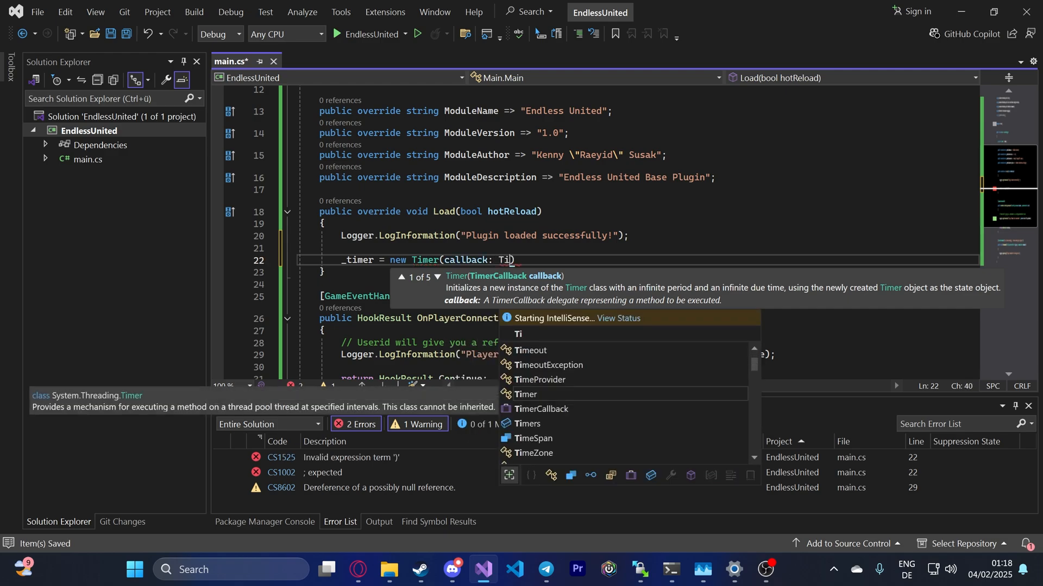
type("Ad")
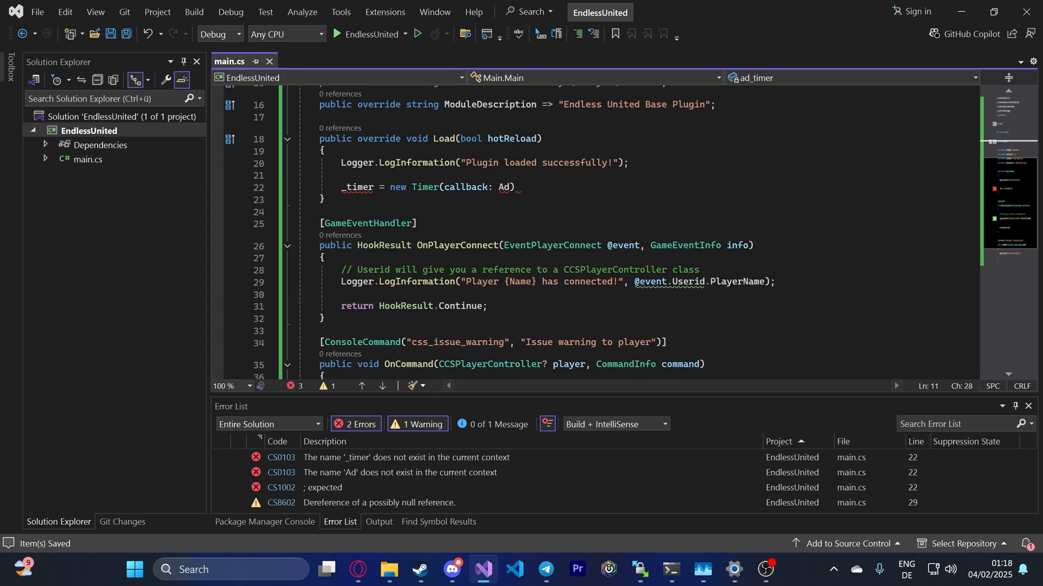
type("ad_timer")
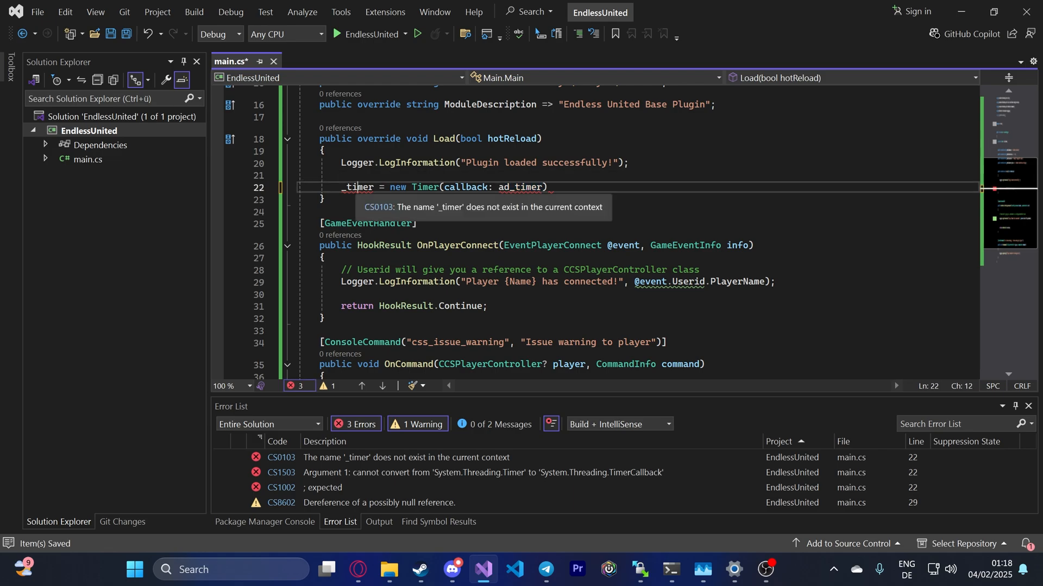
type("ad_timer")
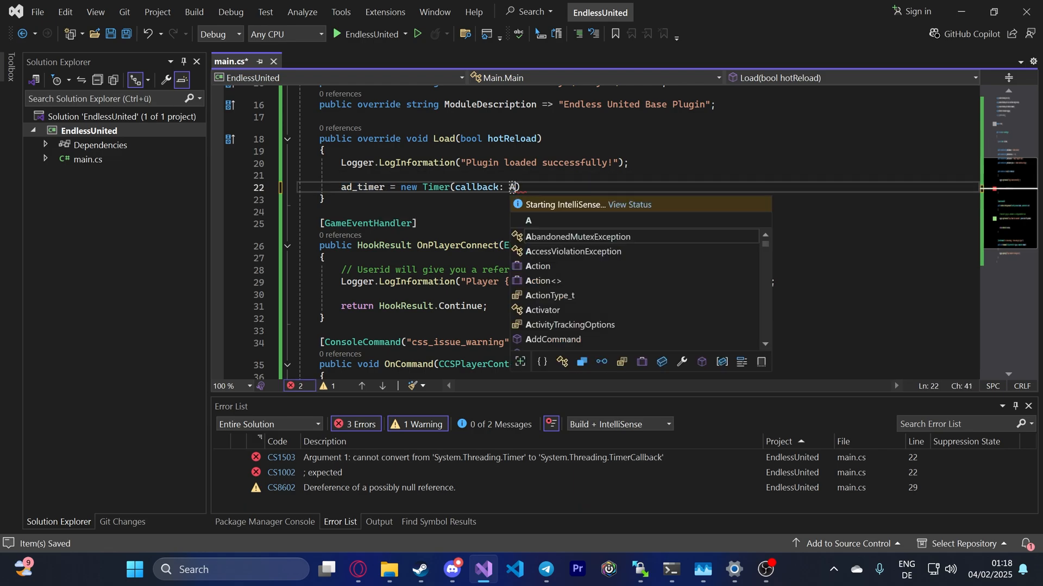
type("dTimerCallbac")
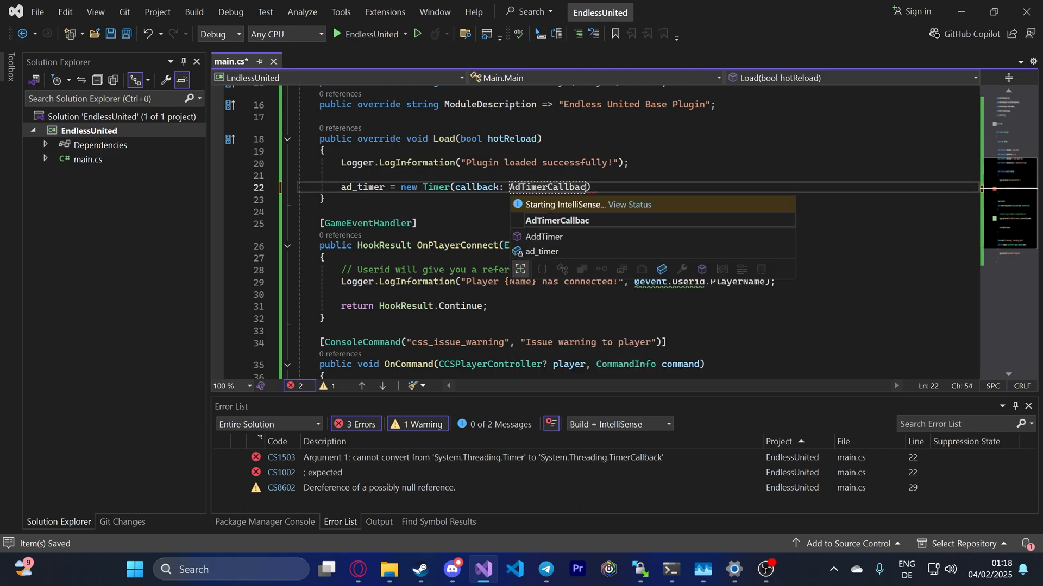
type(",")
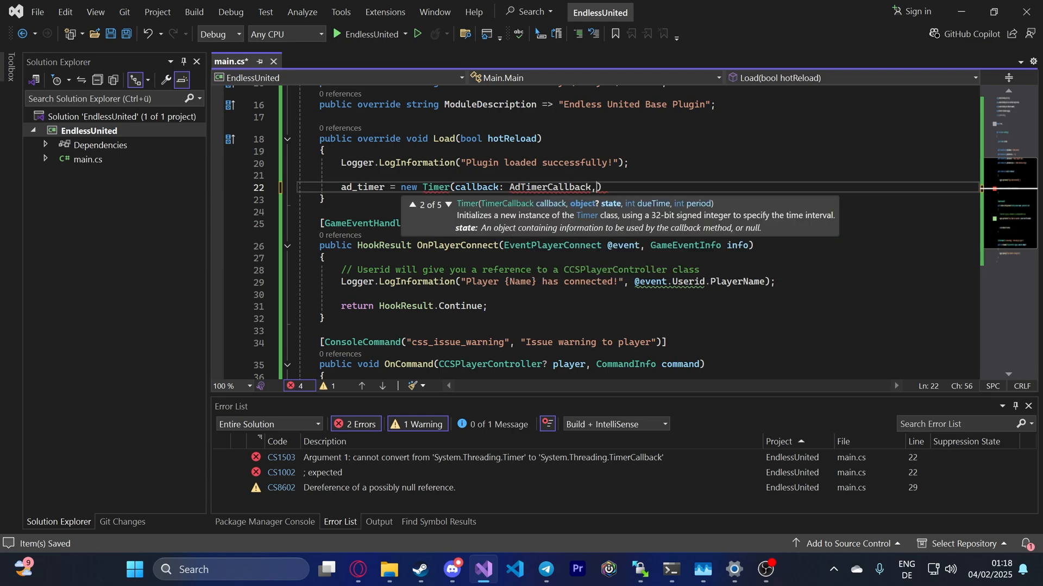
type("state: null,")
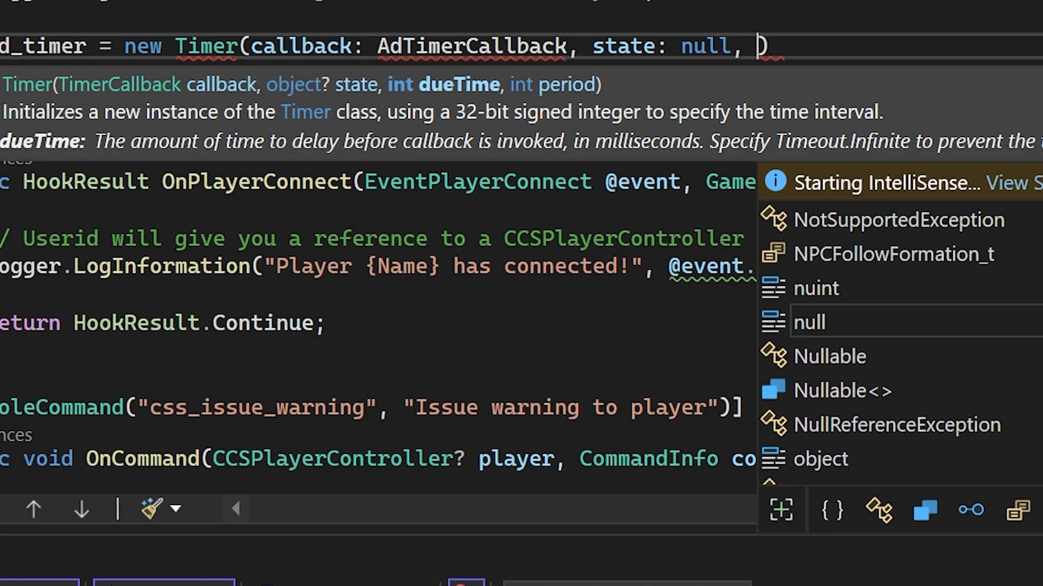
mouse_move(848, 79)
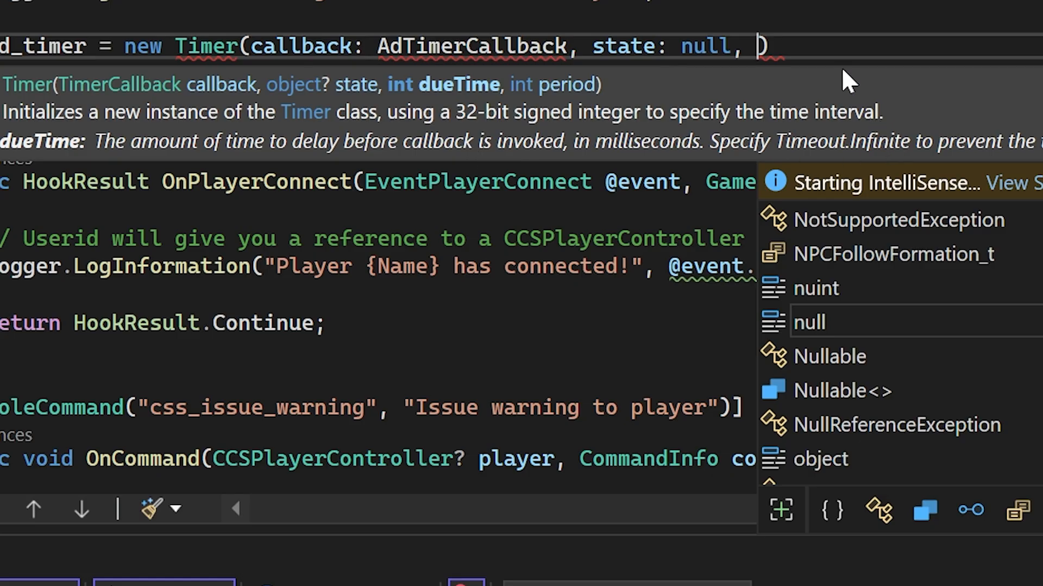
Step: Give the timer a TimeSpan.FromSeconds(10) delay and a TimeSpan.FromMinutes(2) period
type("TimeSpan.fromSeconds(")
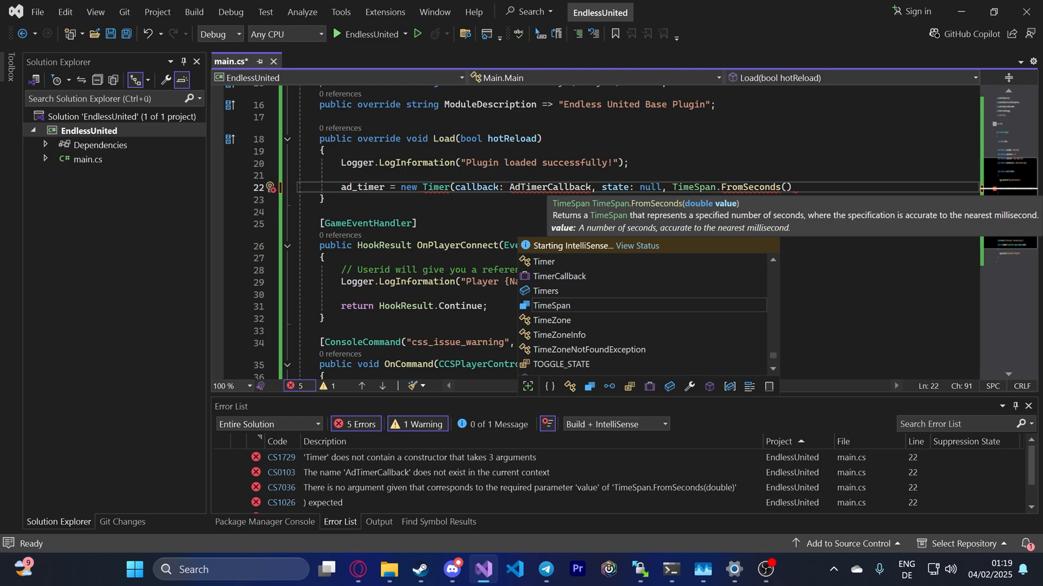
type("10")
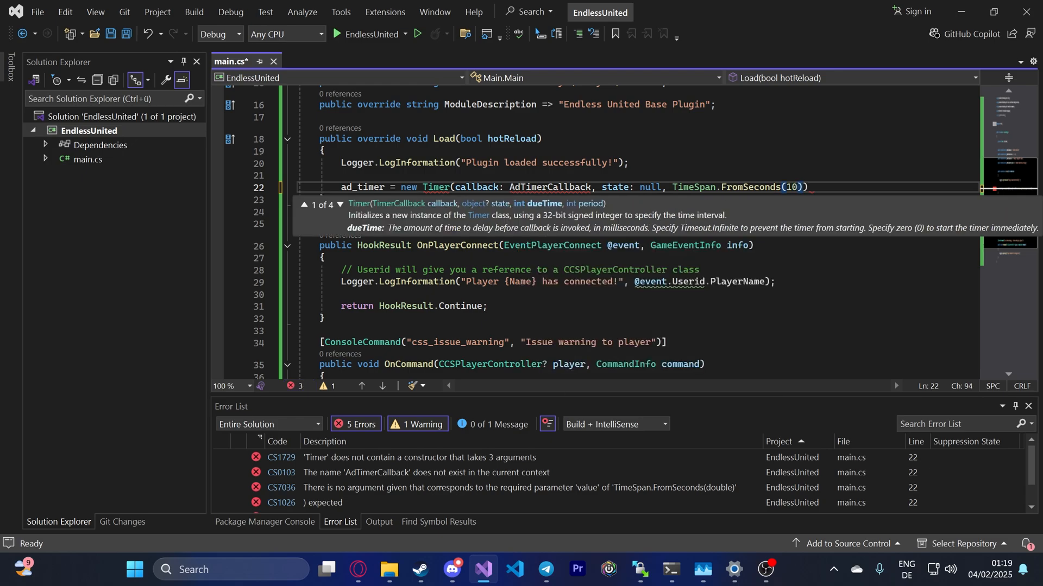
type(",")
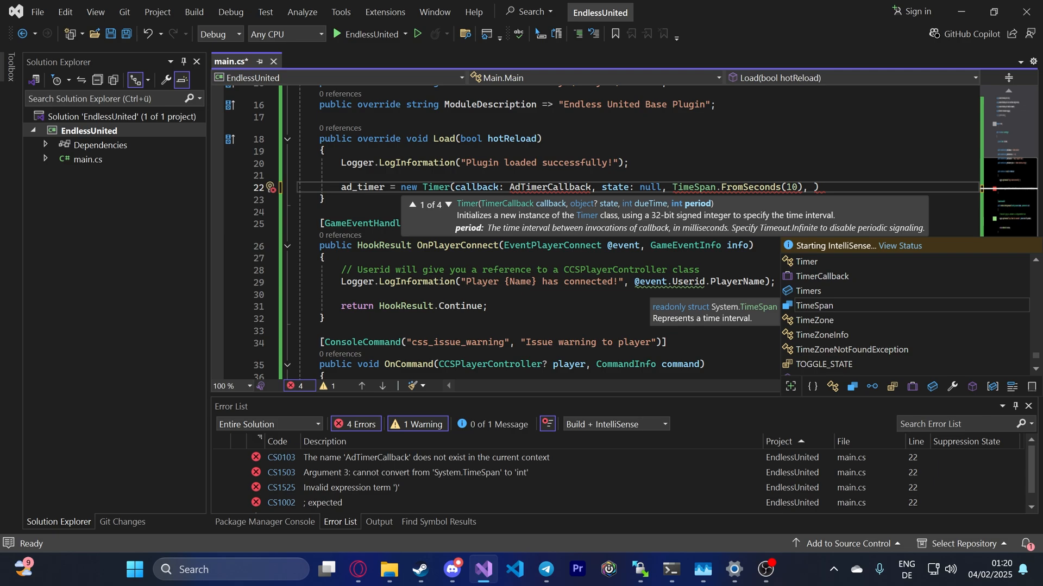
type("t")
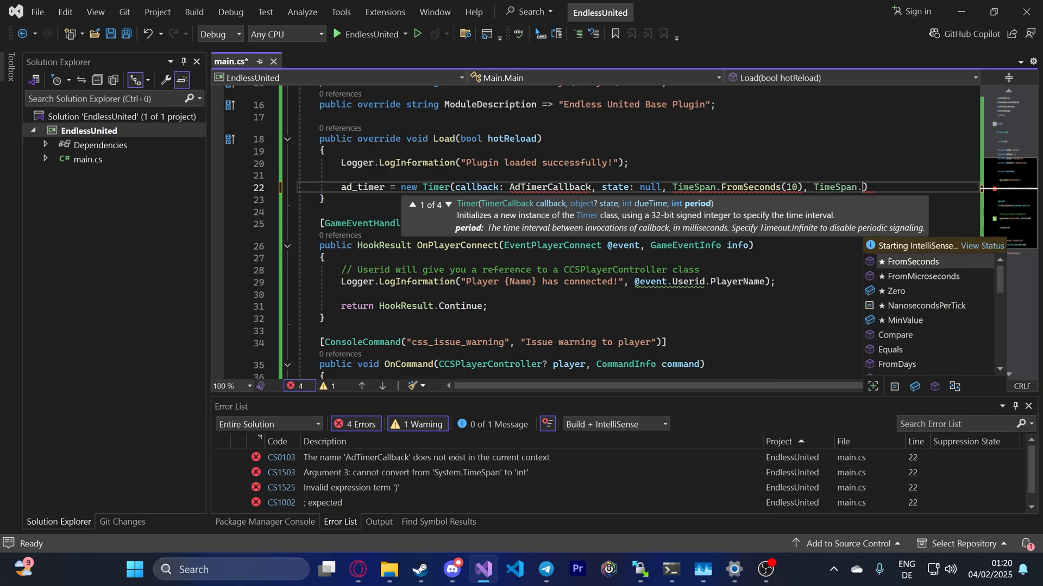
type("f")
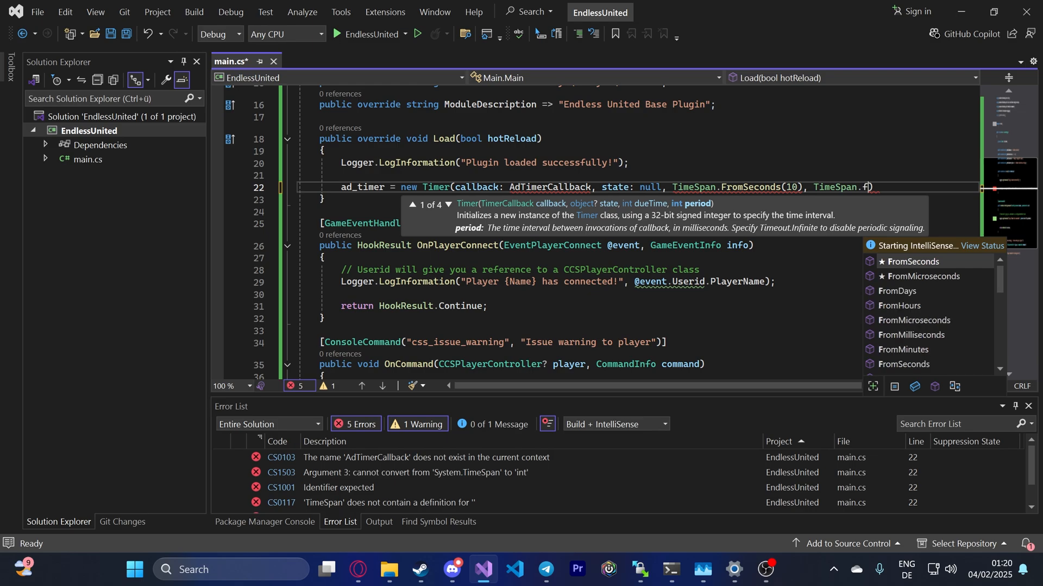
type("FromSeconds")
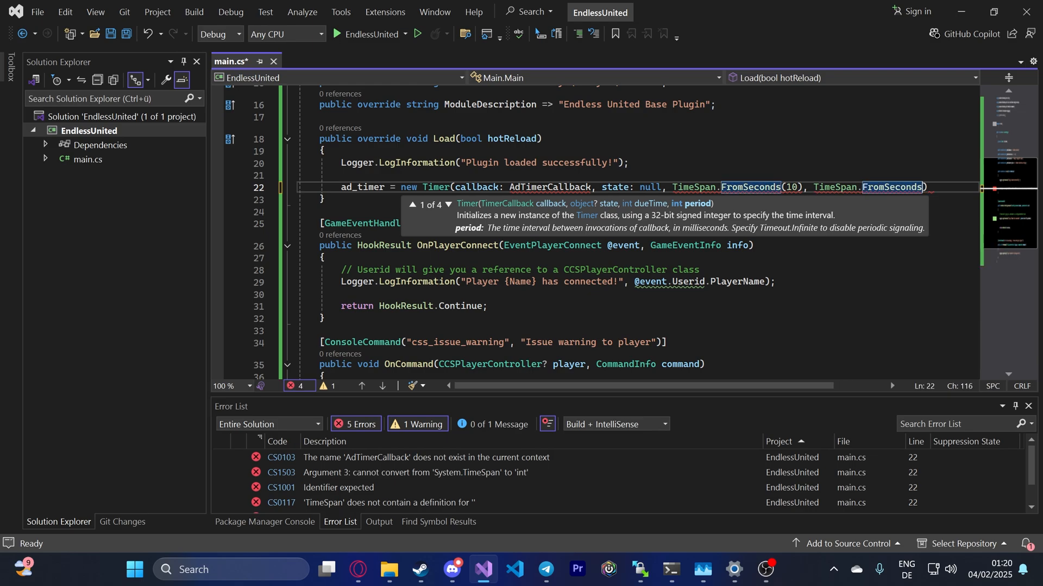
type("fromminut")
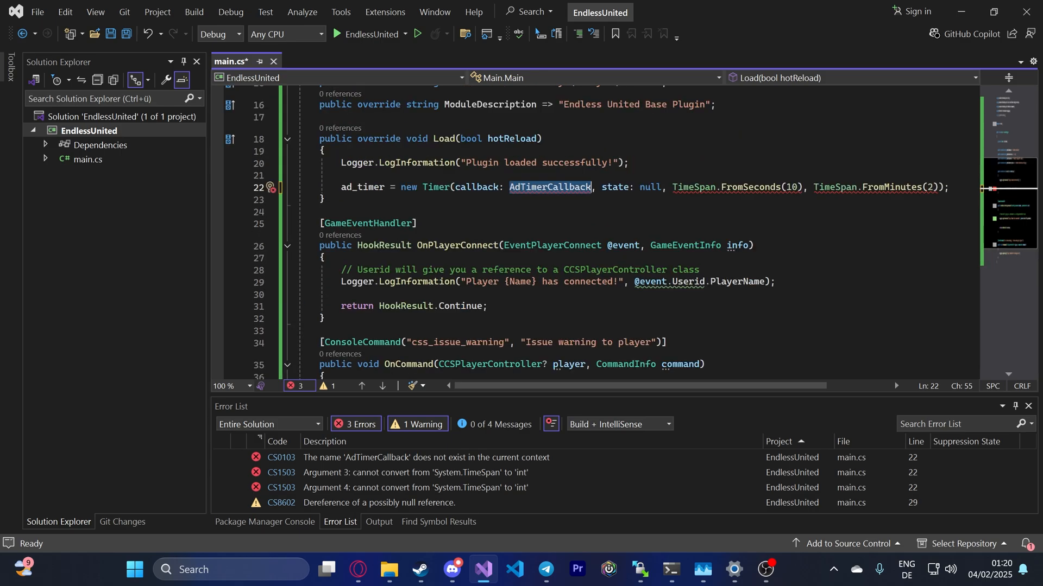
Step: Add a '// Callbacks' section with private void AdTimerCallback(object? state) holding a '// do something' comment
type("// Cal")
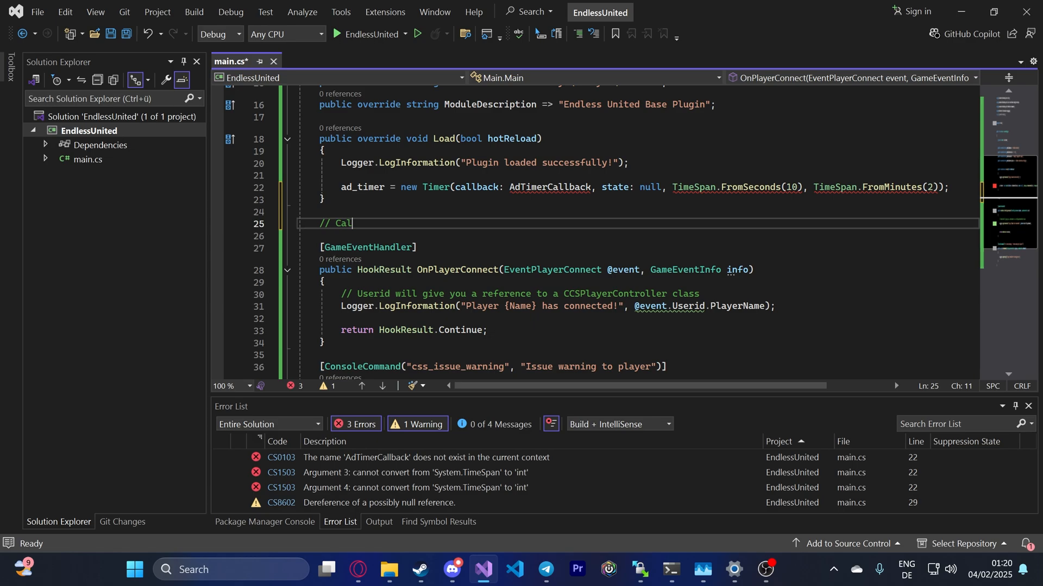
type("lbacks")
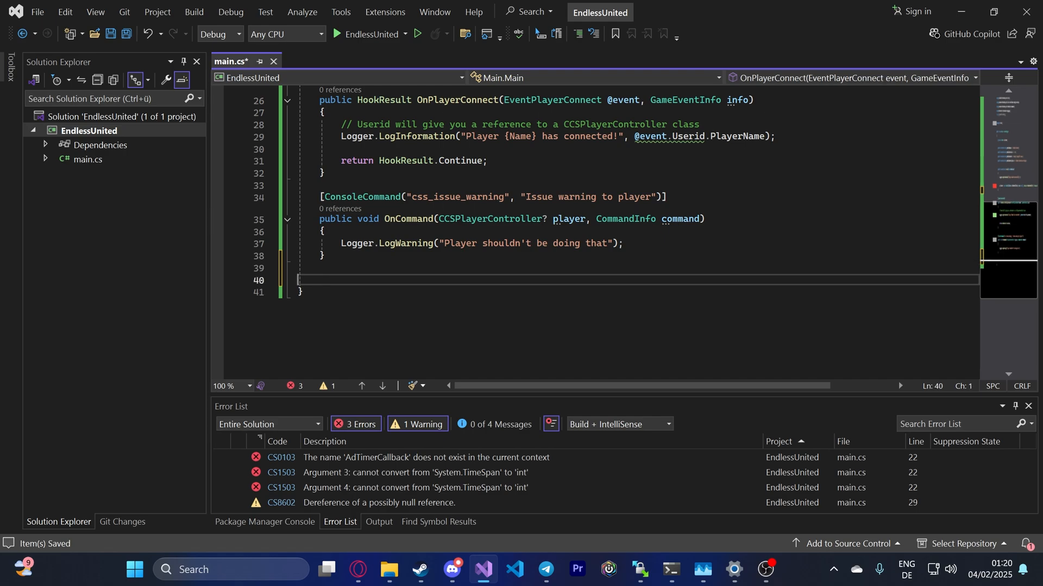
type("// Callbacks")
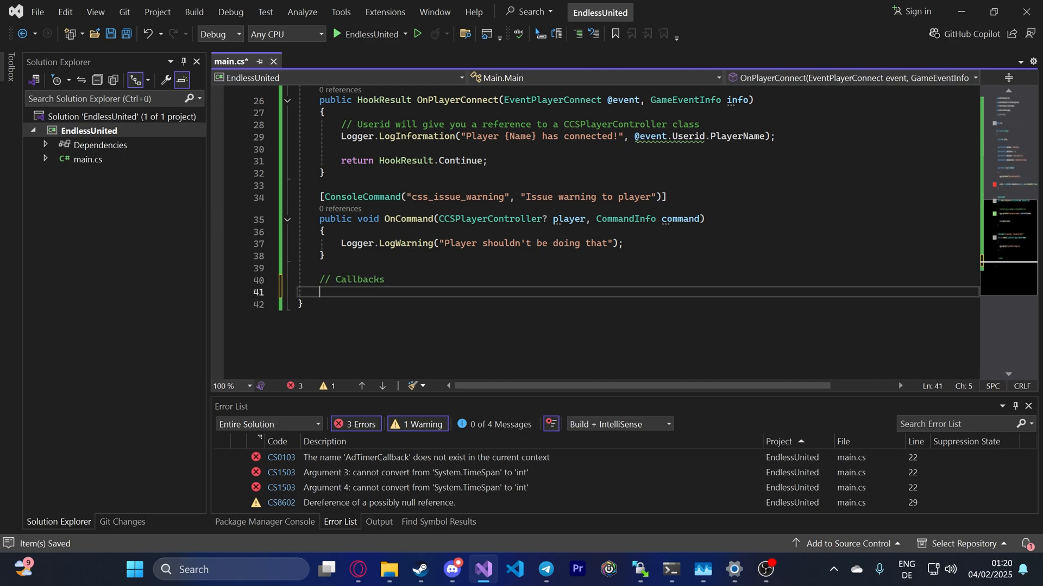
type("private voud AdTimerCA")
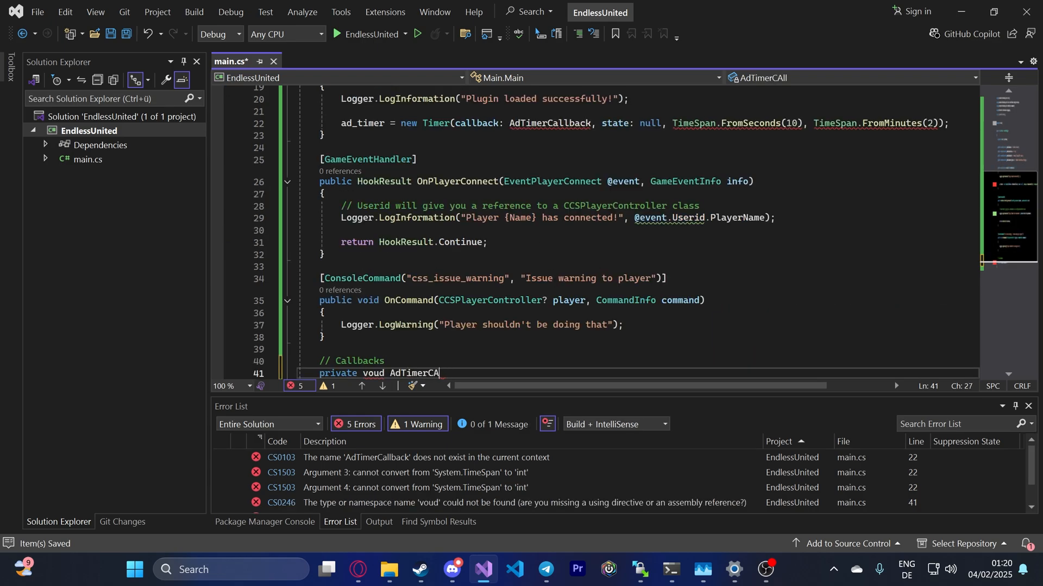
type("llb")
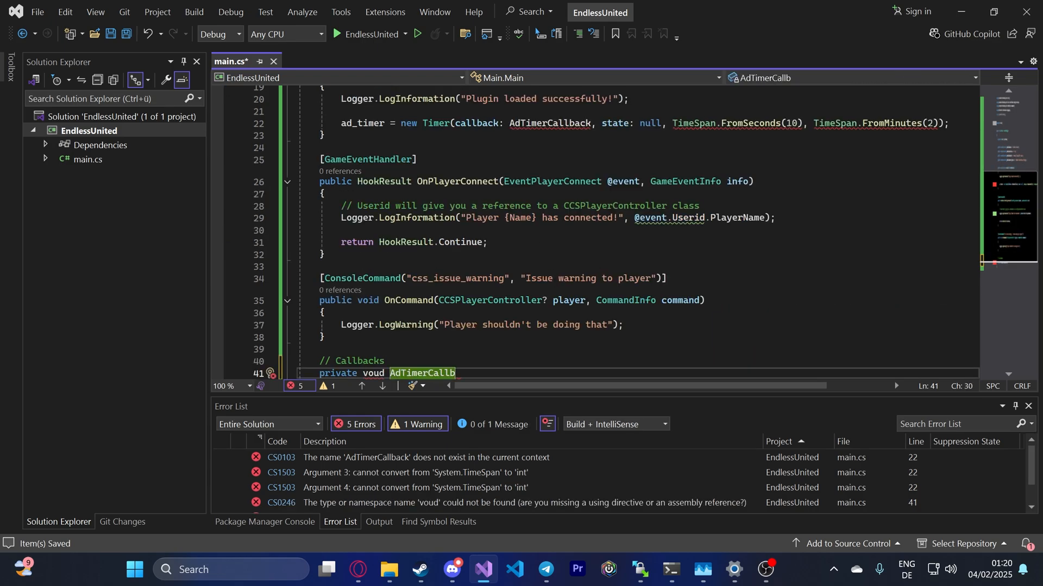
type("ack()")
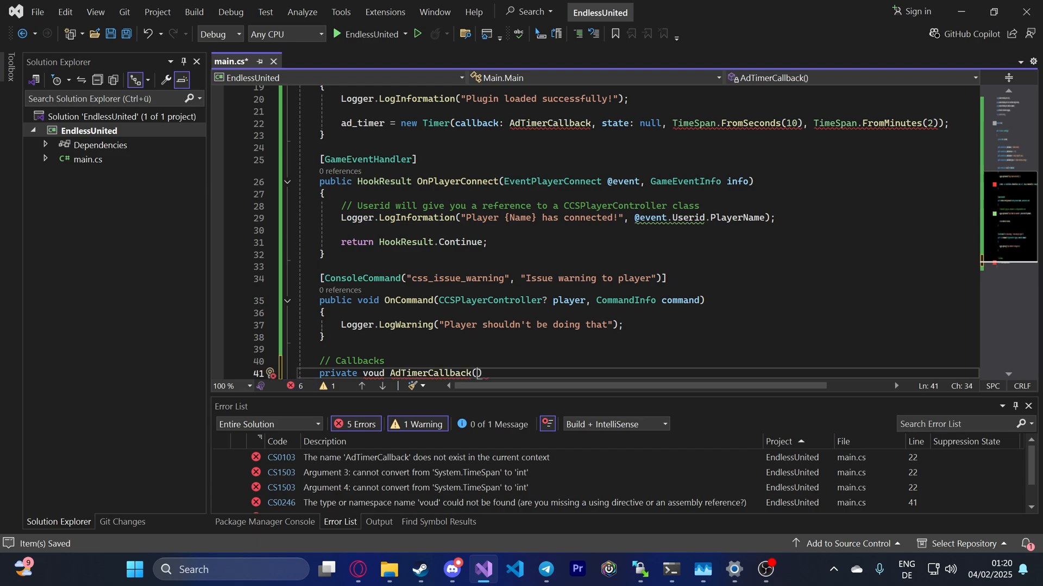
type("object?")
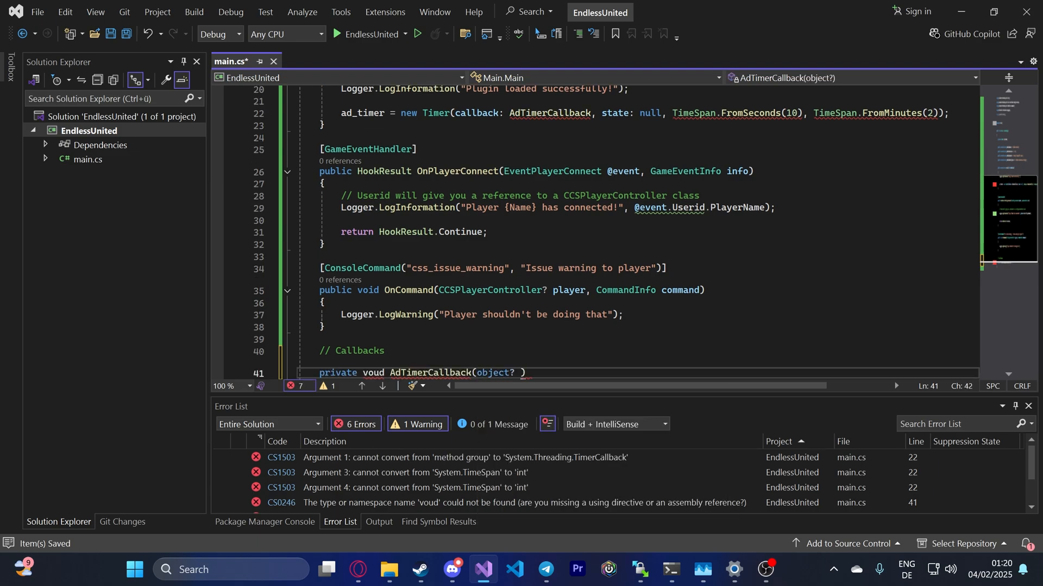
type("state) { return null; }")
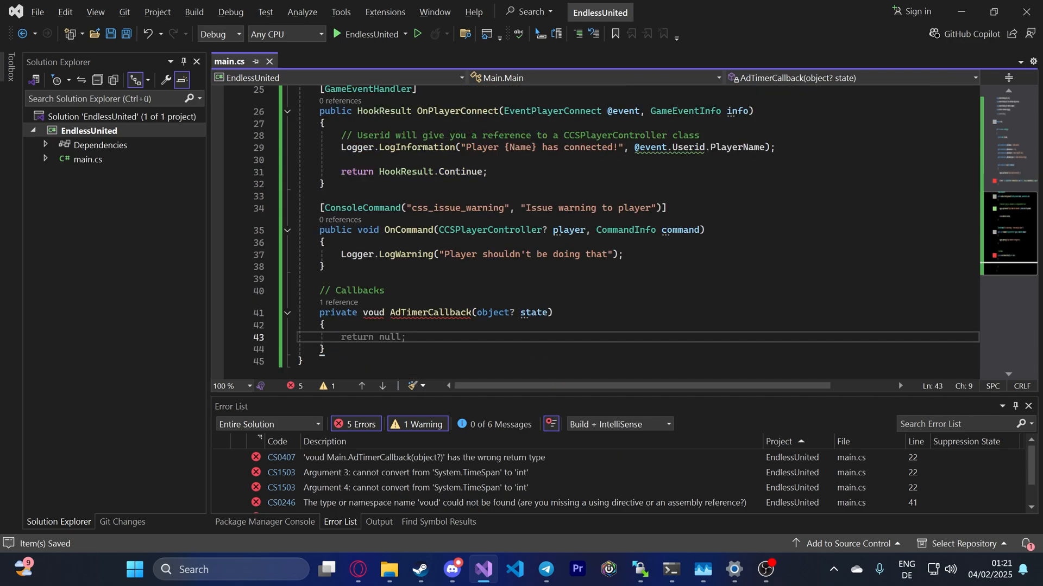
type("// do something")
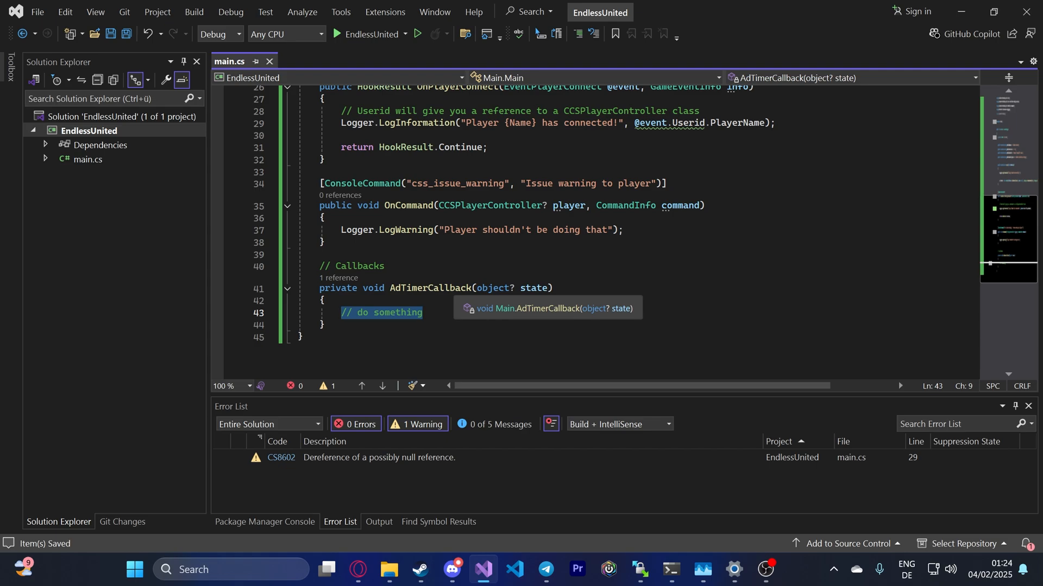
Step: Replace the comment with switch (new Random().Next(1,3)) in AdTimerCallback
type("switch ()")
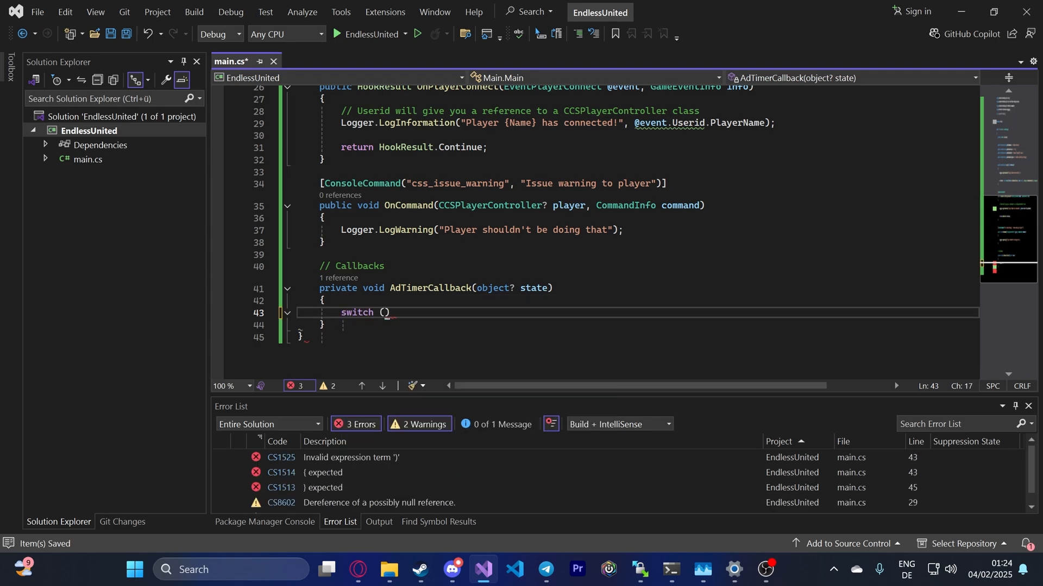
type("new Random(")
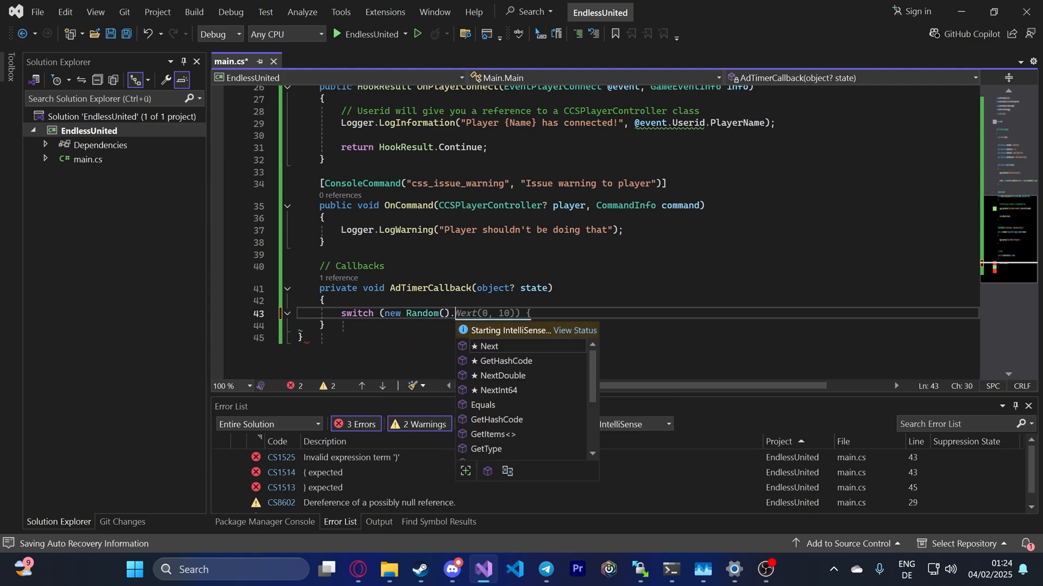
type("0))")
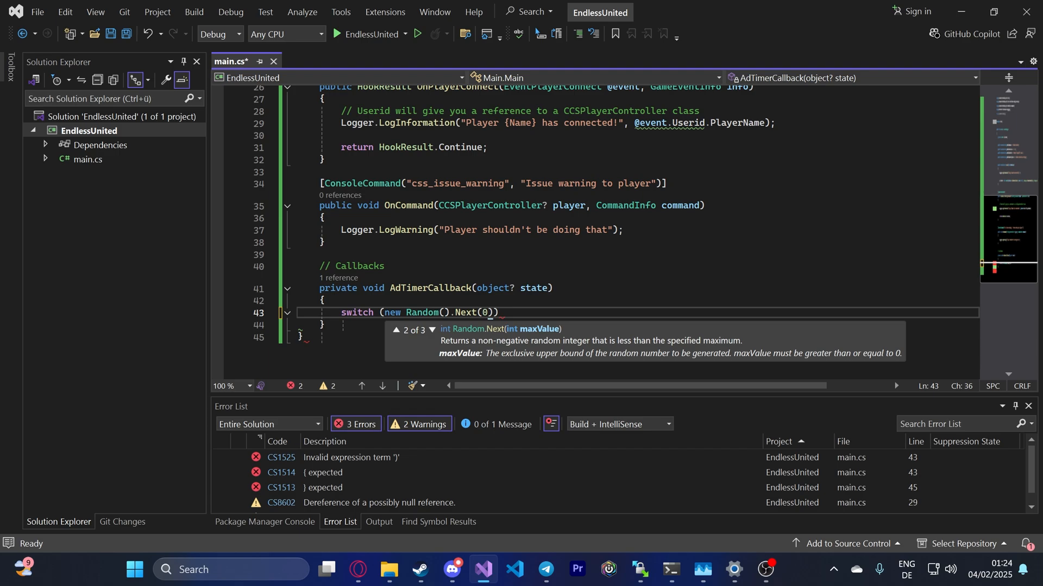
type("1,3")
type("{")
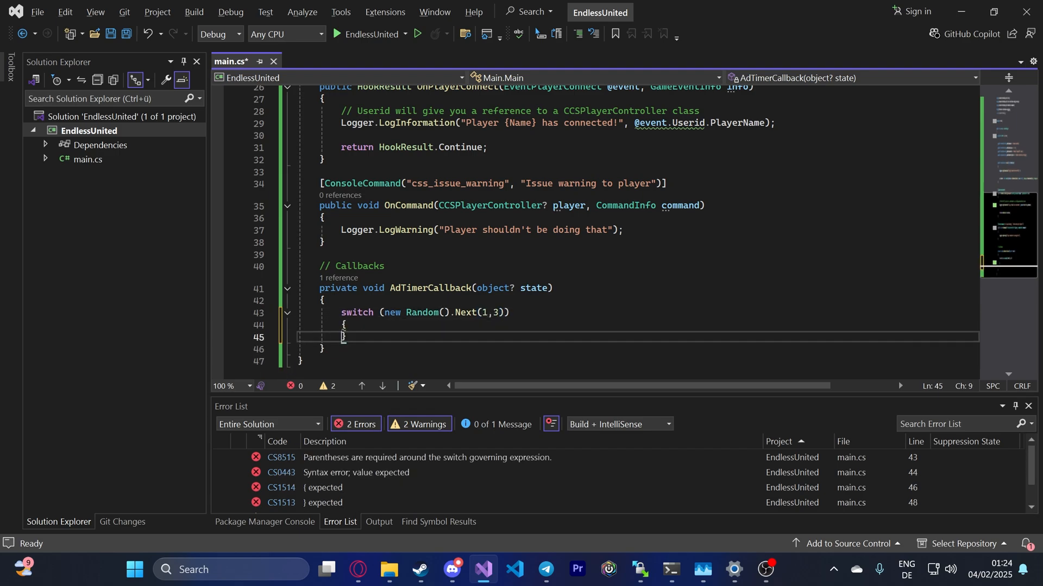
Step: Add break-only case 1, 2 and 3 blocks, drop the default case, and save
type("case 1:")
type("case 2:")
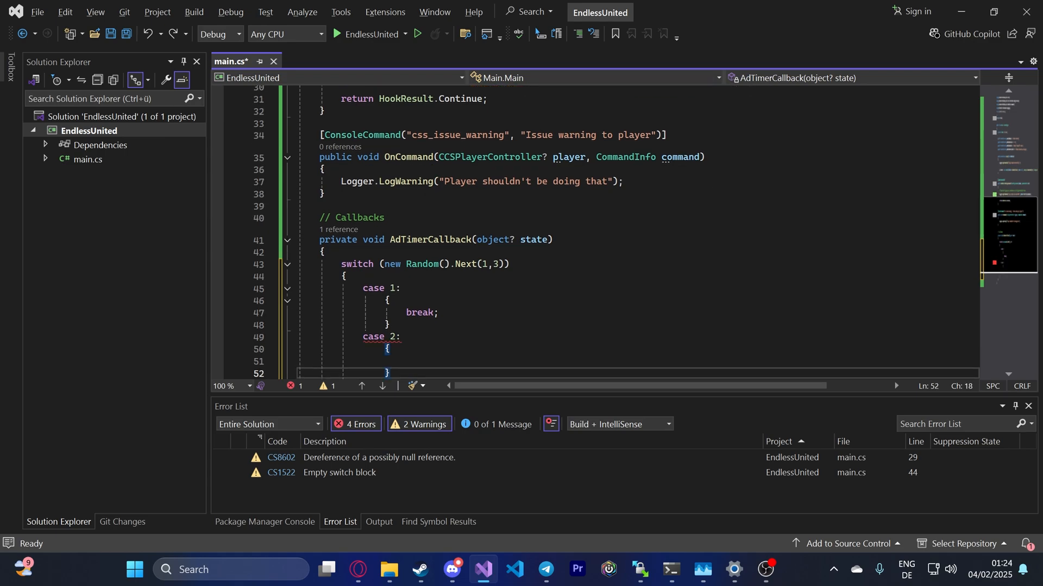
type("break;")
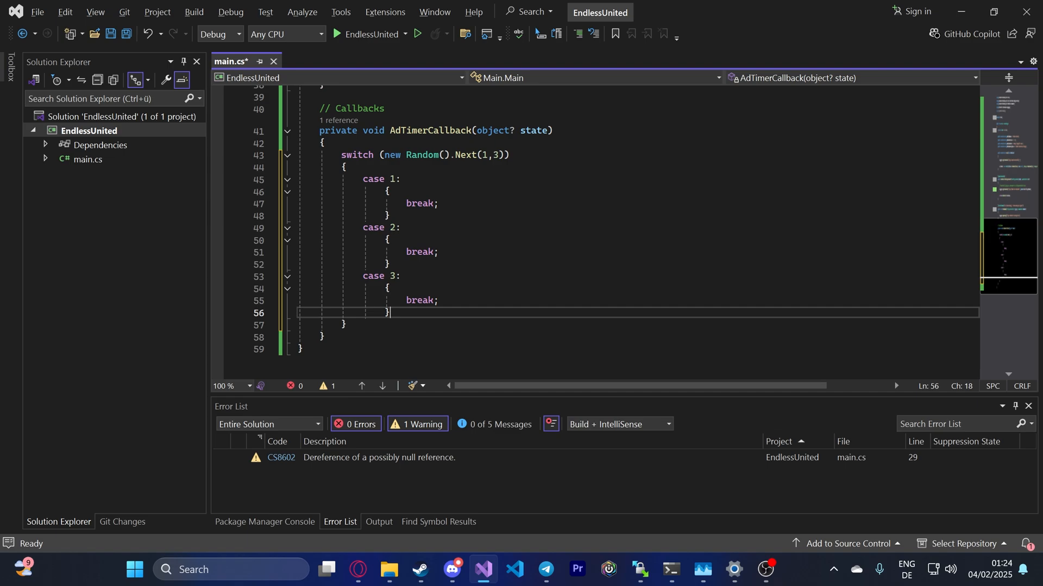
type("default:")
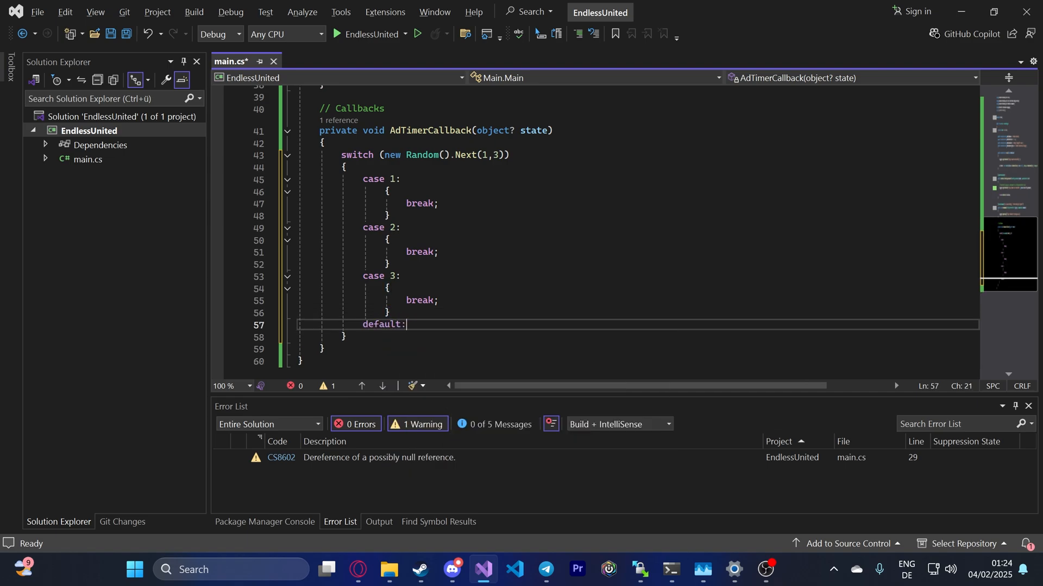
type("b")
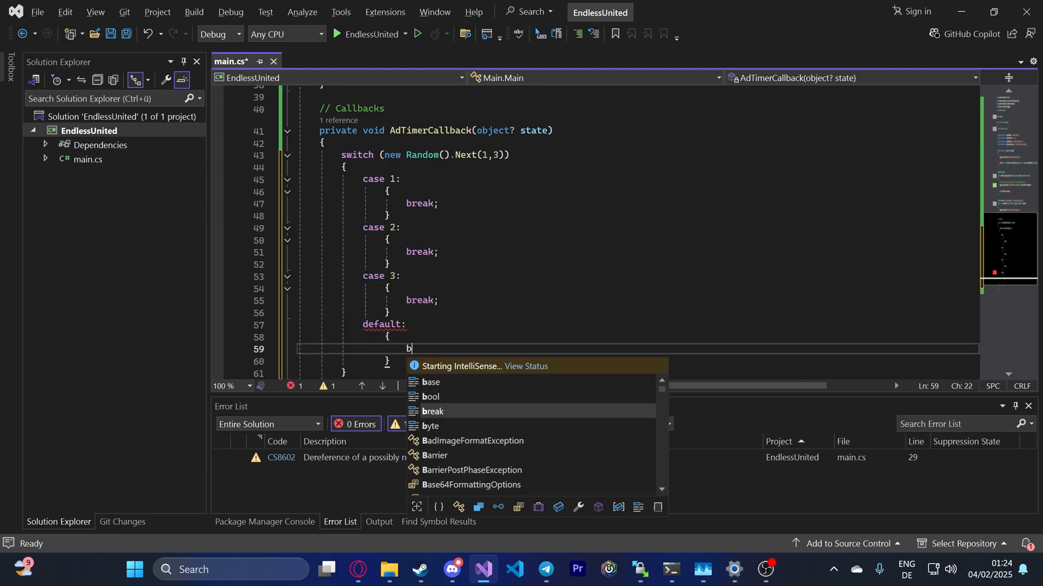
type("rek;")
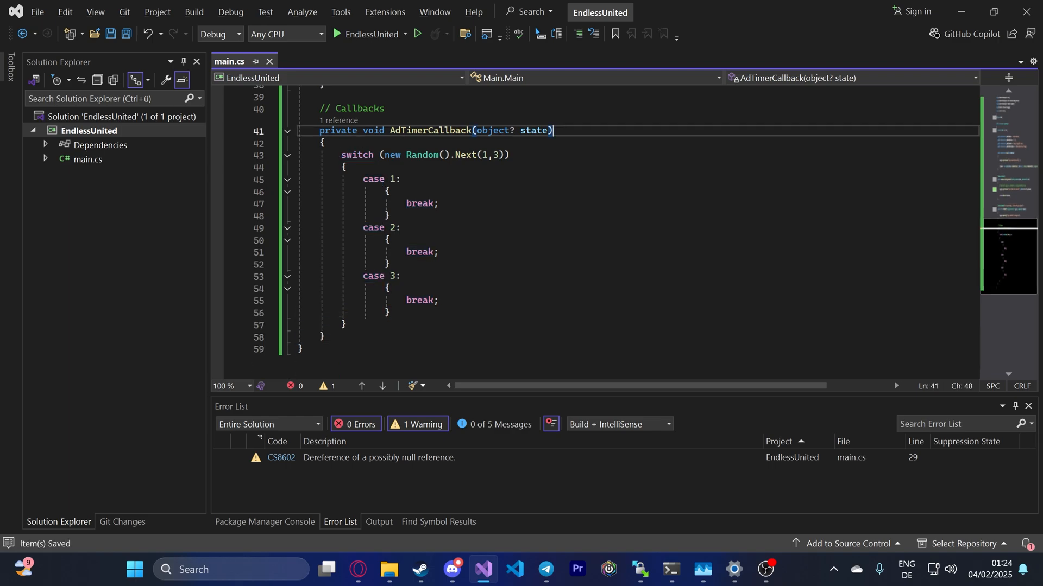
key("Enter")
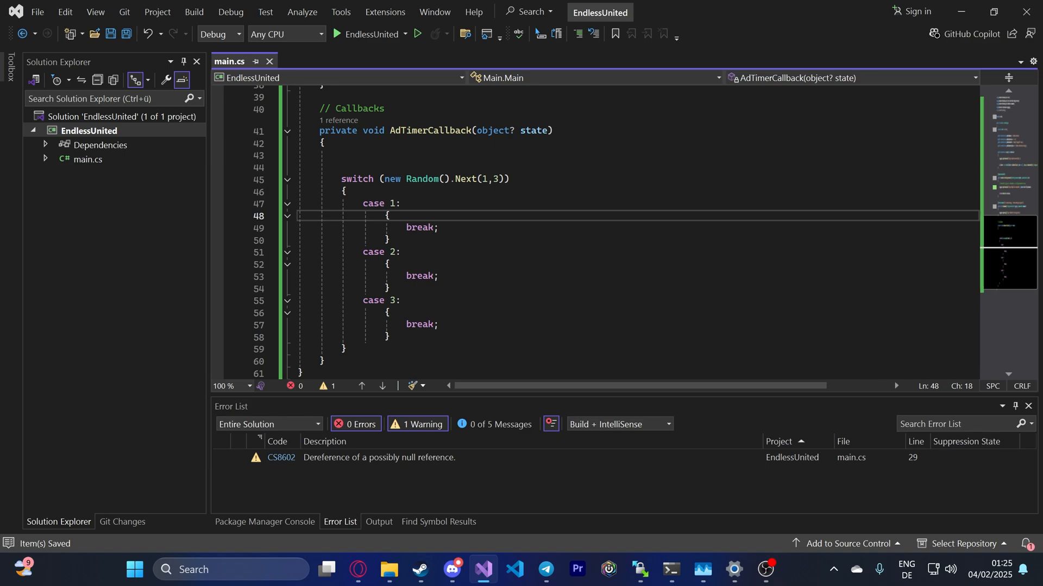
Step: Start case 1's PrintToChatAll string with a '// sending message' comment and a colored [Endless United] prefix returning to Default
type("// sending the print me")
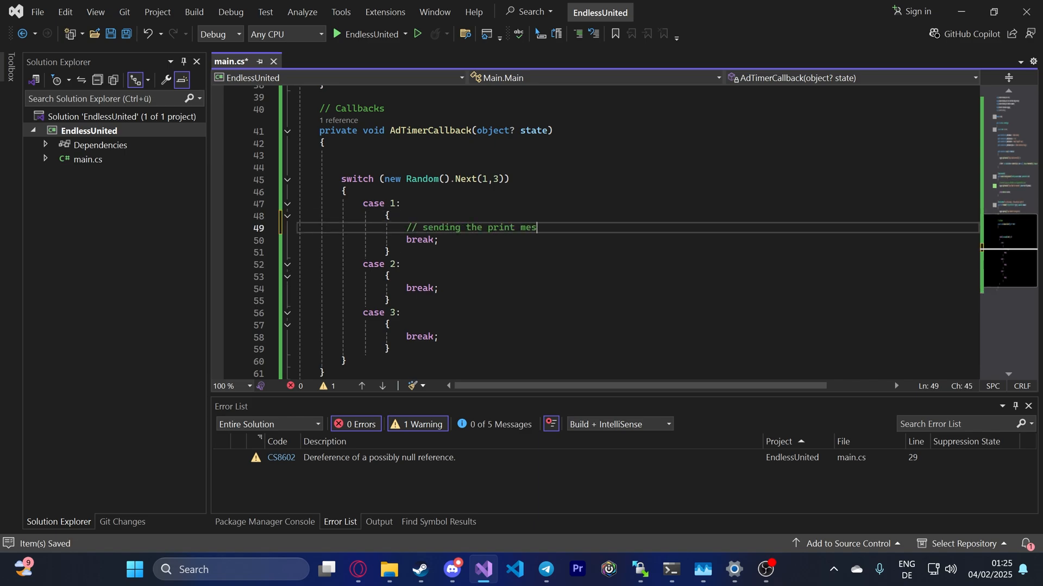
type("sage")
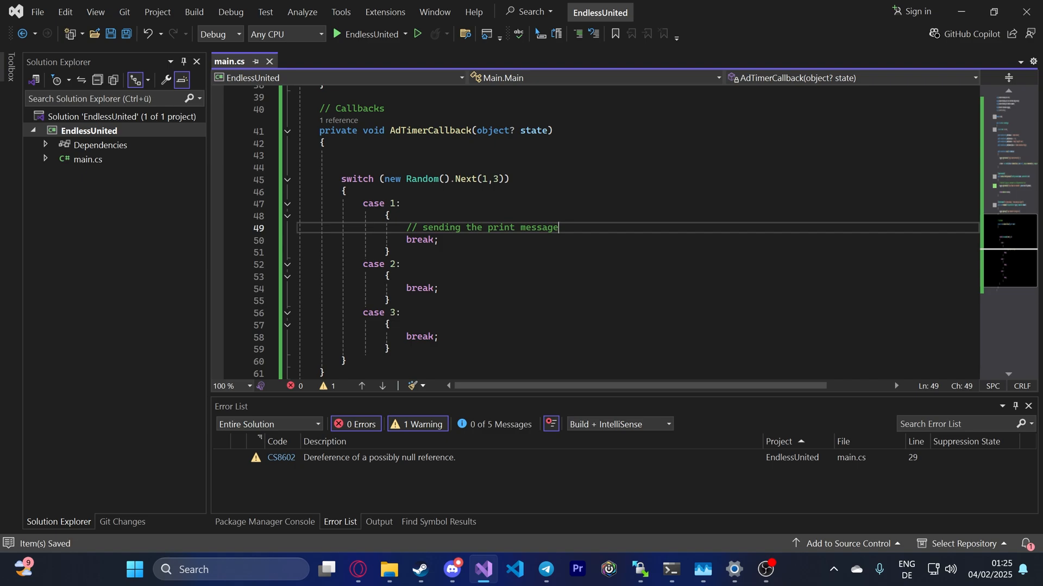
mouse_move(414, 516)
type("Server.NextFrame(() =>")
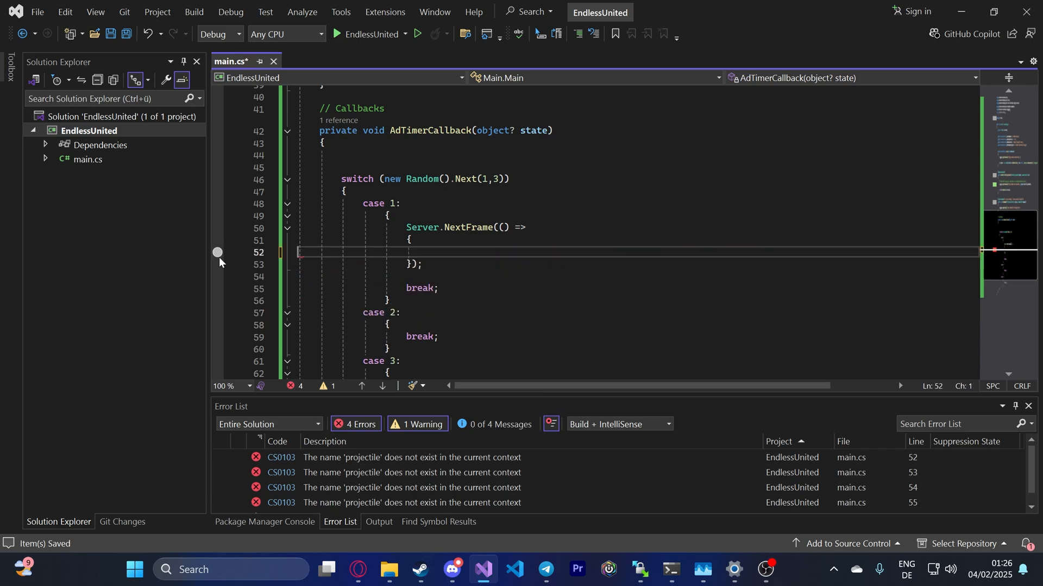
type("serv")
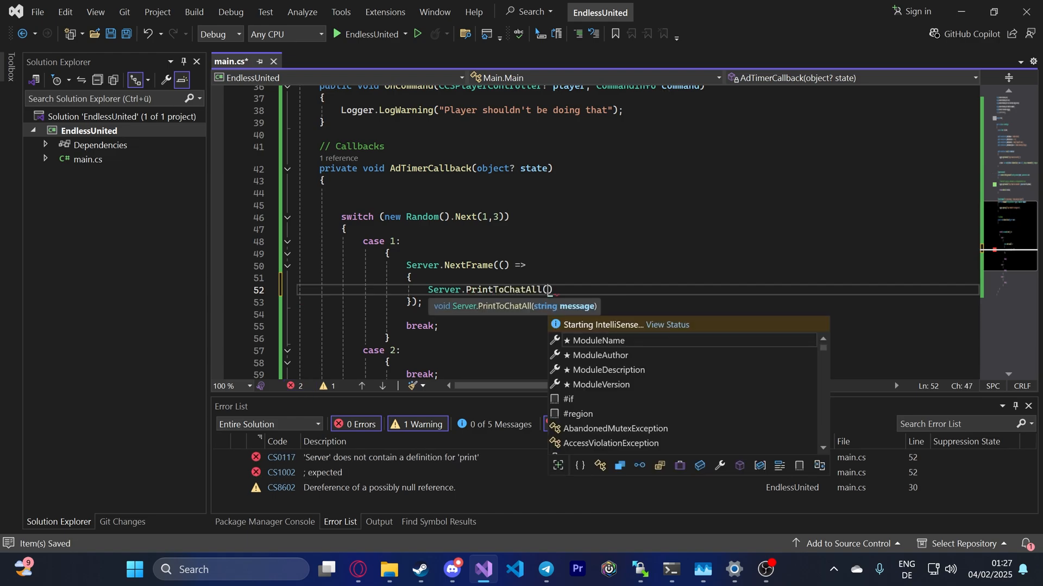
type(";")
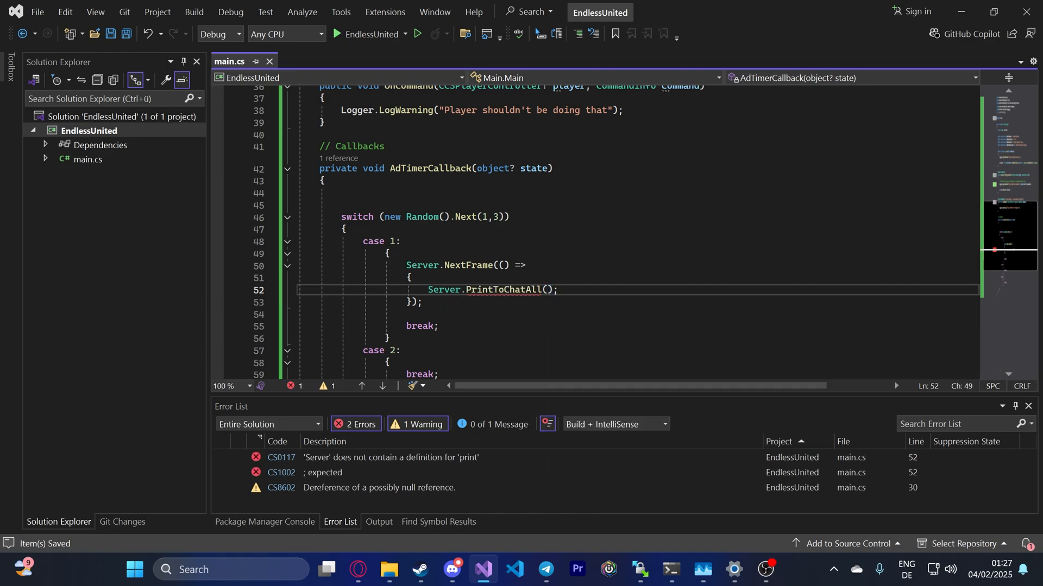
type("$\"{}\"")
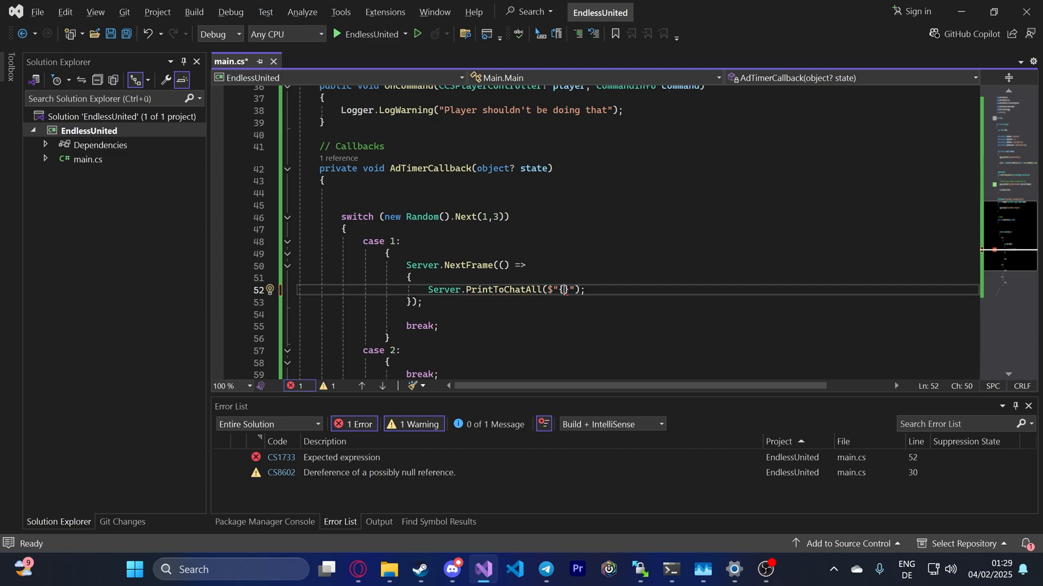
type("Chatcolor")
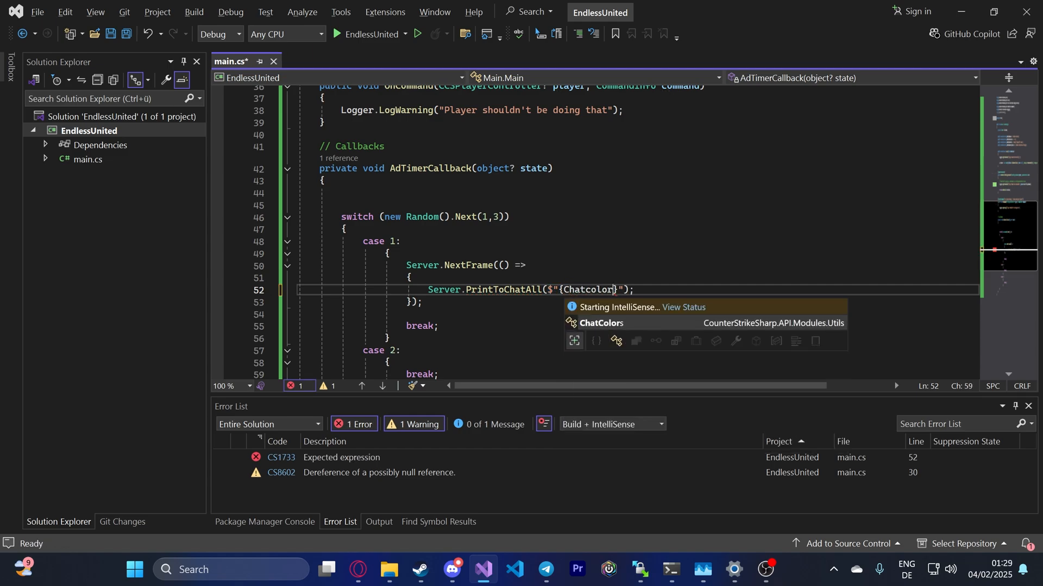
type(".Blue")
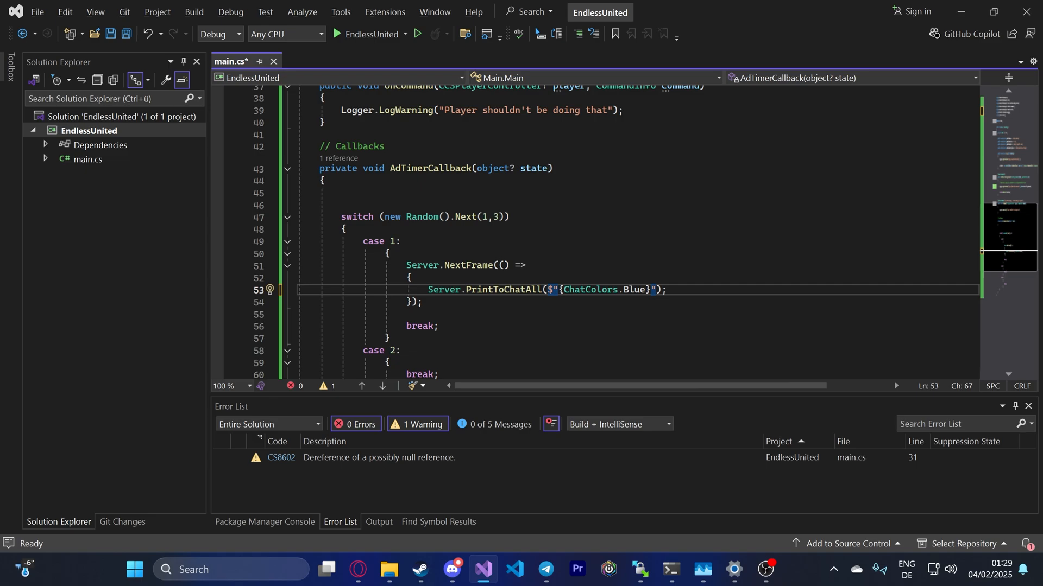
type("[")
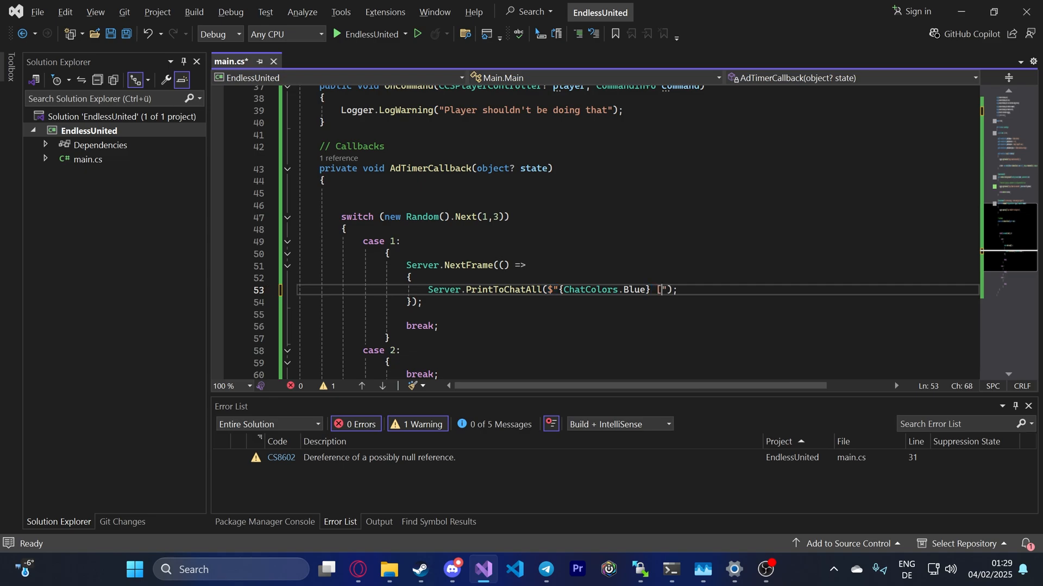
type("Endless United")
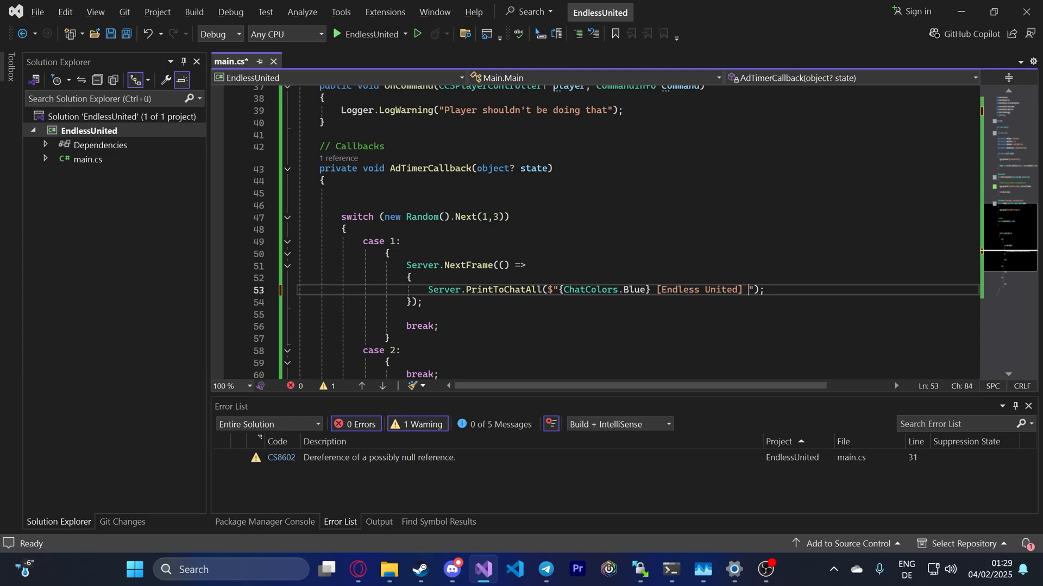
type("{\\")
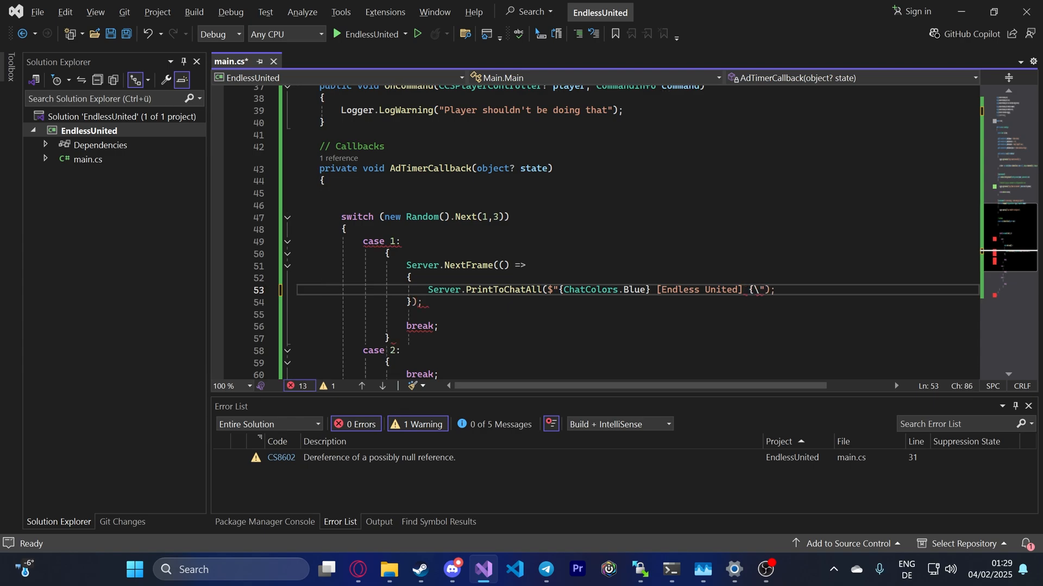
type("}")
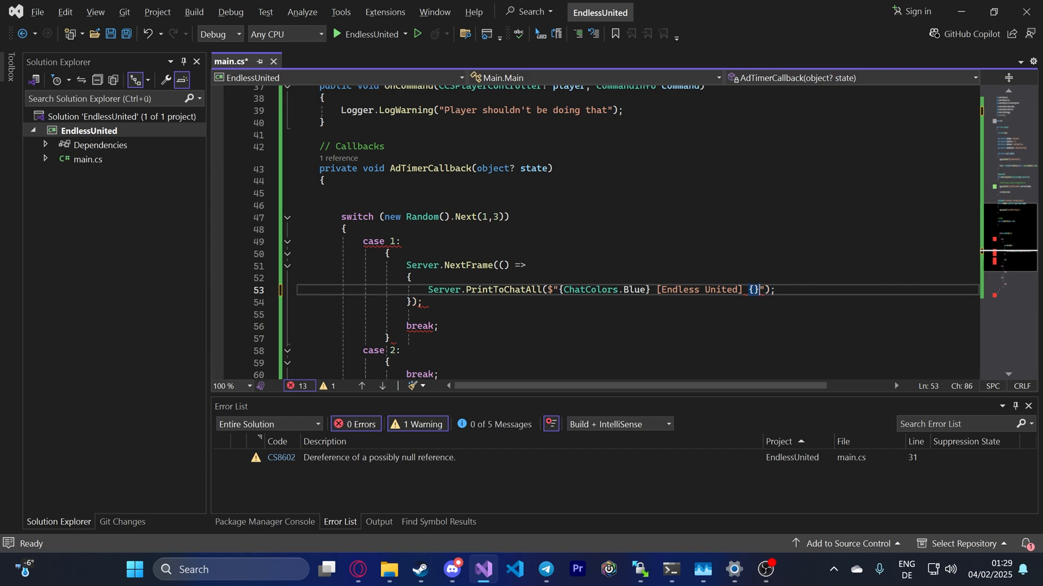
key("Backspace")
type("ChatColors.")
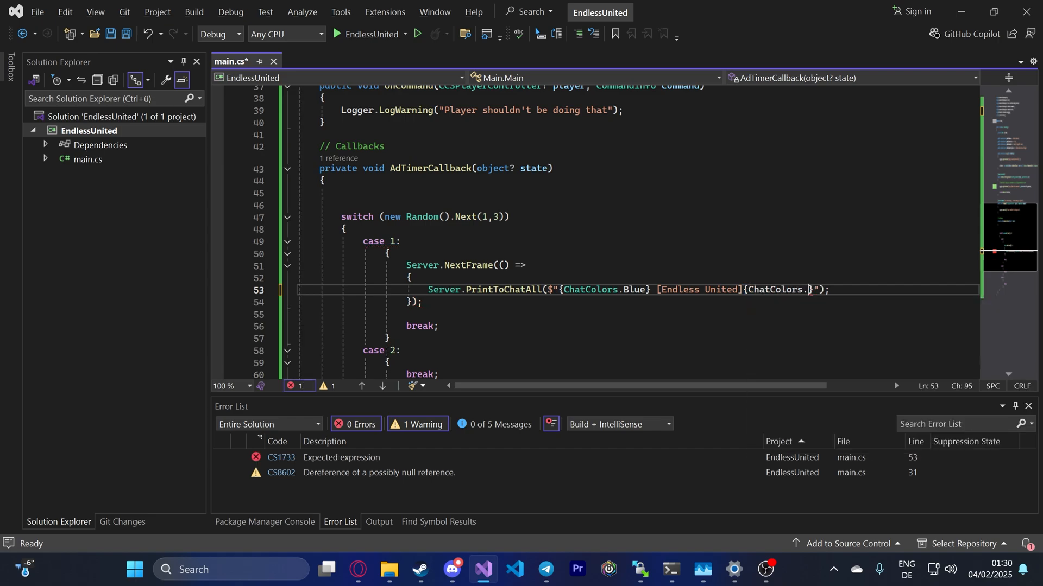
type("Default")
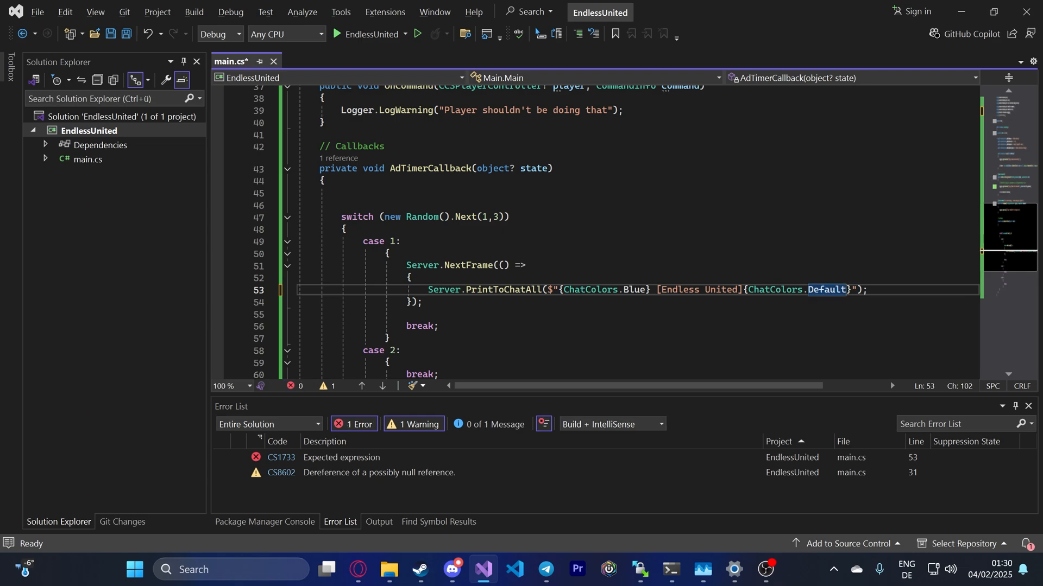
type("$")
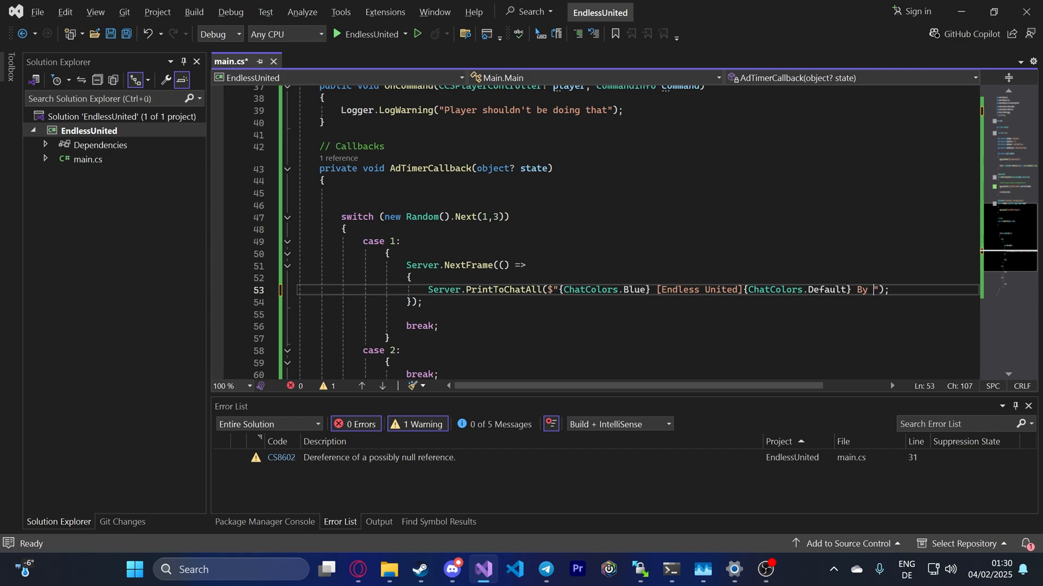
Step: Finish the message 'Playing ... you accept automatically the {ChatColors.BlueGrey} /rules' and save main.cs
type("Playing our servers")
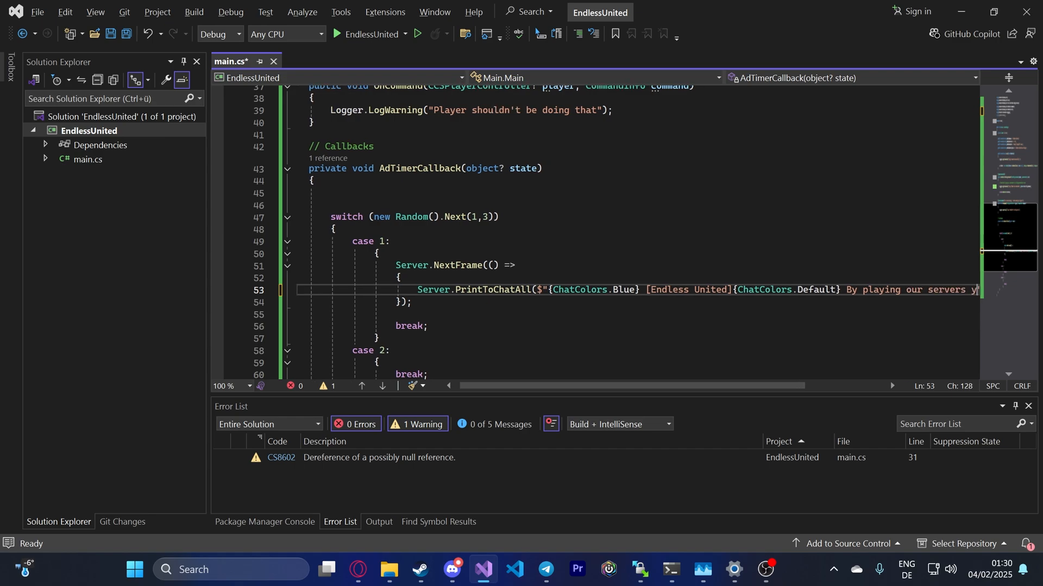
type("you accept automatically")
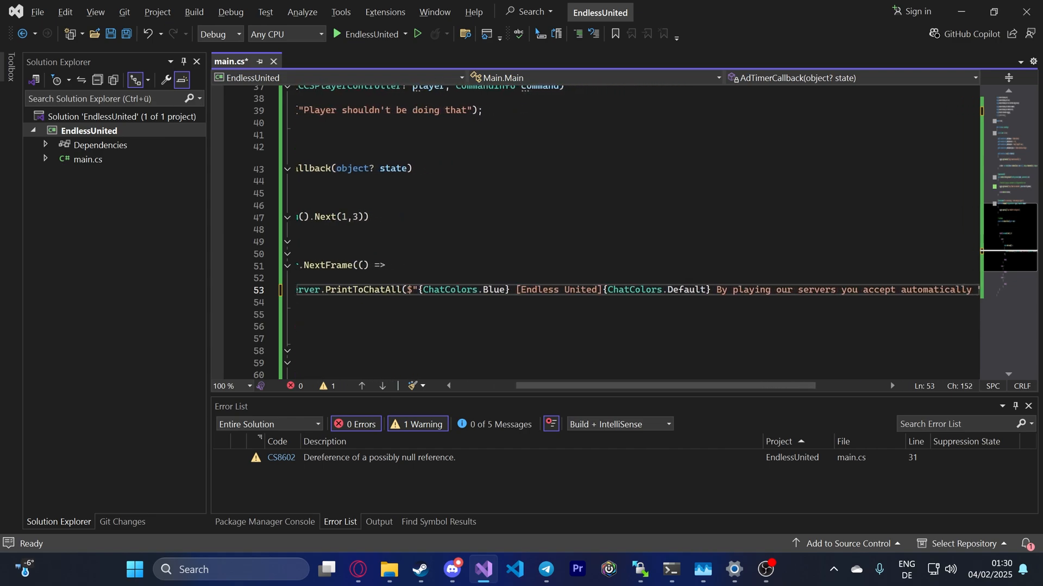
type("the")
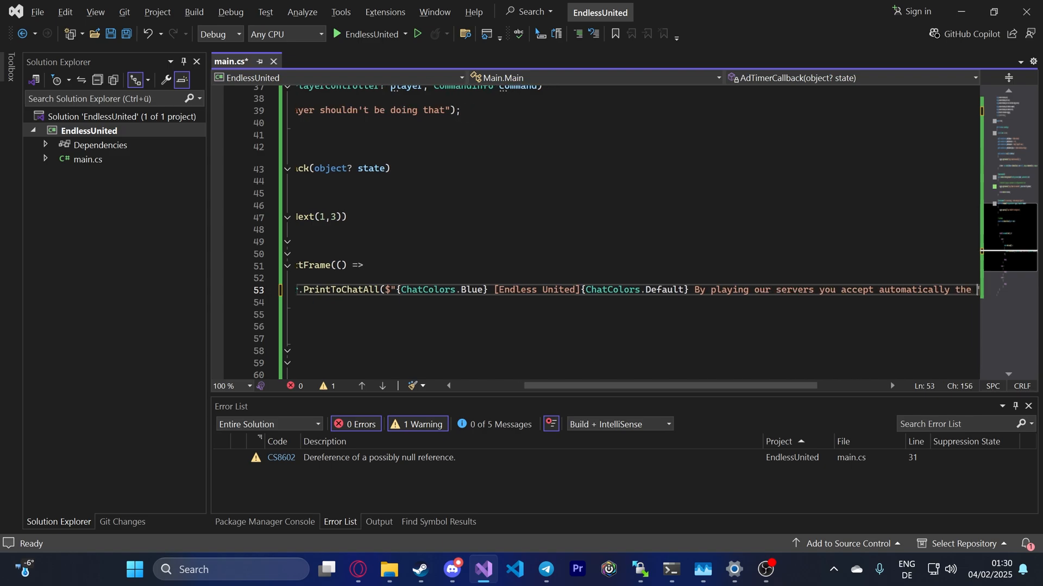
type("{ChatColors.BlueGrey")
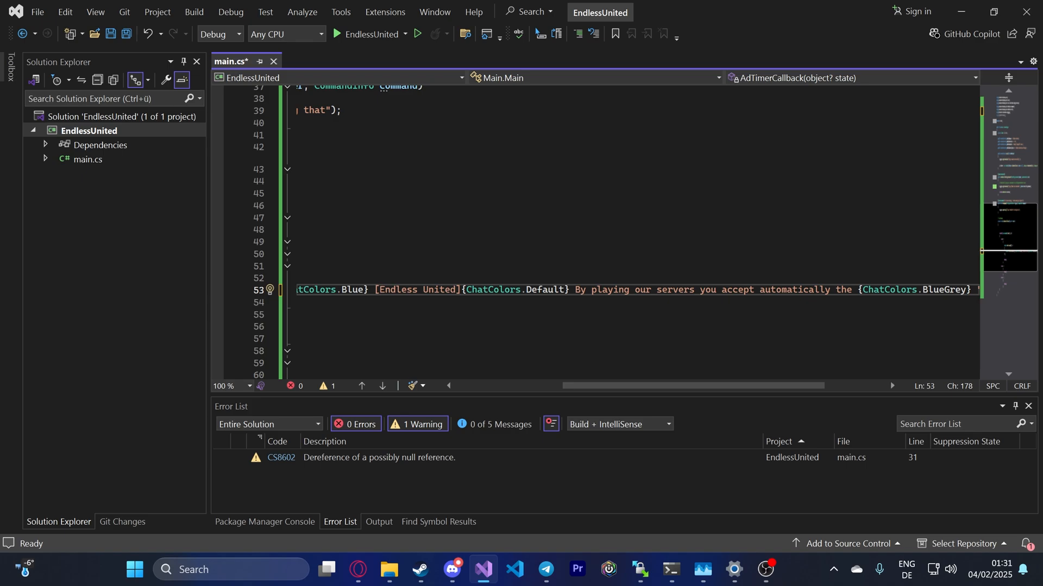
type("/rules\")")
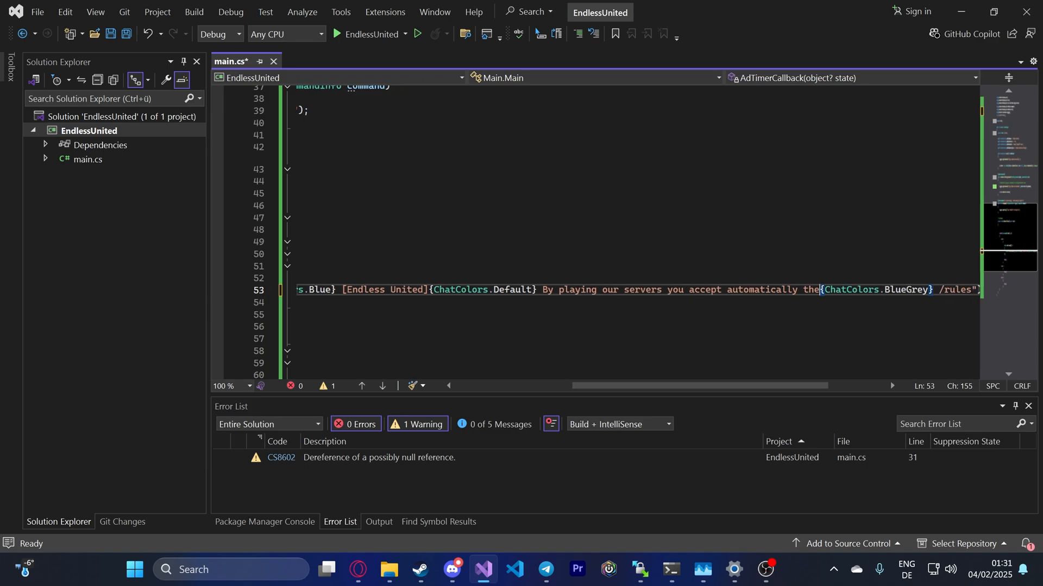
key("ctrl+s")
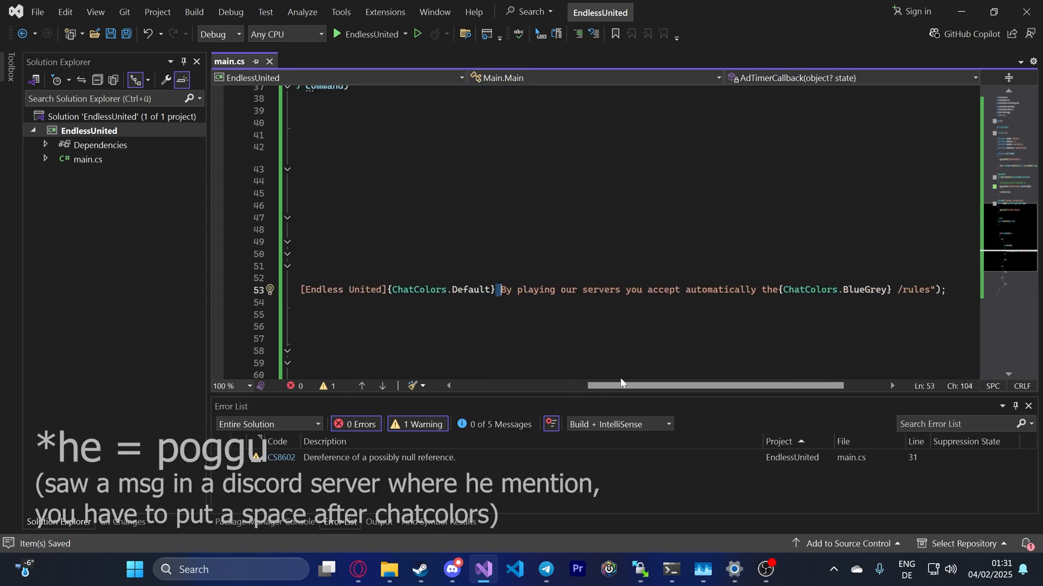
scroll("right", 3)
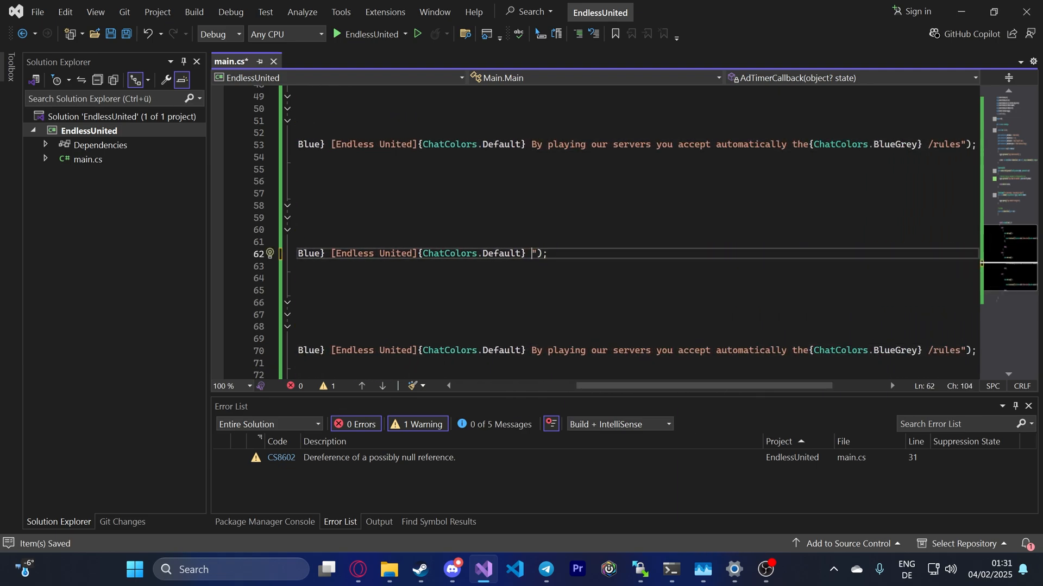
type("Visit our")
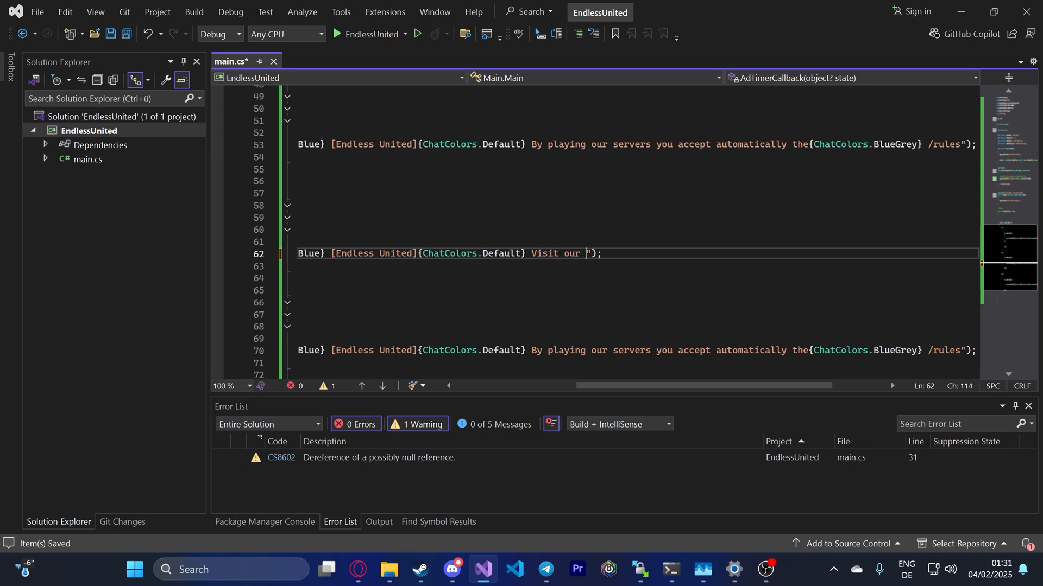
type("official website")
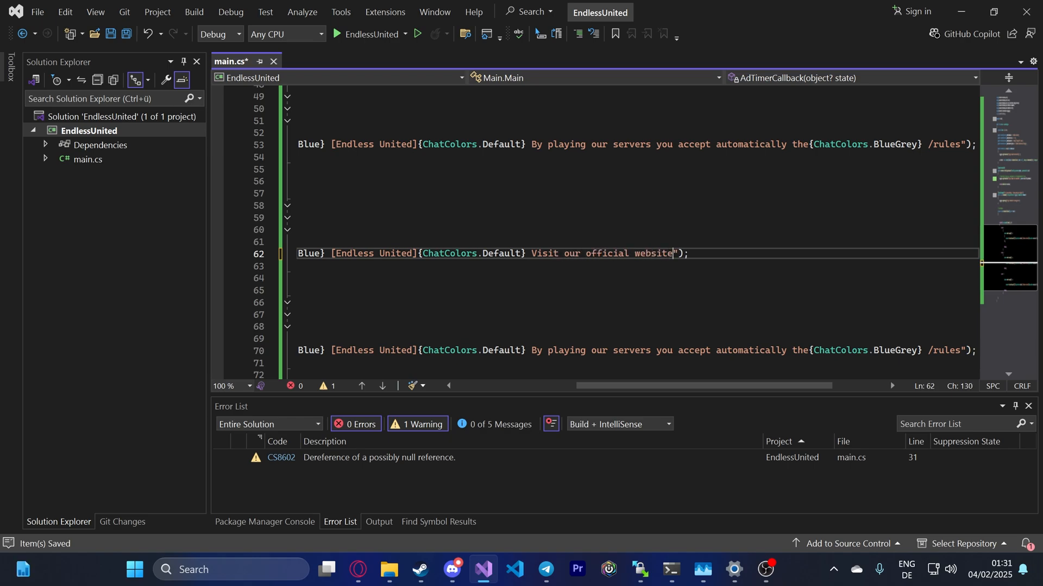
type("at")
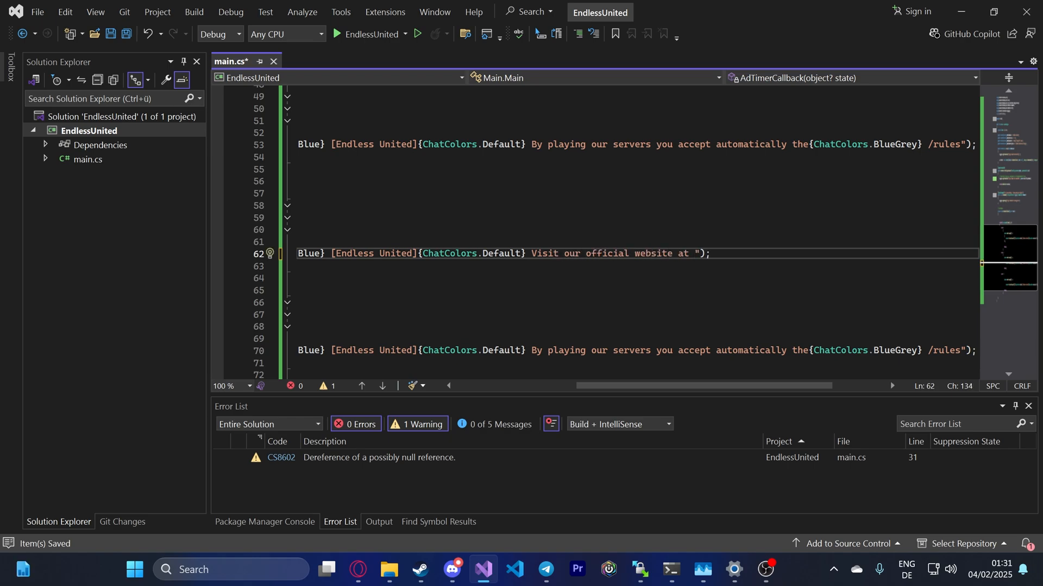
type("{chatc")
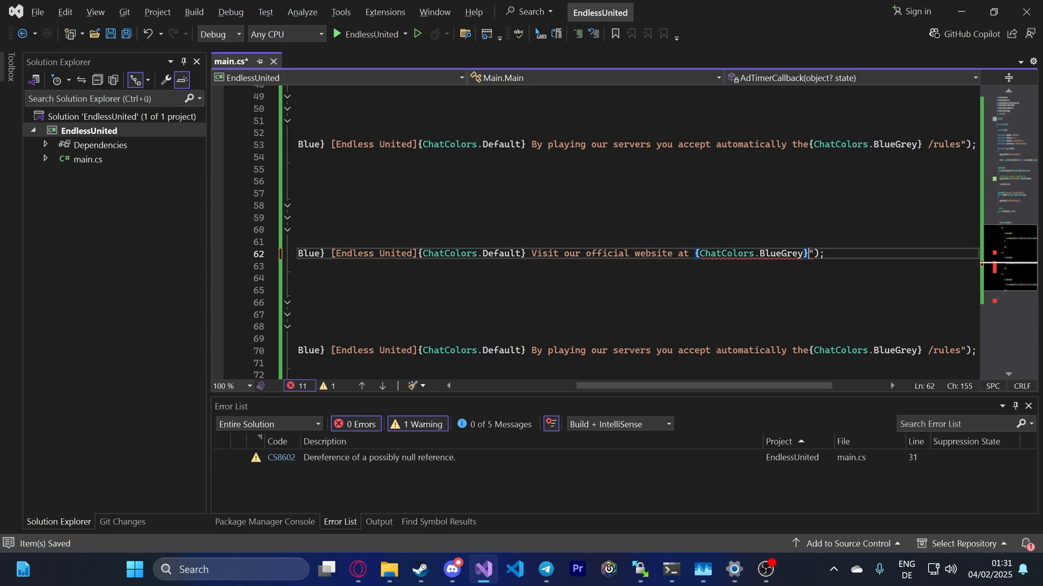
type("h")
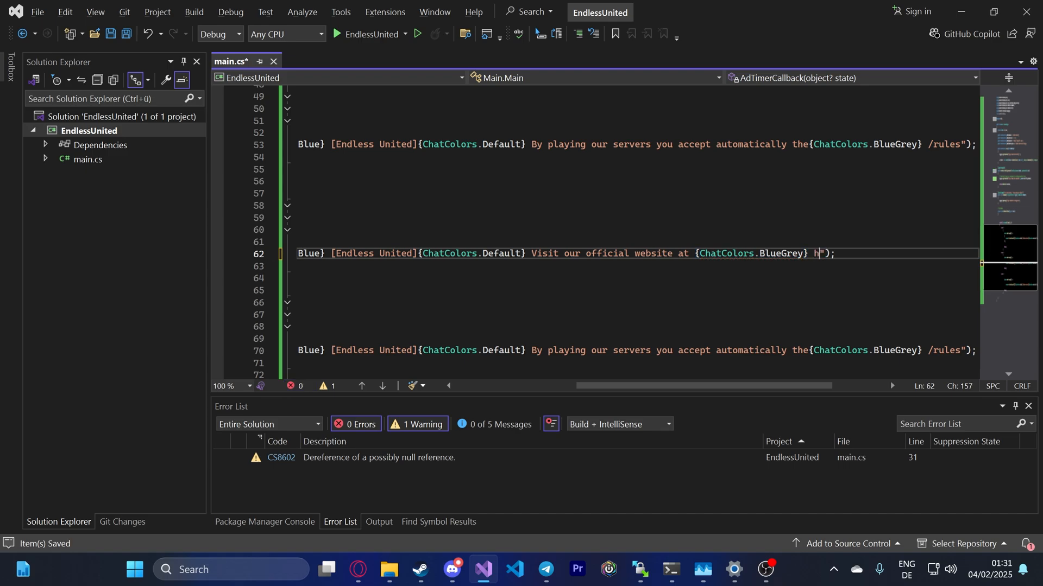
type("ttps://endless-un")
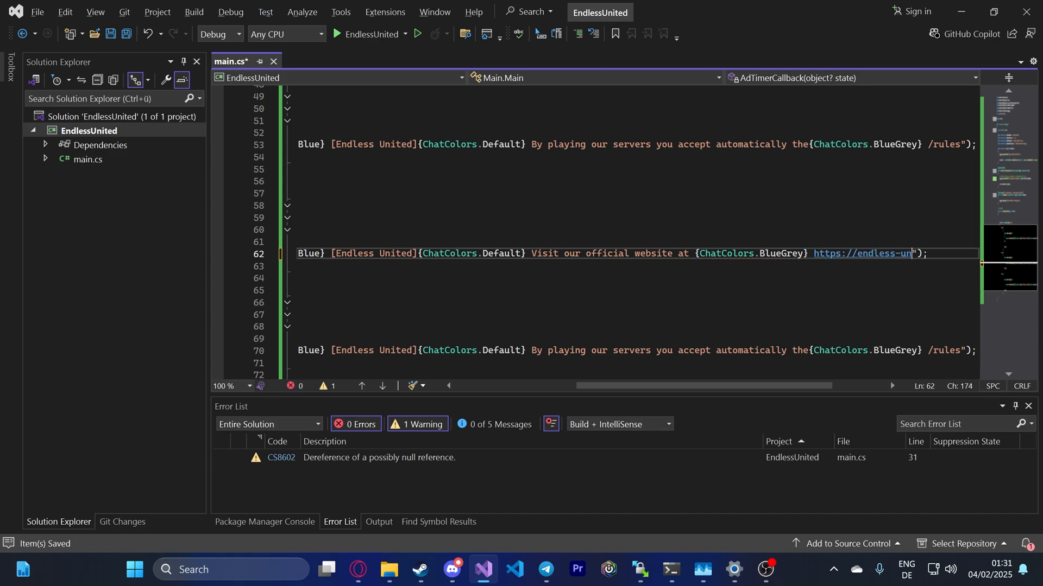
type("ited.net")
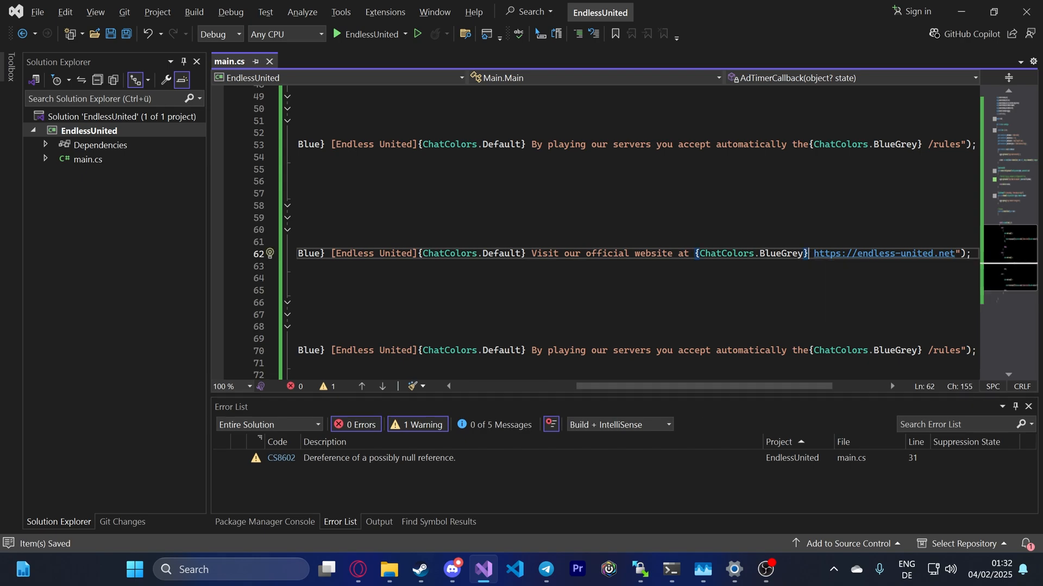
Step: Write the third advert 'Add{ChatColors.BlueGrey} __ in your favorite tab!' and fix the spacing before the colour tag
type("Add \");")
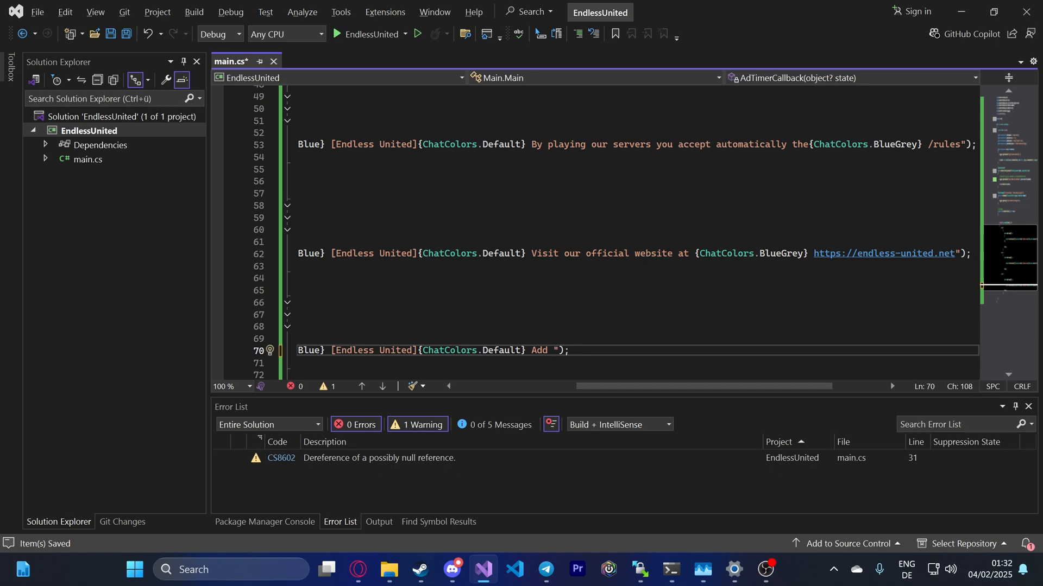
type("__")
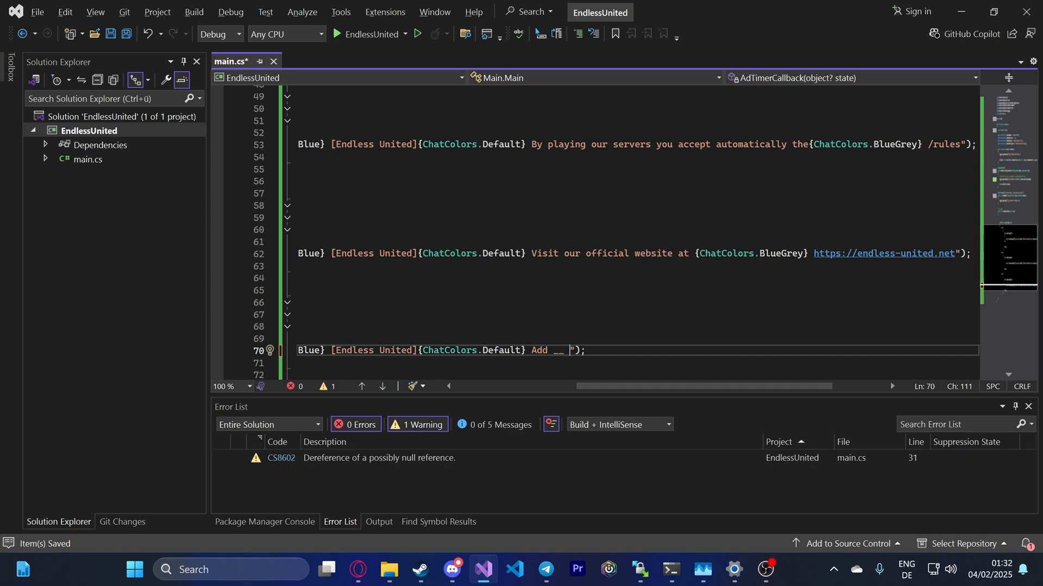
type("in your")
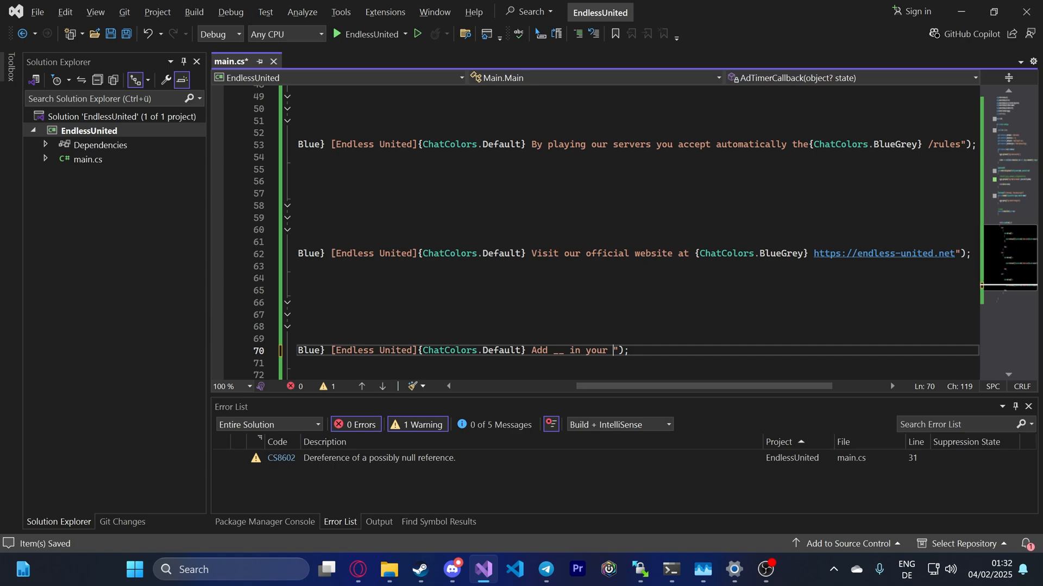
type("favoritie")
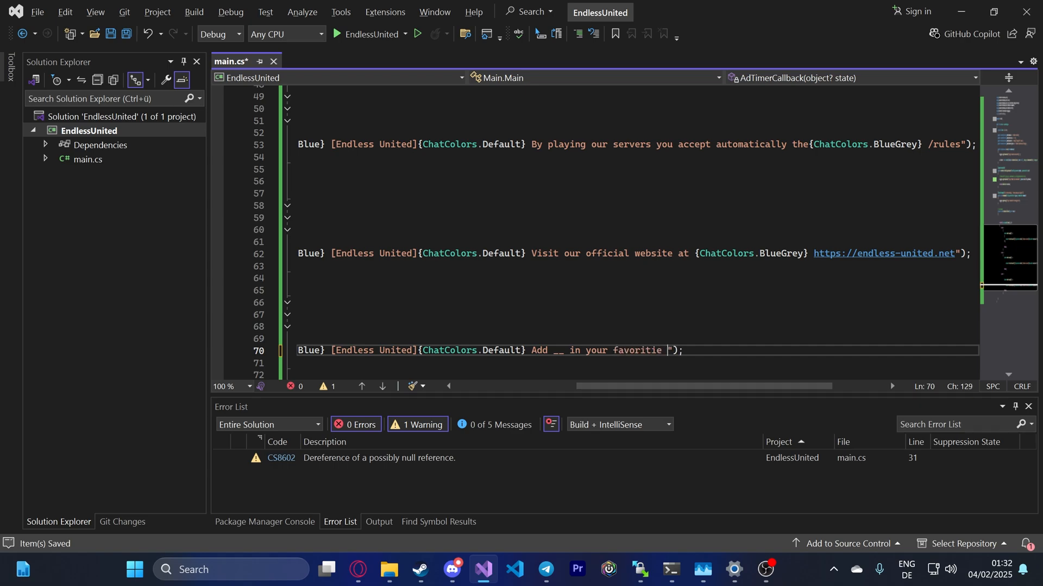
type("tab")
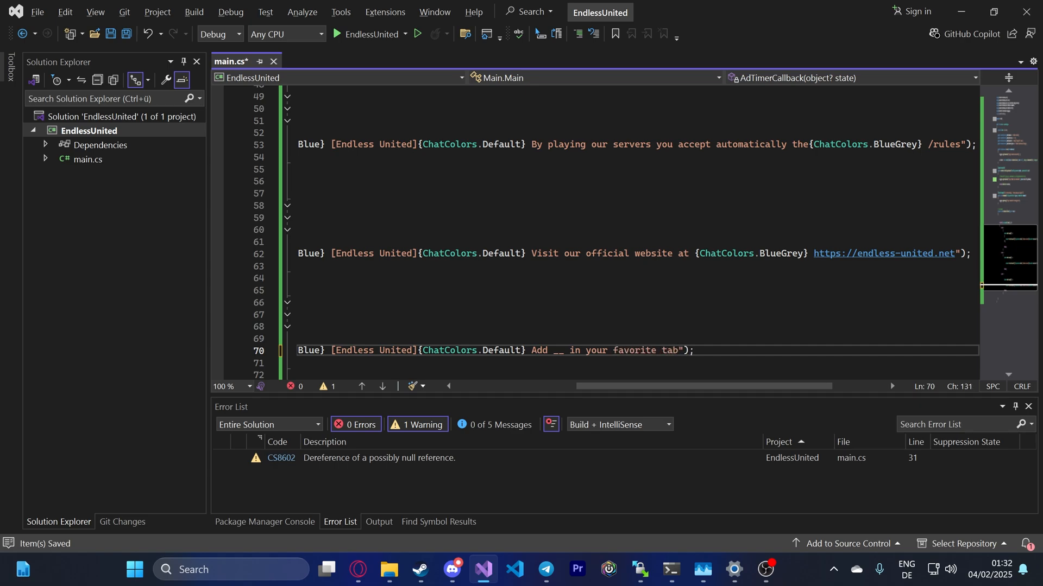
type("!")
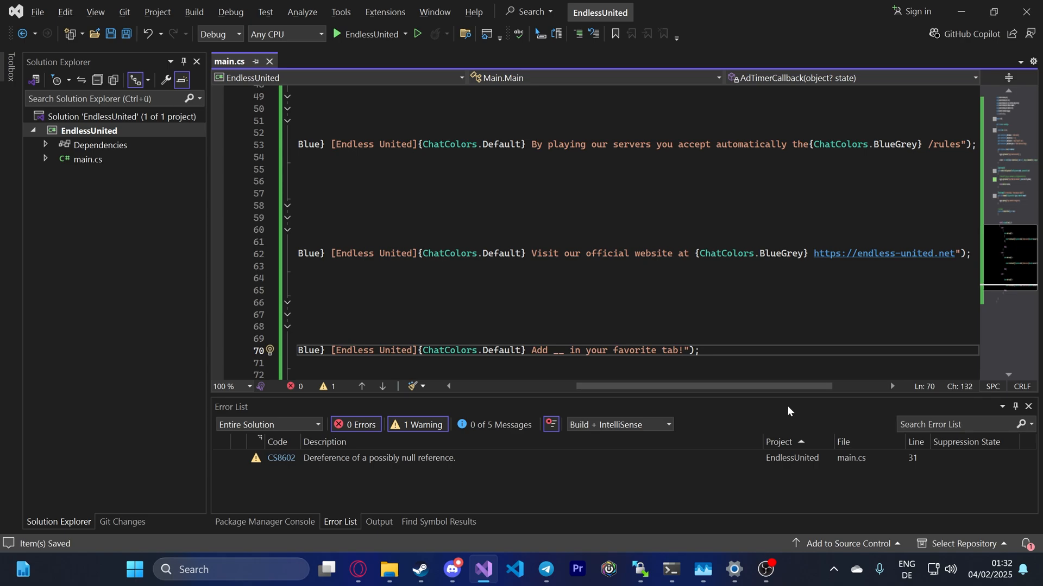
type("{")
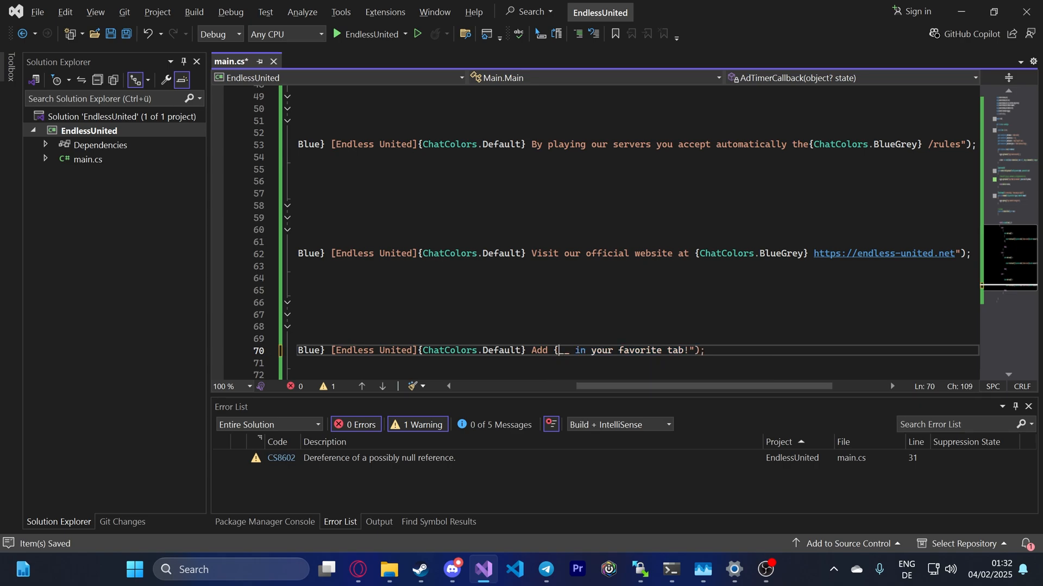
type("chatcolors__")
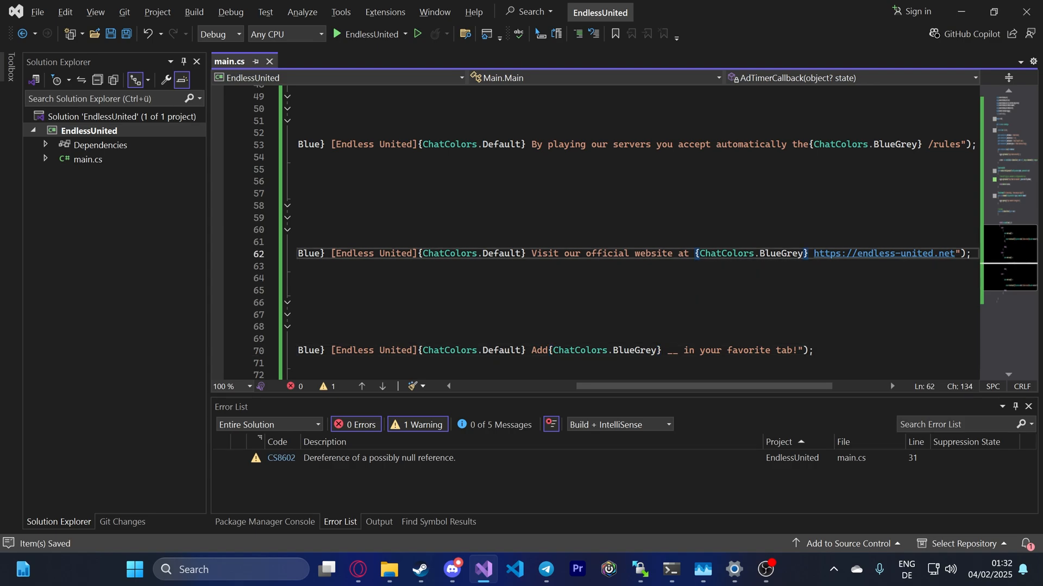
key("Backspace")
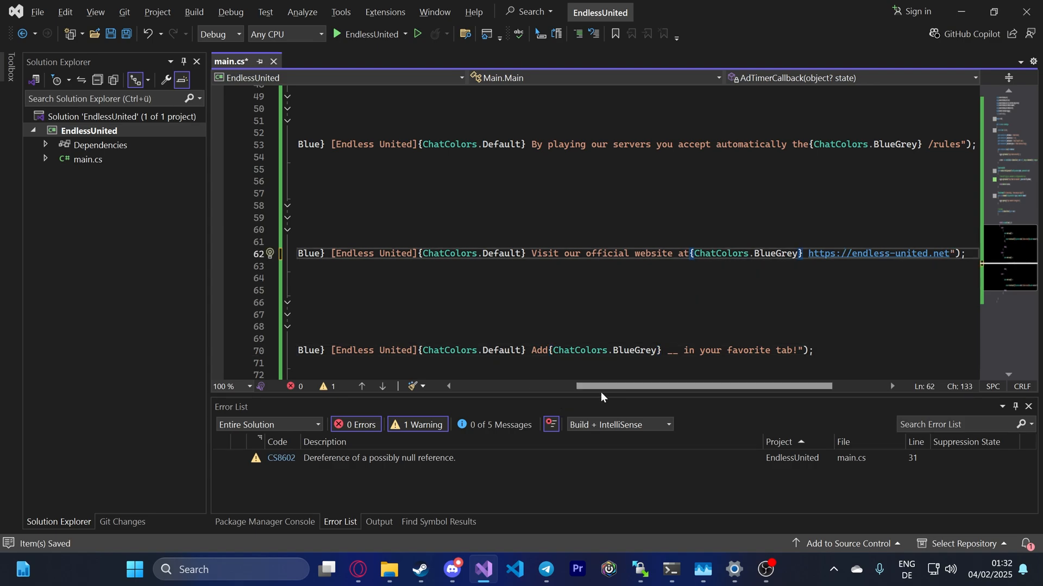
Step: Note the ip and port cvar names, then query hostport and ip in the server console to confirm their values
scroll("left", 3)
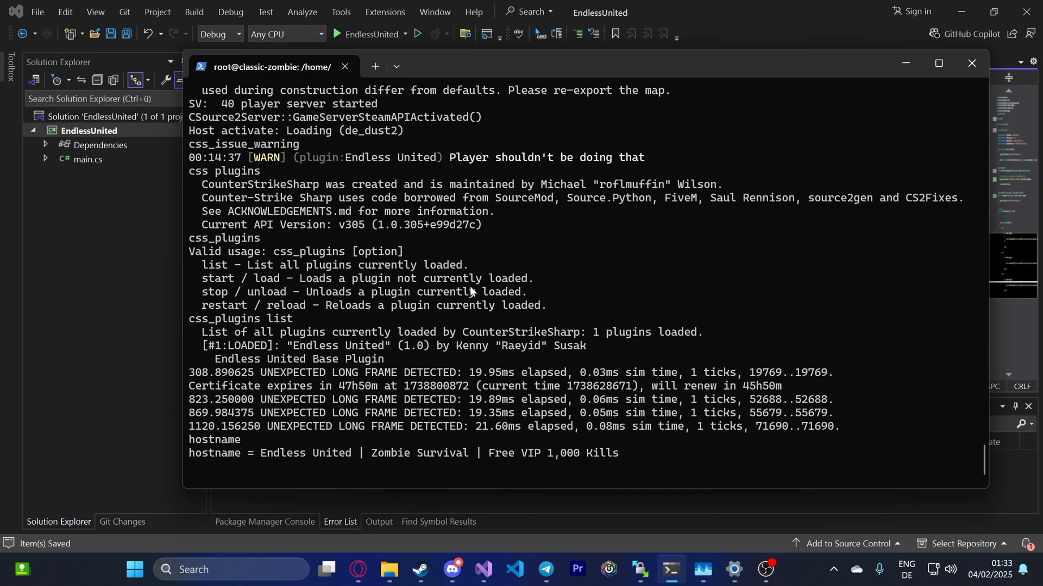
type("ip")
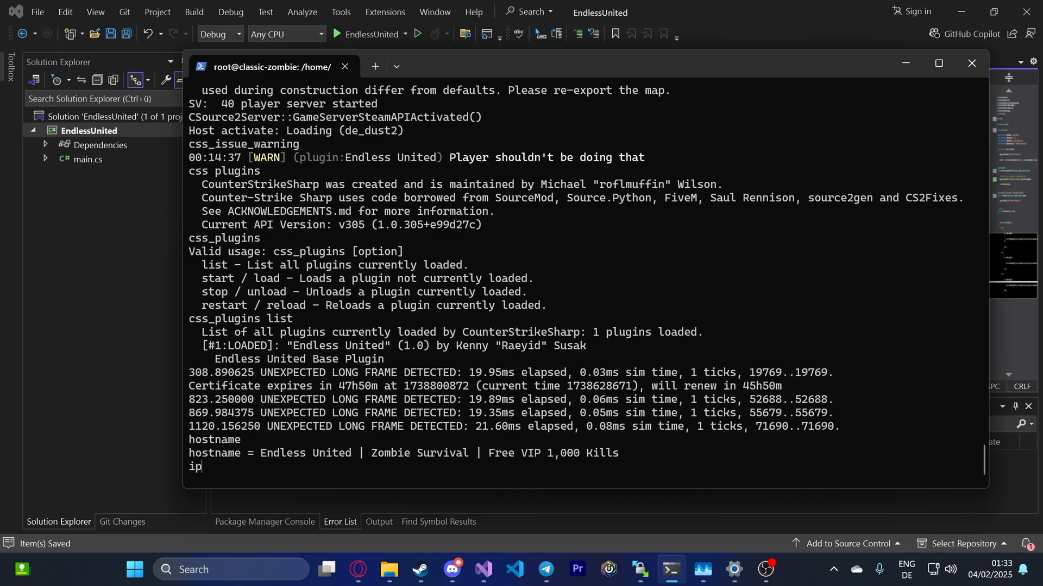
type("port")
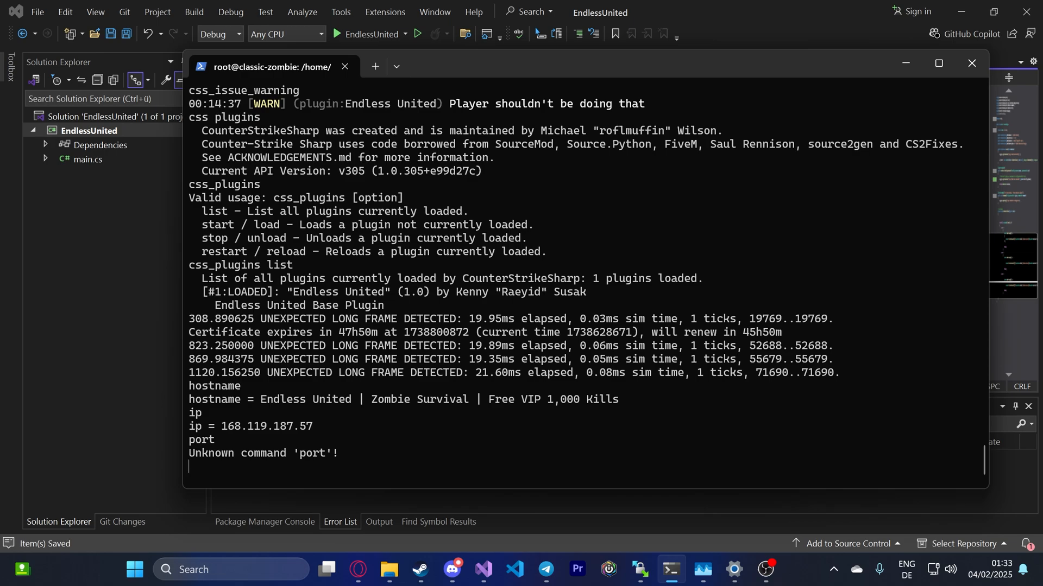
mouse_move(740, 489)
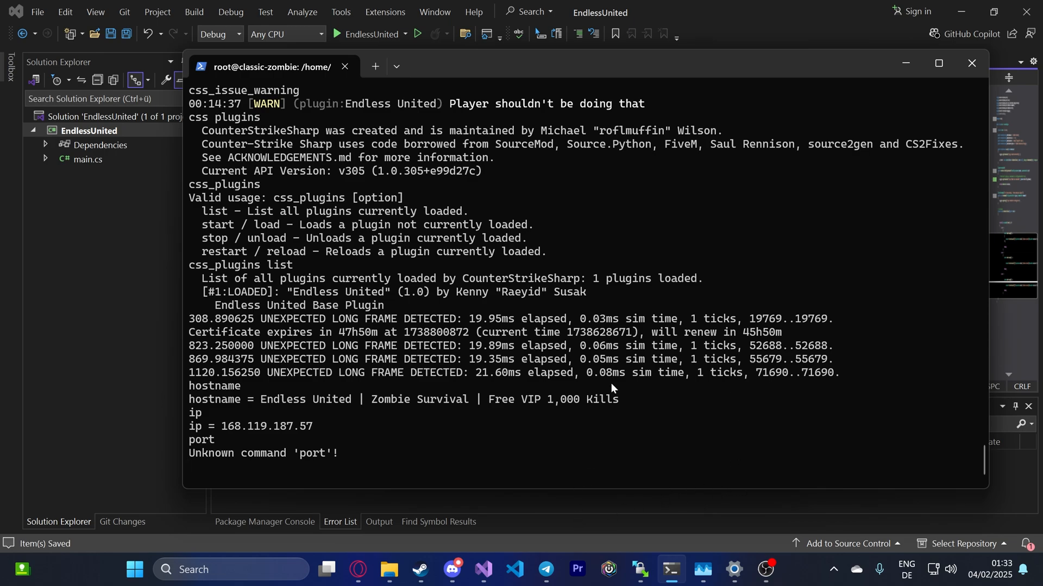
mouse_move(307, 454)
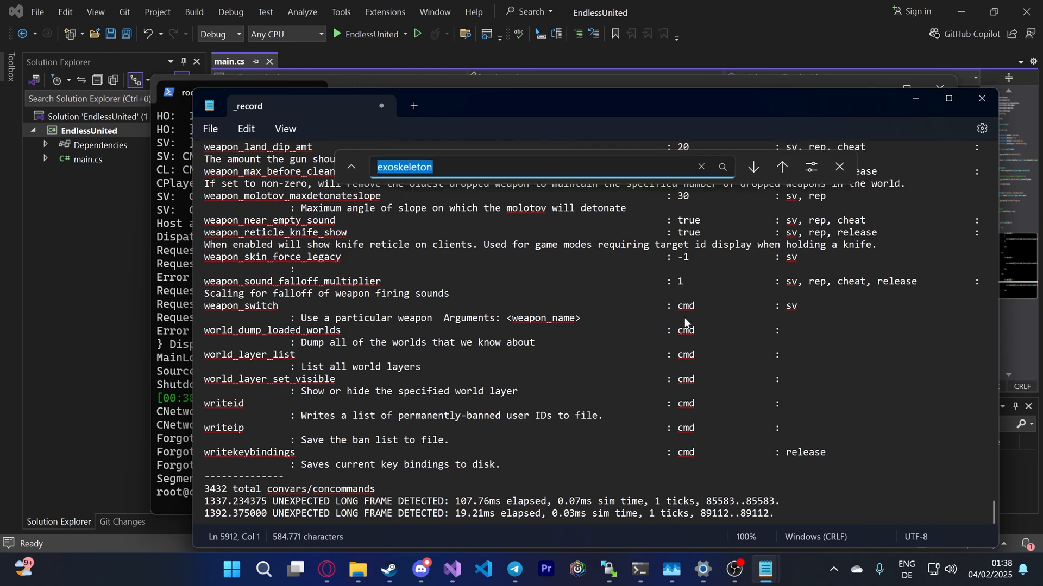
type("port")
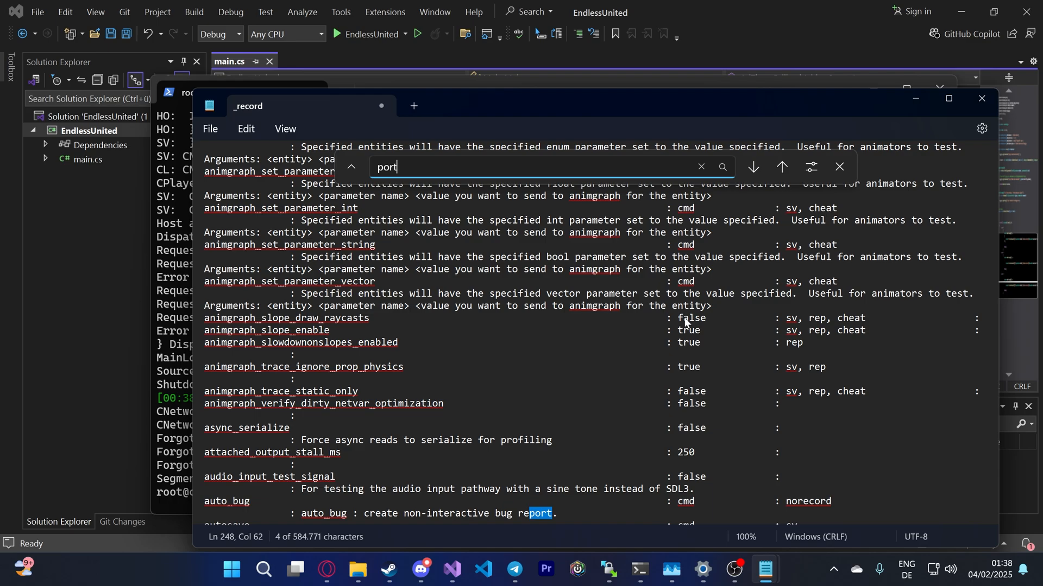
left_click(752, 167)
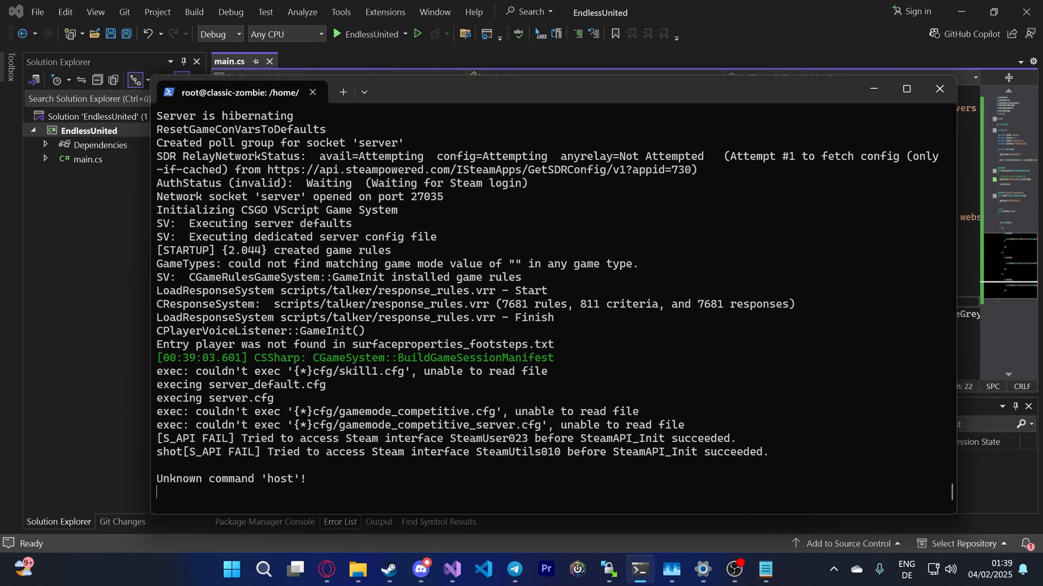
scroll("down", 3)
type("hostport")
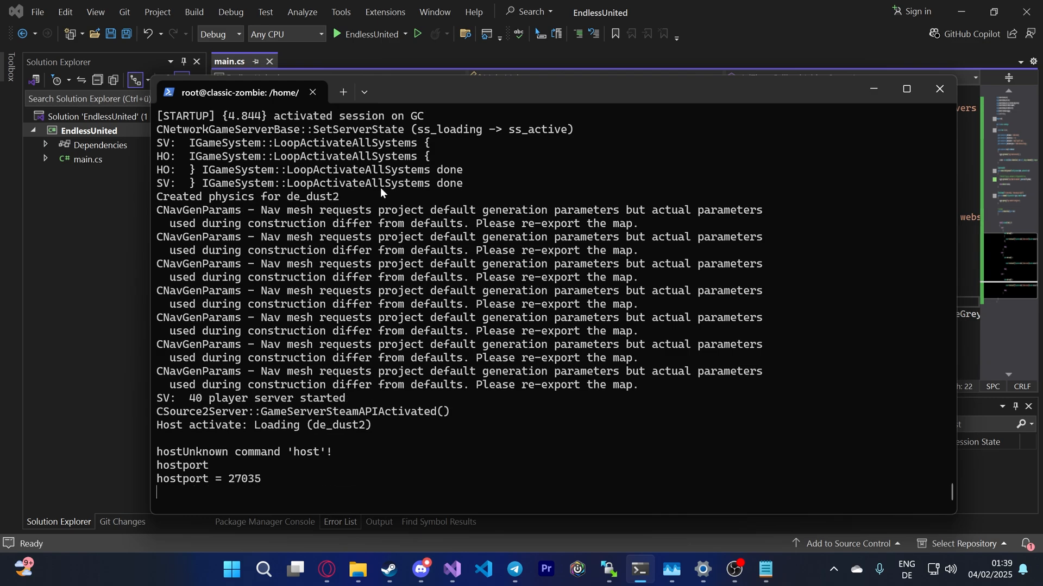
type("ip")
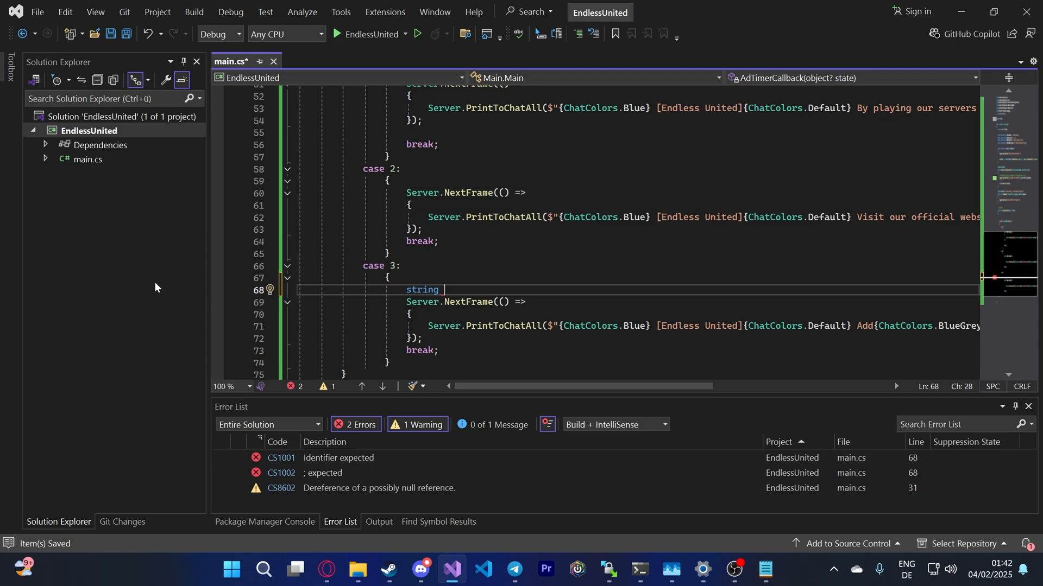
Step: Declare 'var ip = ConVar.Find("ip");' in case 3
type("ip")
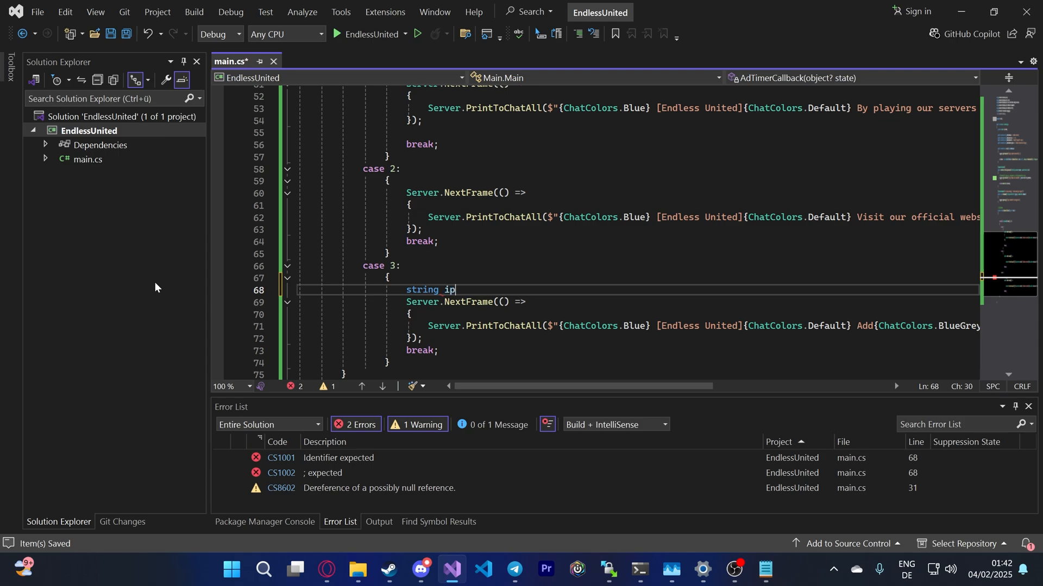
type("=")
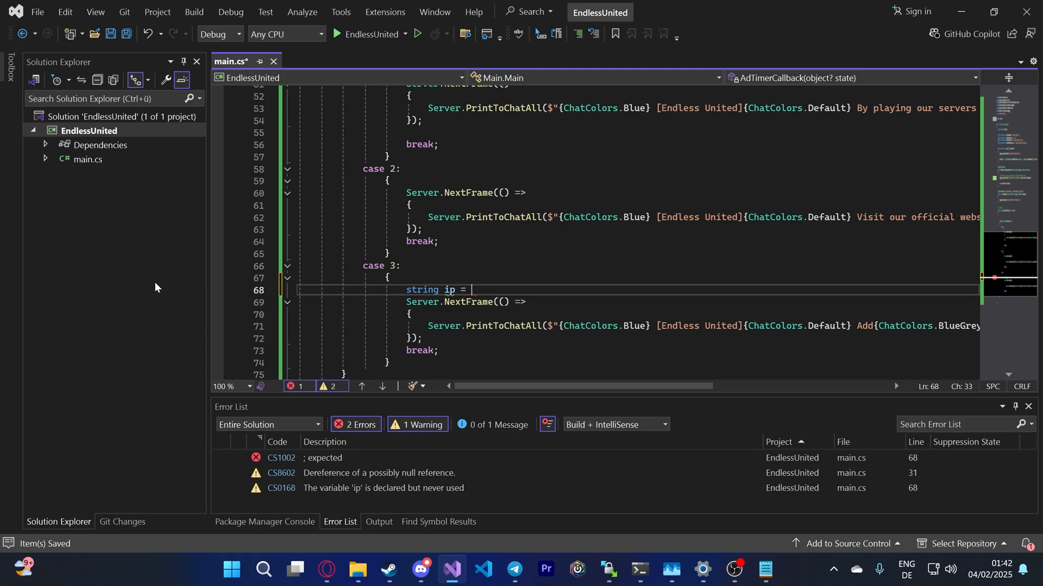
type("convar")
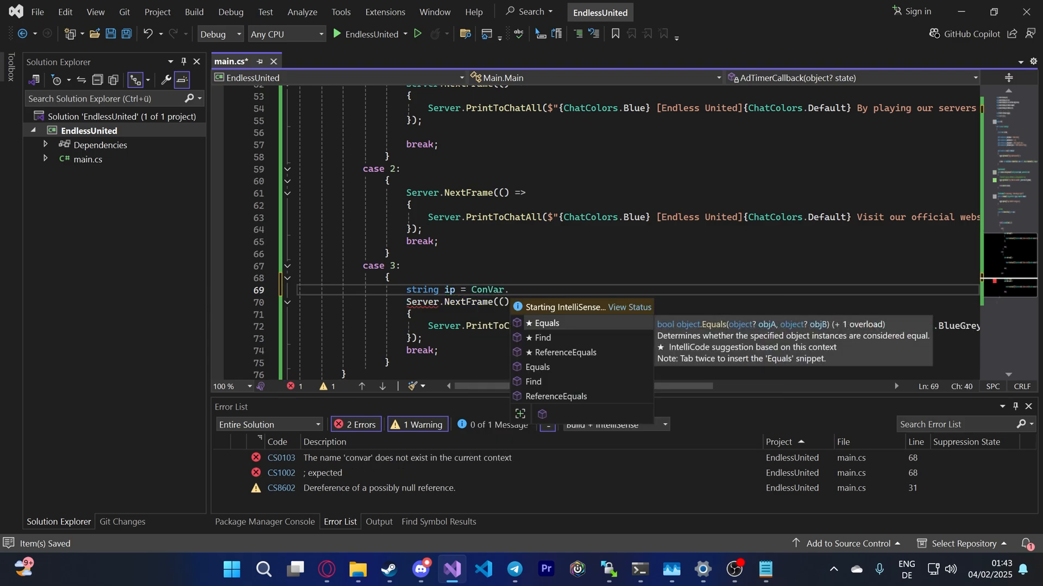
type("Find()")
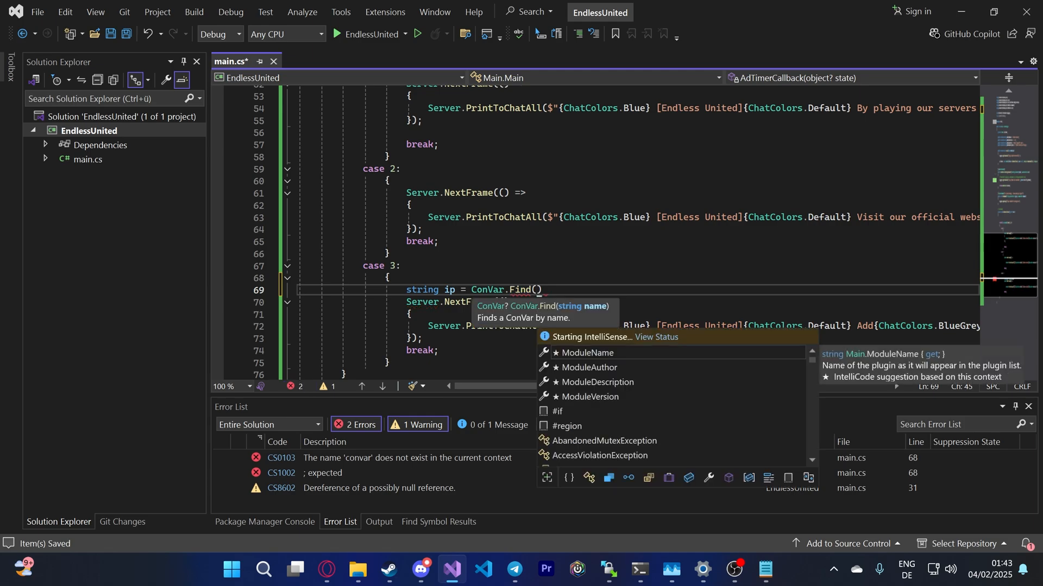
type("\"\"")
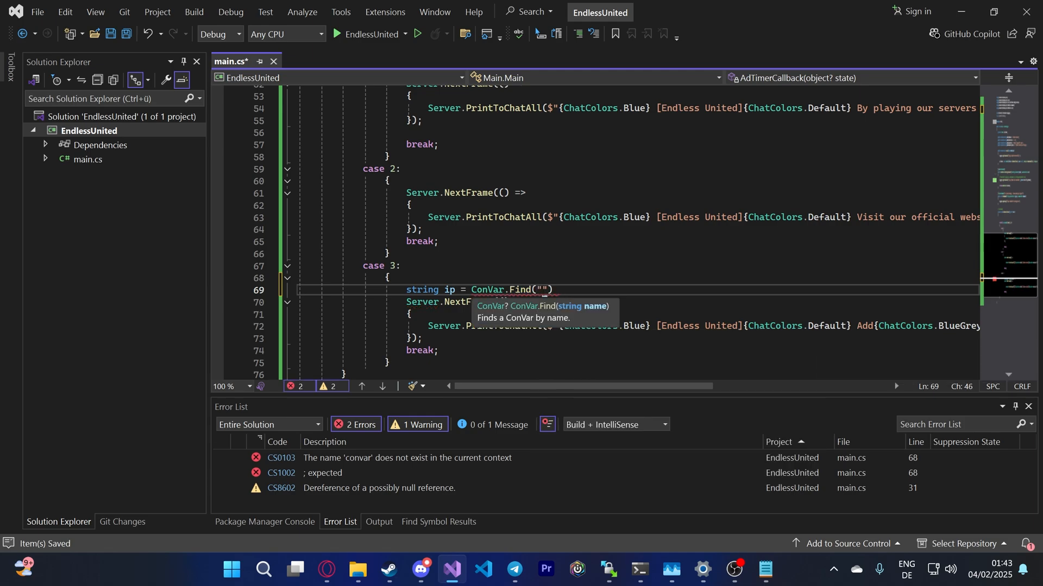
type("ip\");")
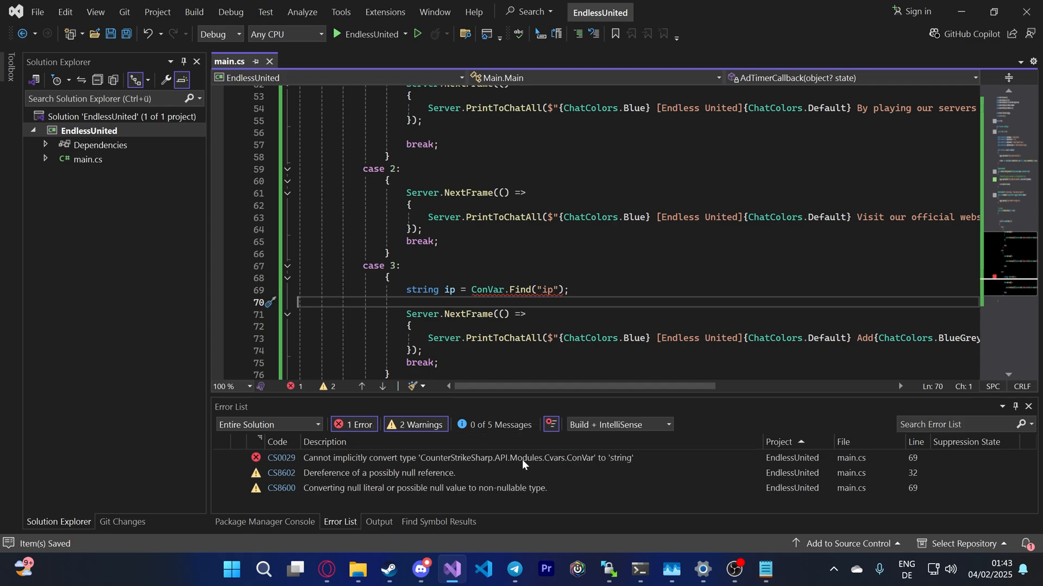
Step: Declare 'var port = ConVar.Find("hostport");', close the cvar notes and save main.cs
type("var")
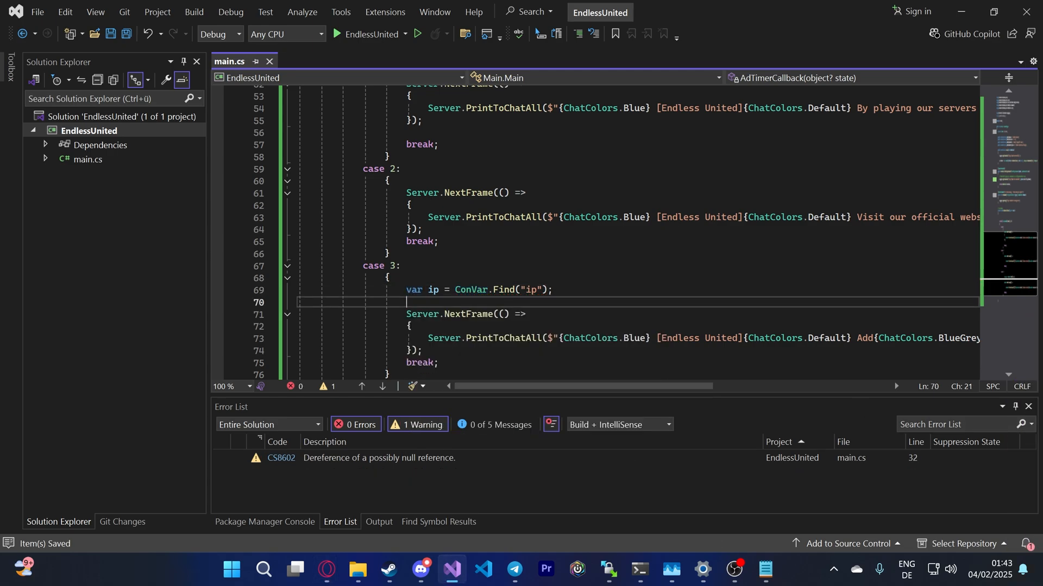
type("var")
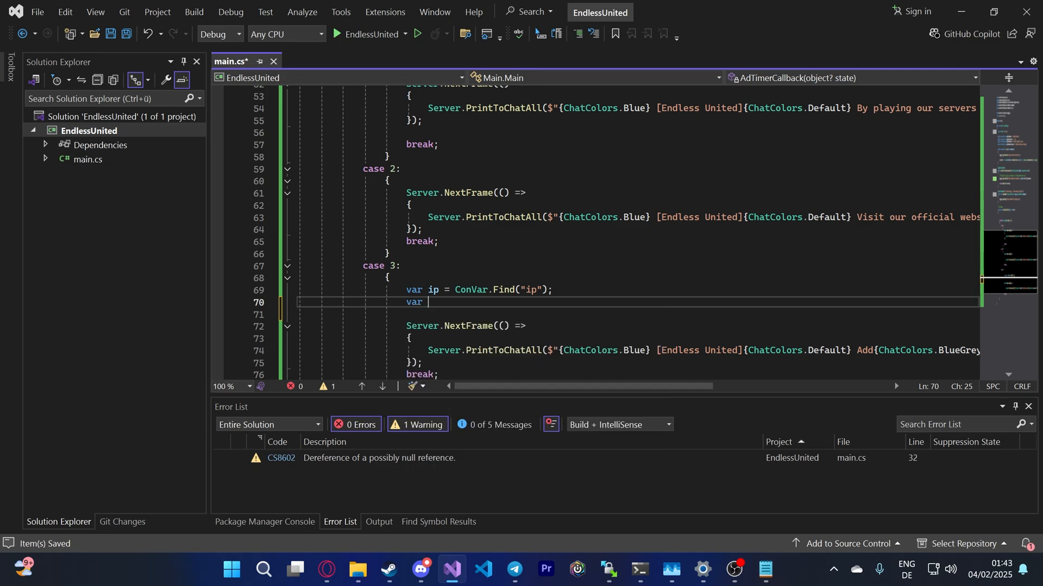
type("port =")
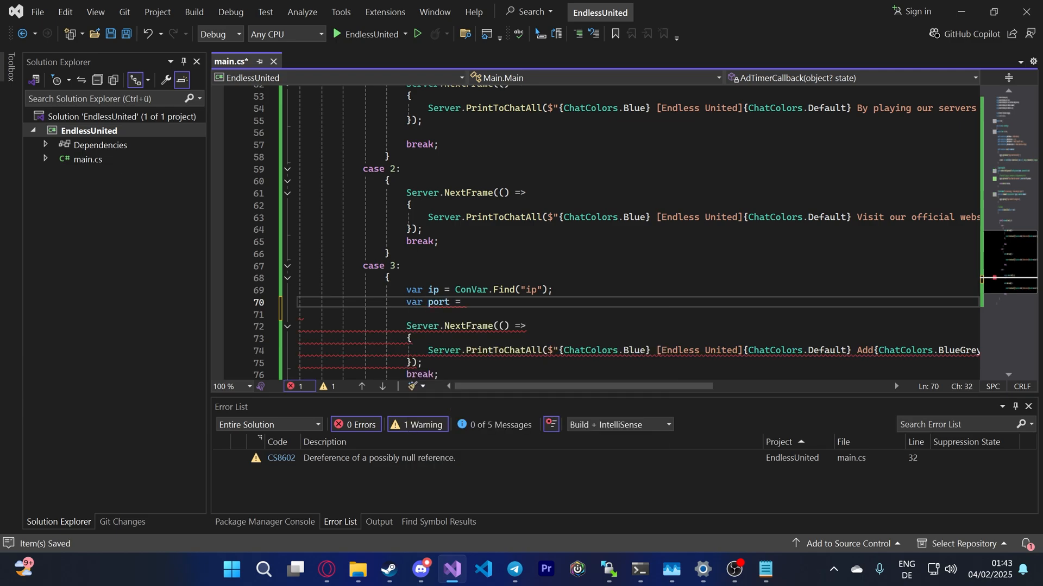
type("ConVar.Fin")
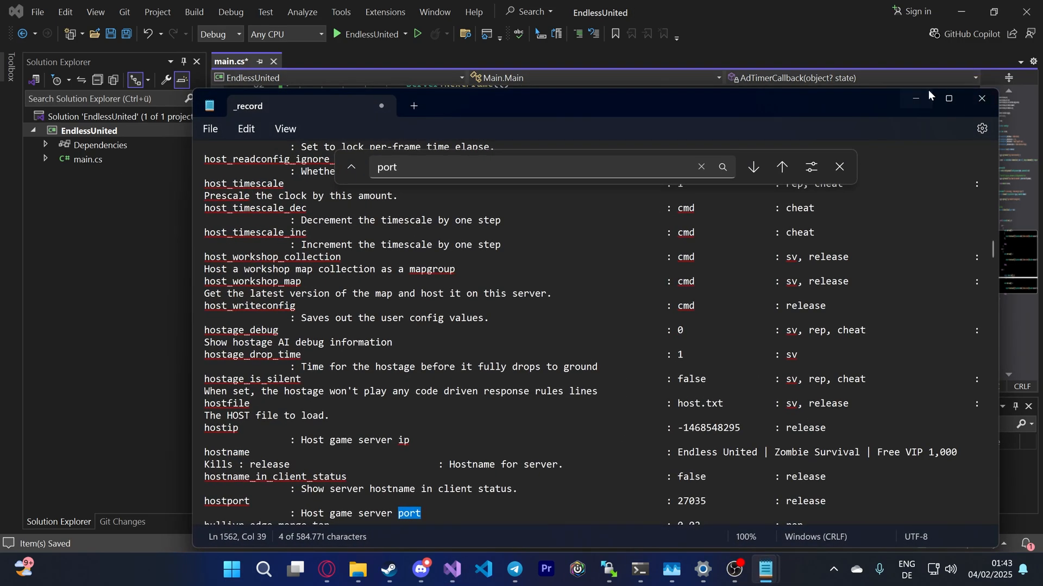
left_click(980, 98)
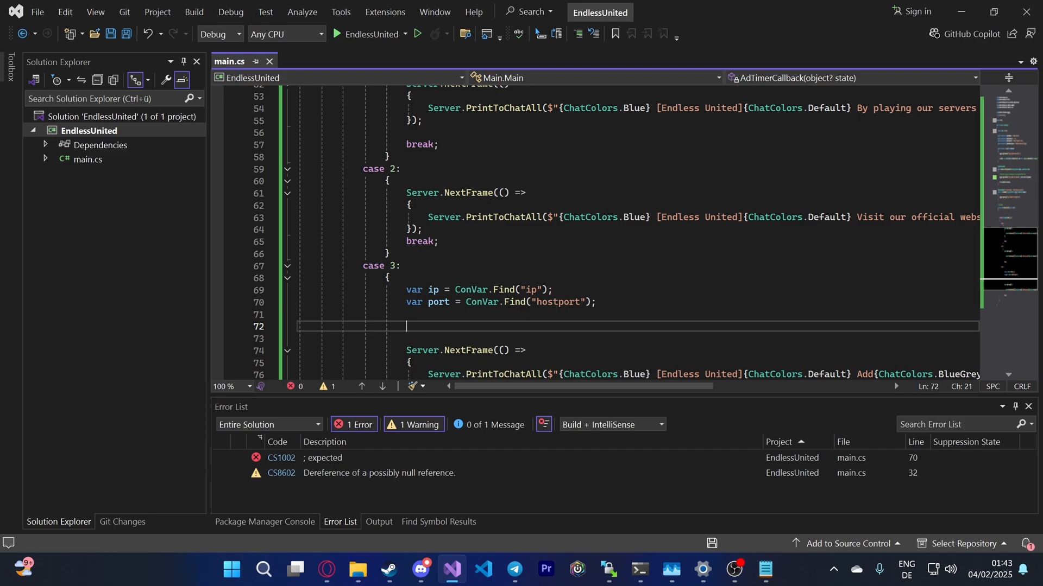
key("ctrl+s")
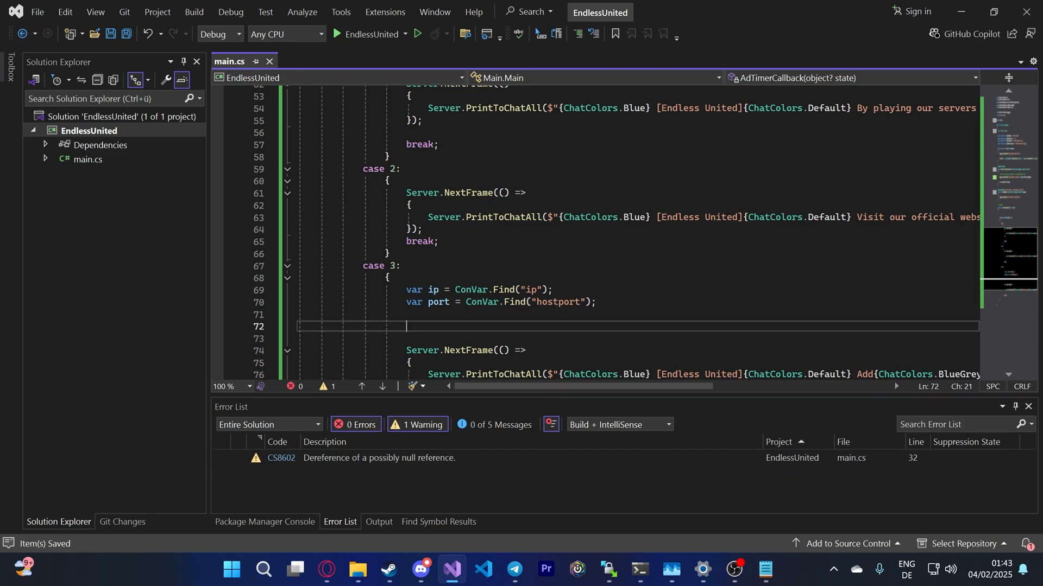
Step: Add 'var ip_address = ip + ":" + port;' and insert {ip_address} into the third advert message
type("var")
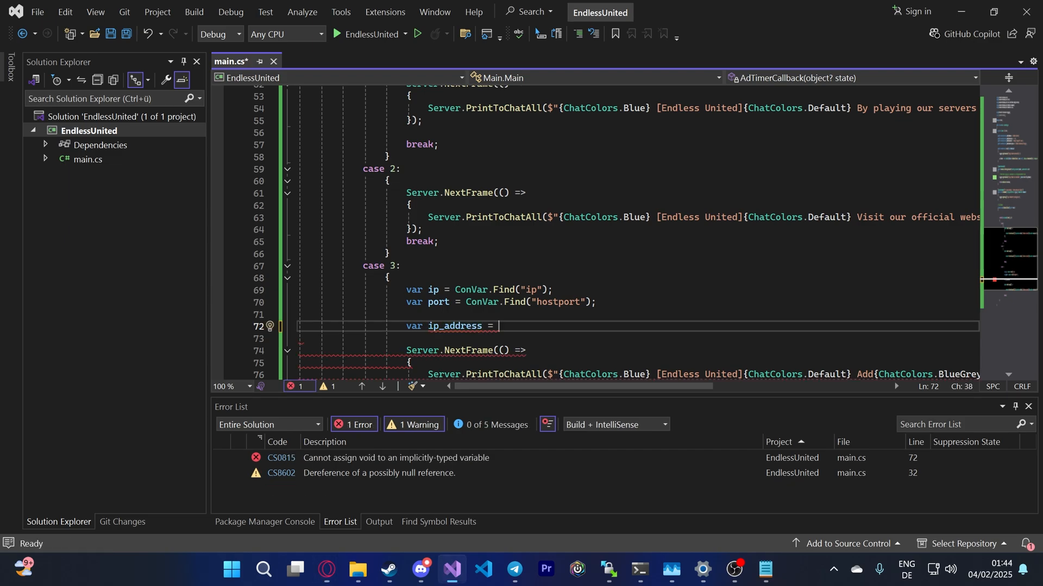
type("i")
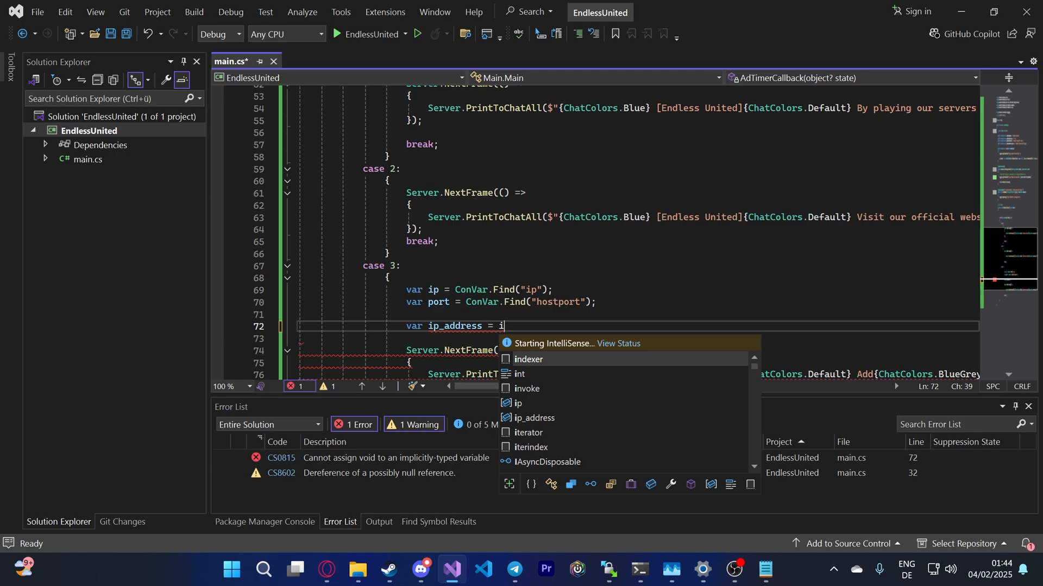
type("p + \":\" + port;")
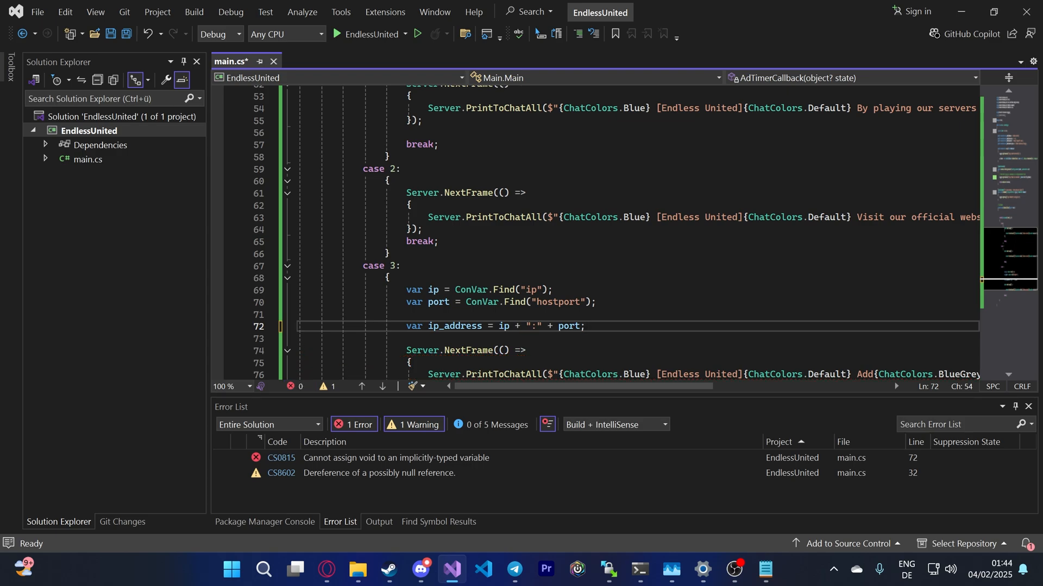
double_click(454, 326)
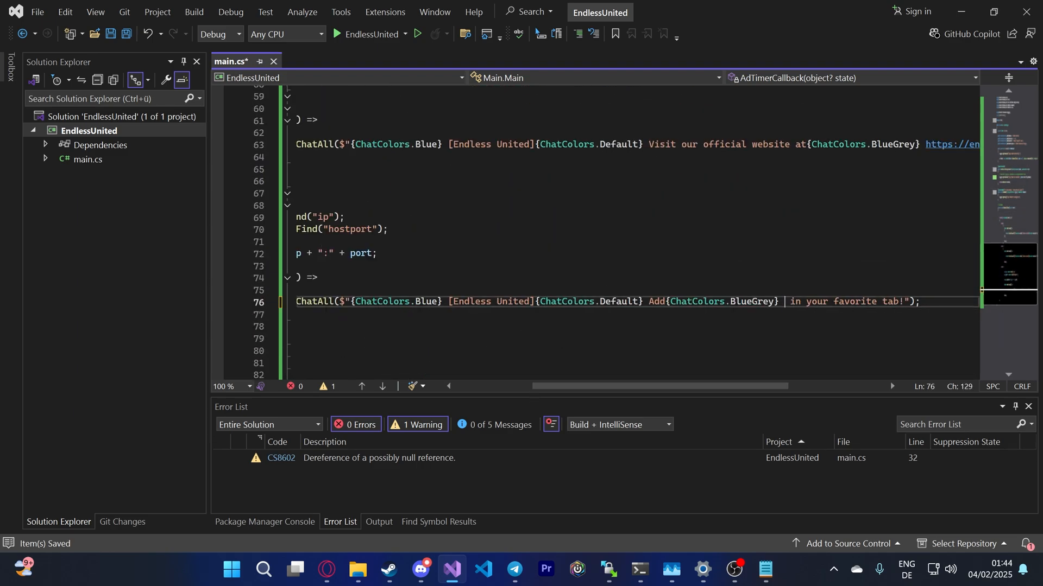
type("{ip")
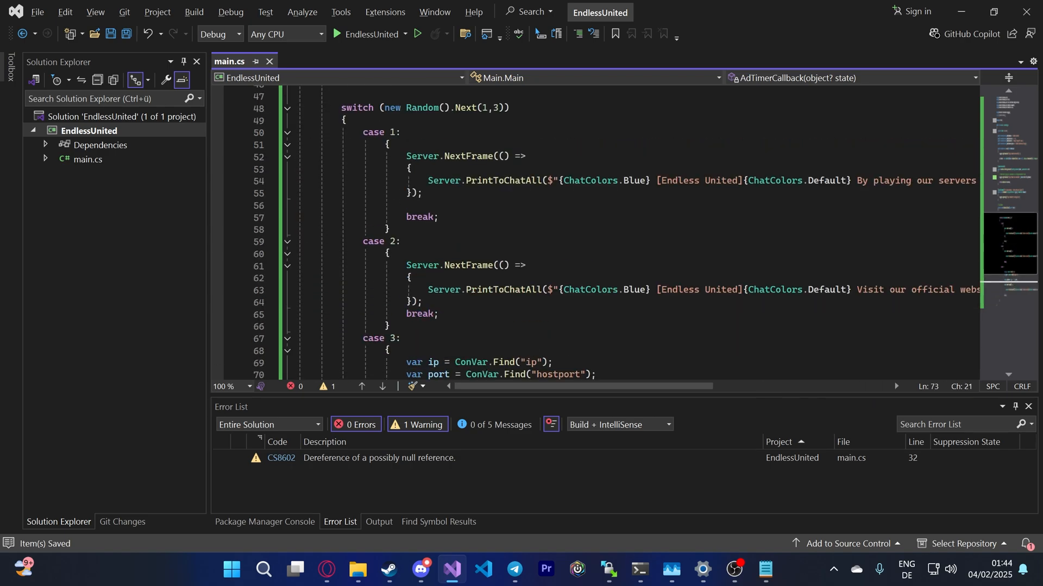
Step: Scroll up to the lookups renamed raw_ip and raw_port before rebuilding the solution
scroll("up", 3)
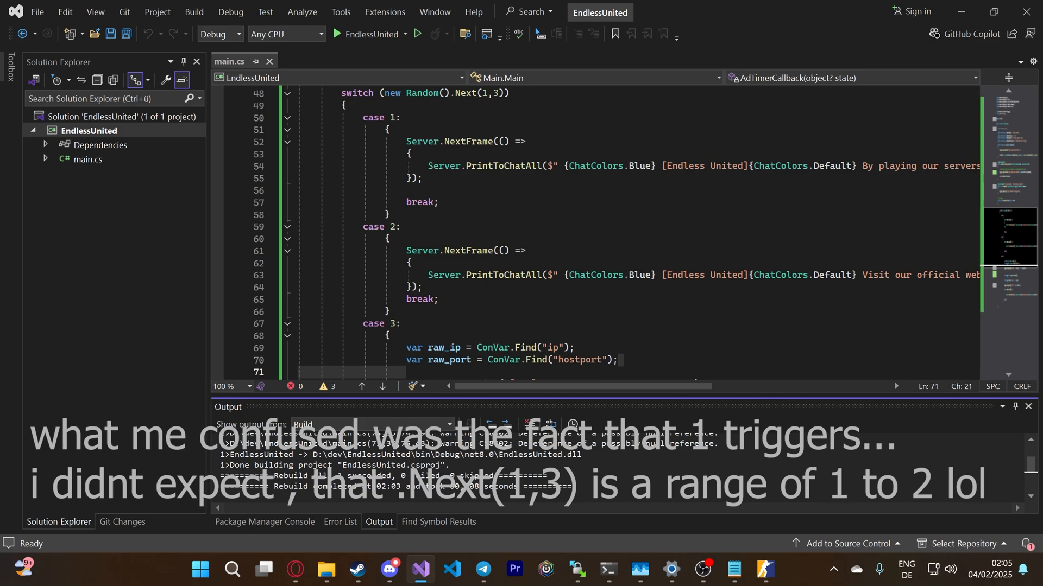
Step: Scroll the Favorites server browser to the Endless United server's game info on port 27035
scroll("down", 3)
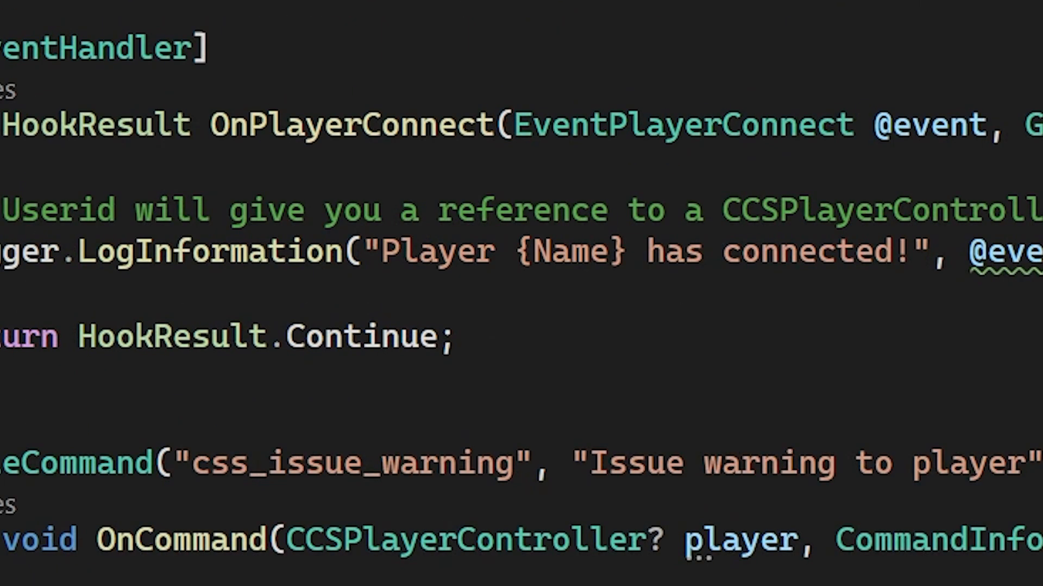
scroll("down", 3)
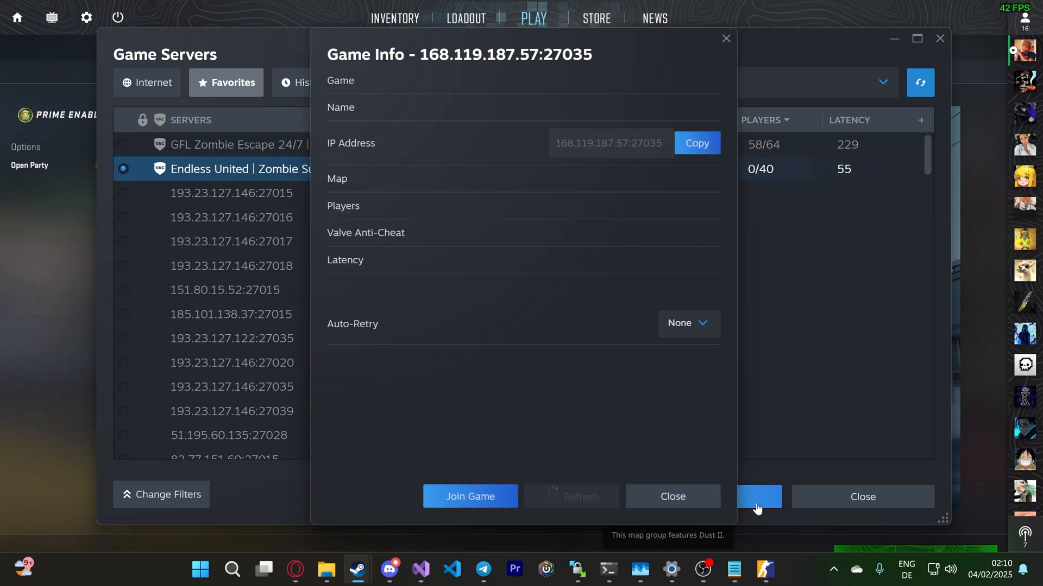
Step: Close Game Info, connect to the Endless United server and watch chat for the adverts
left_click(671, 496)
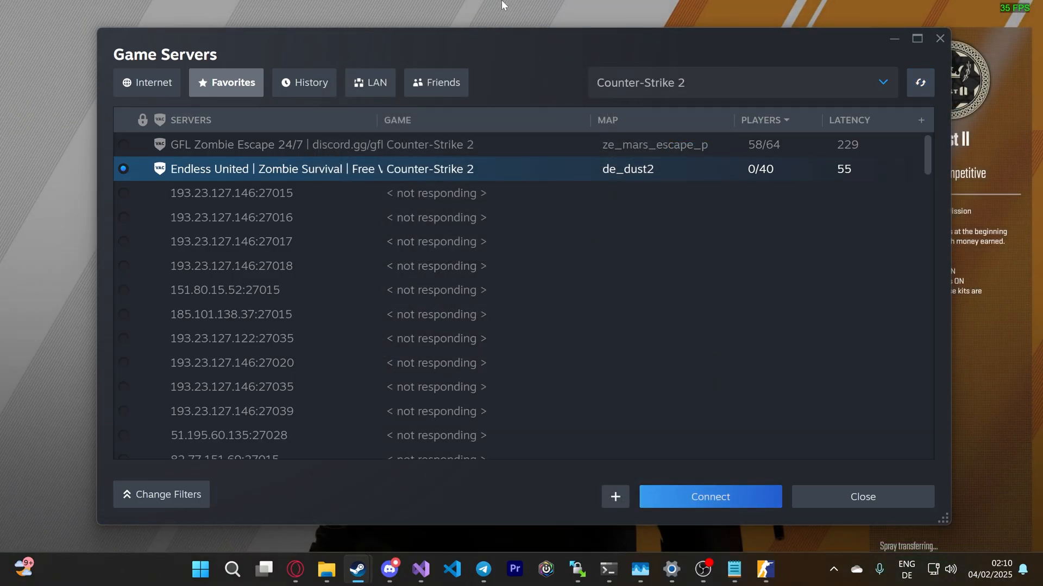
left_click(709, 496)
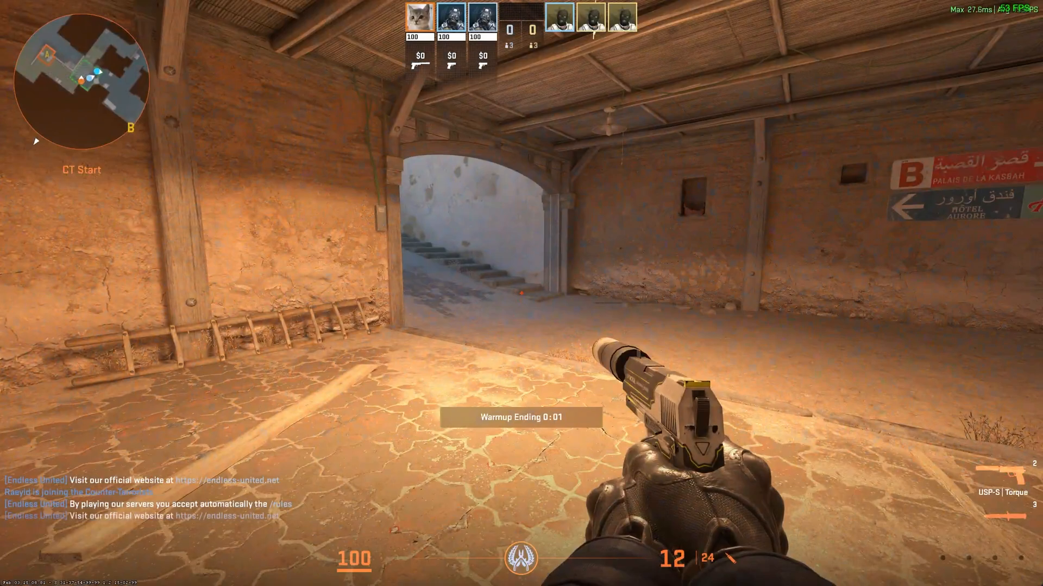
key("3")
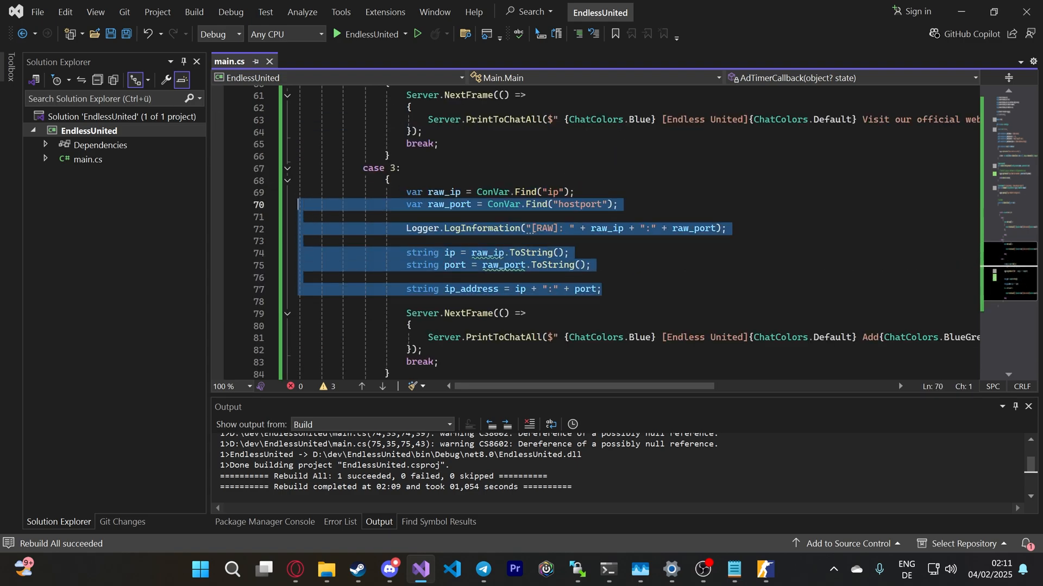
Step: Cut the raw_ip/raw_port lines into the Server.NextFrame callback using StringValue()
key("Delete")
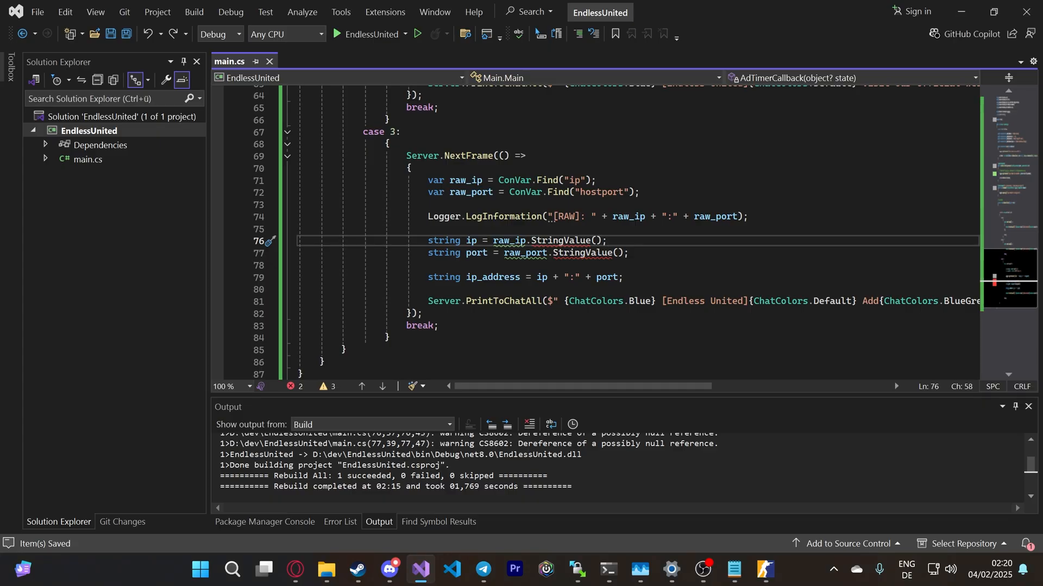
Step: Replace StringValue with GetPrimitiveValue<string>() for ip and GetPrimitiveValue<int>() for port
double_click(564, 240)
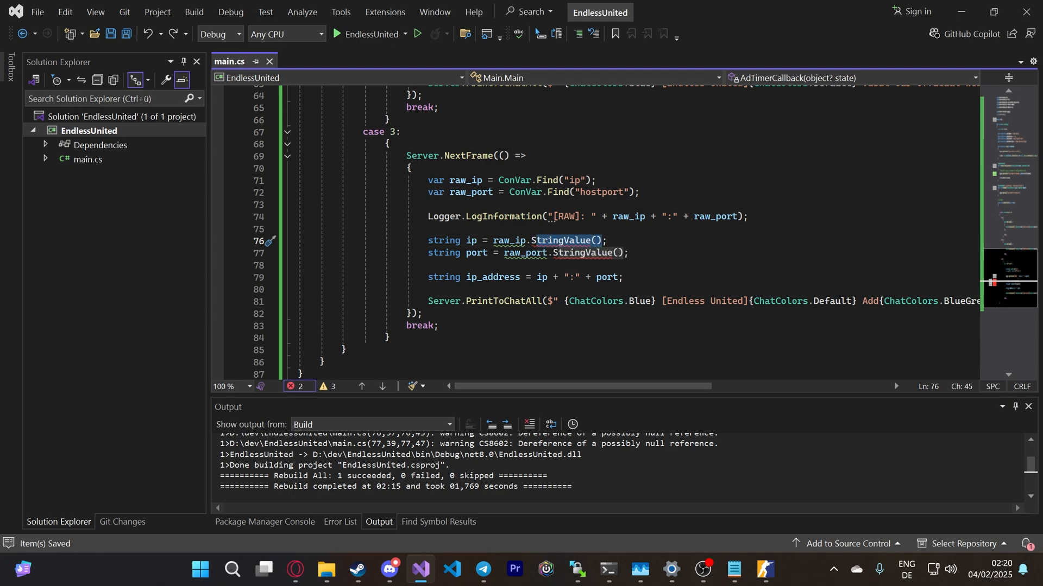
type("getprimit")
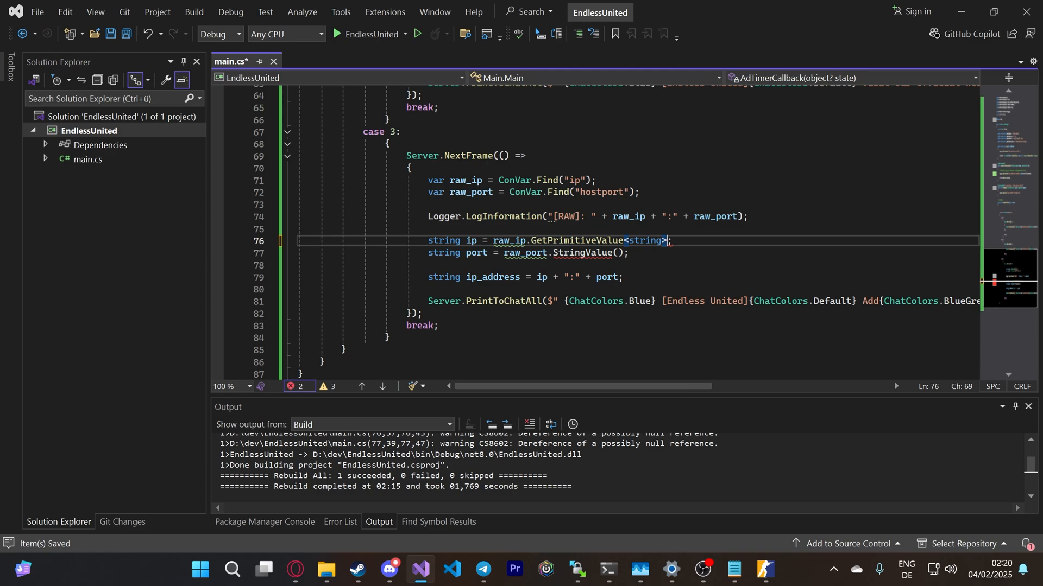
type("()")
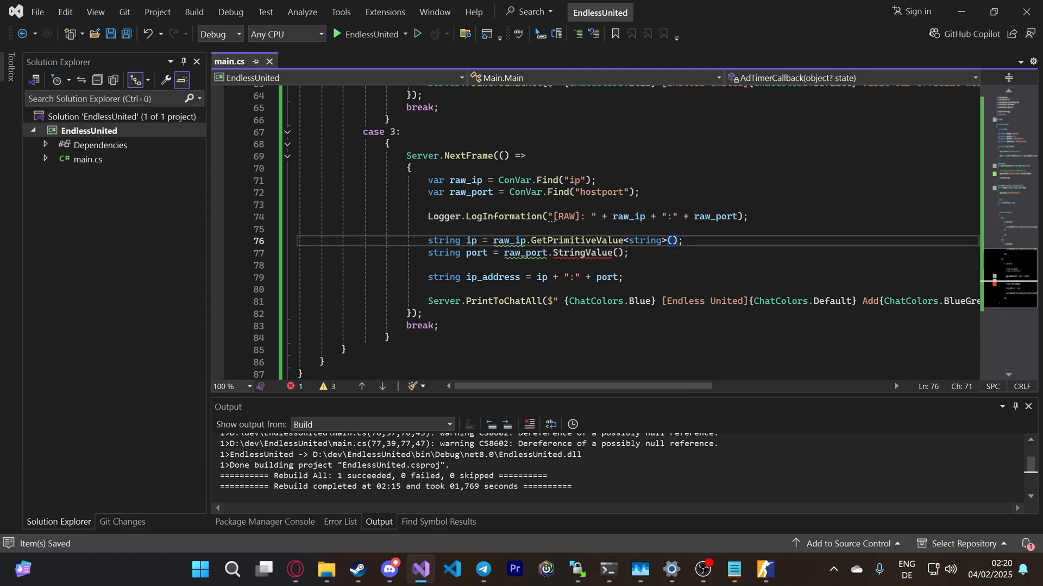
double_click(585, 253)
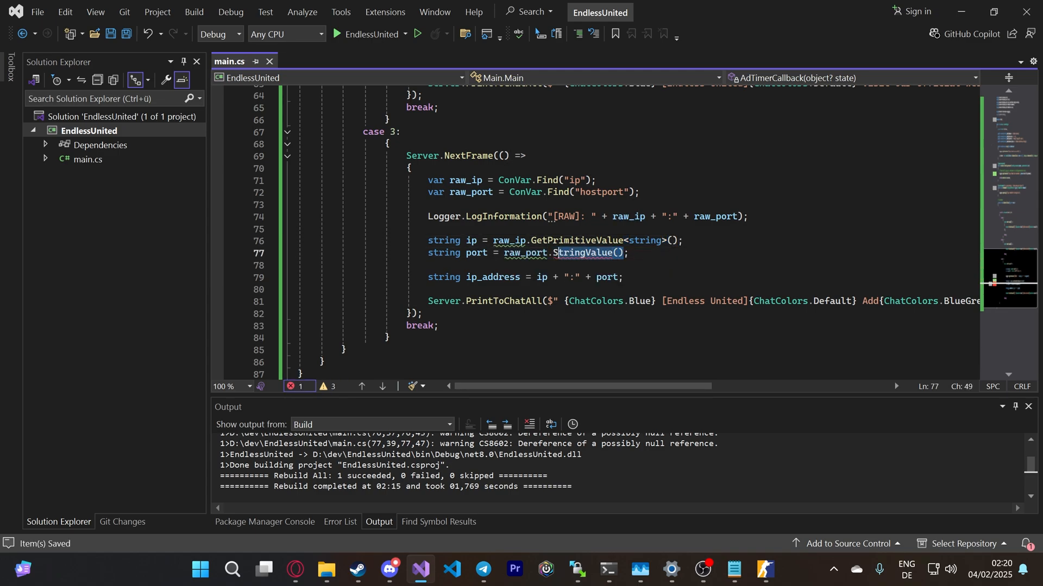
type("getprimi")
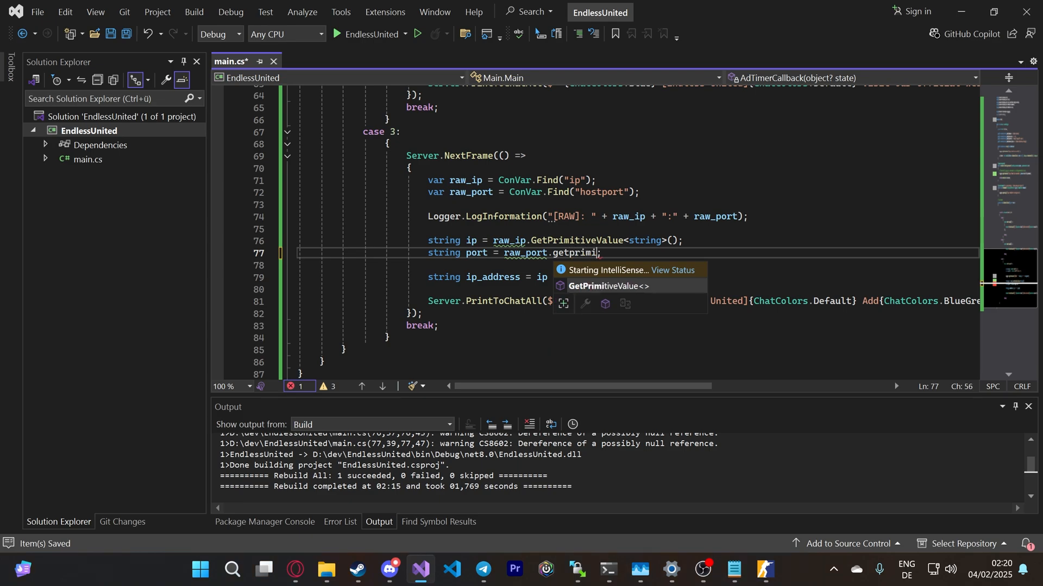
key("tab")
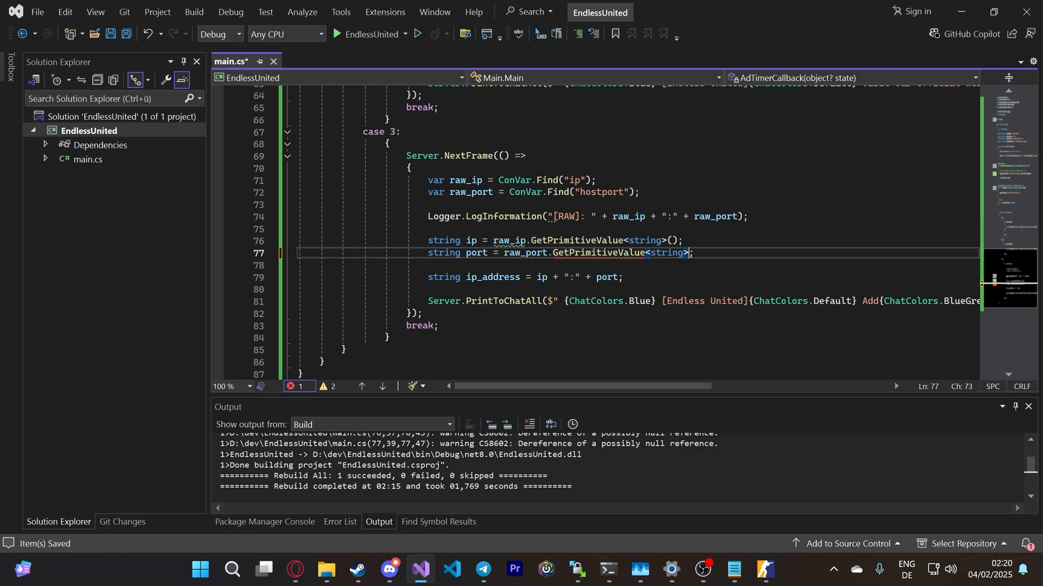
type("()")
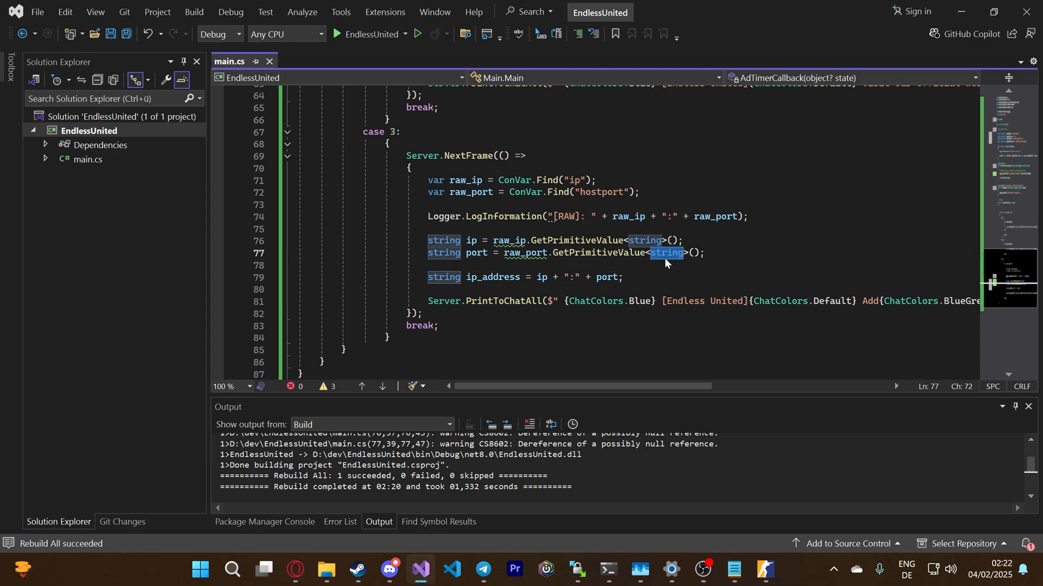
Step: Rebuild the EndlessUnited project from its context menu
right_click(88, 130)
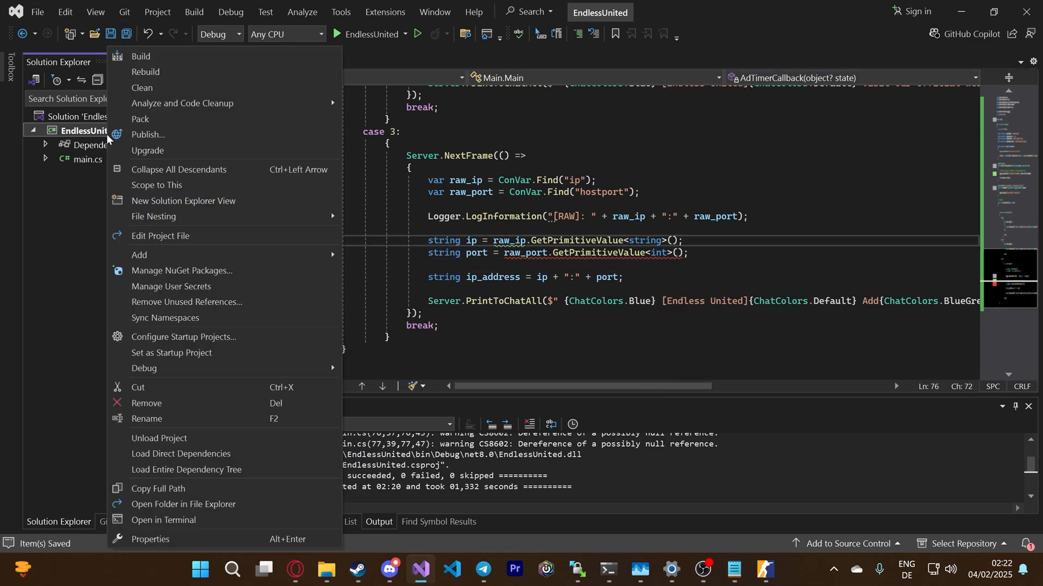
left_click(144, 72)
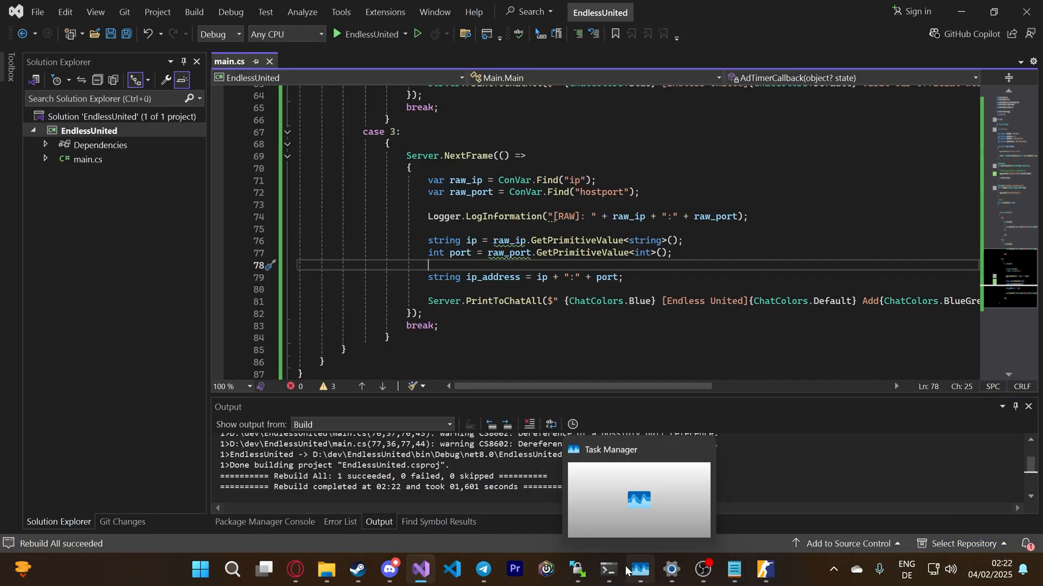
left_click(606, 570)
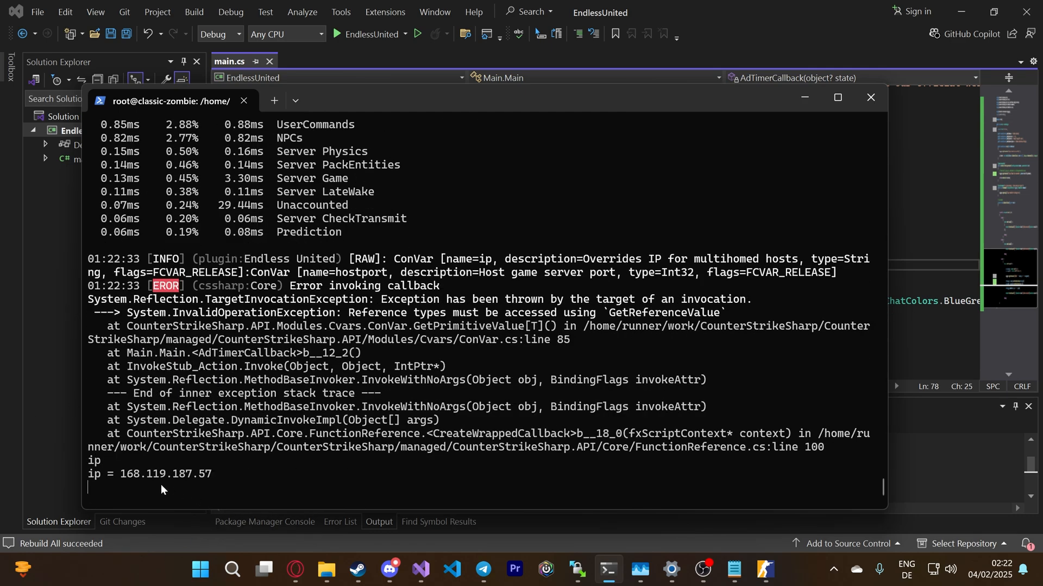
type("port")
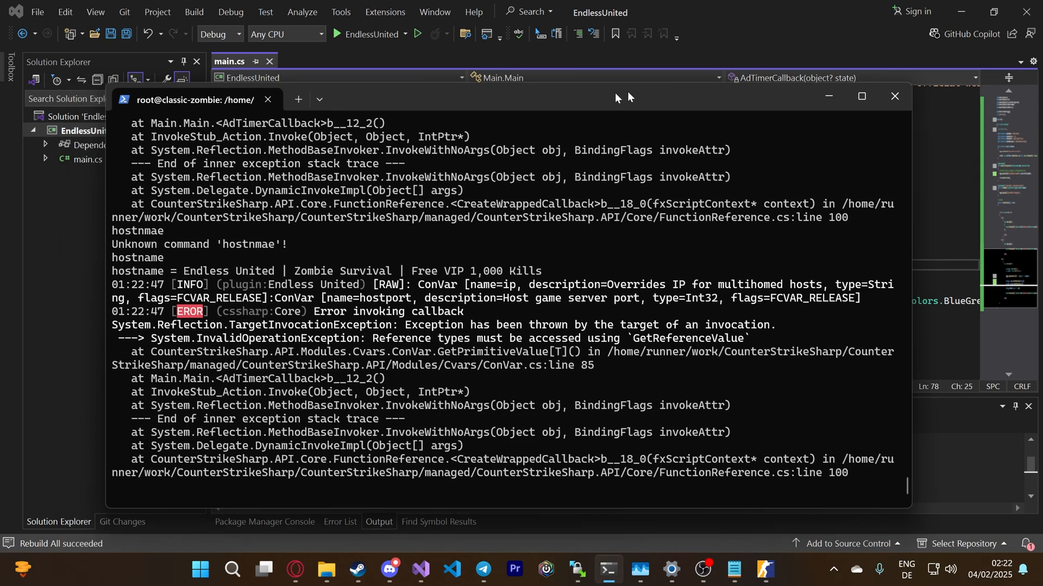
left_click(893, 95)
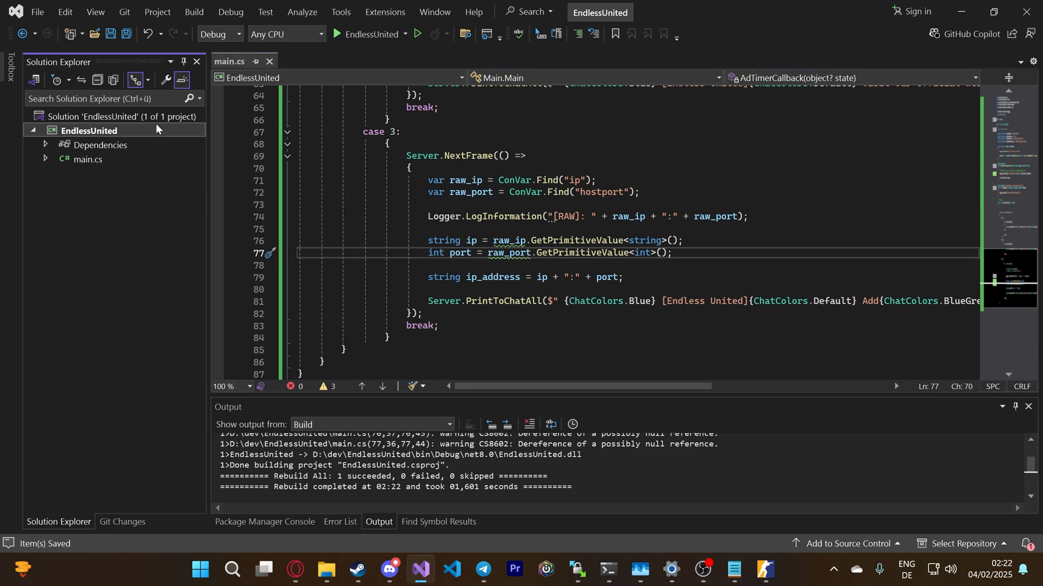
Step: Revert the ip line to raw_ip.StringValue() in main.cs
left_click(576, 570)
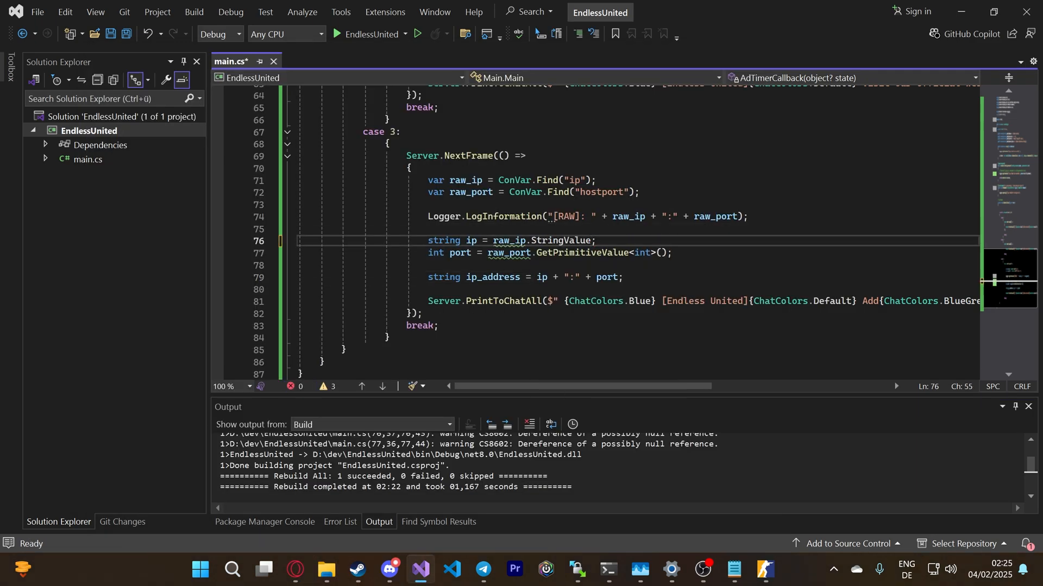
type("()")
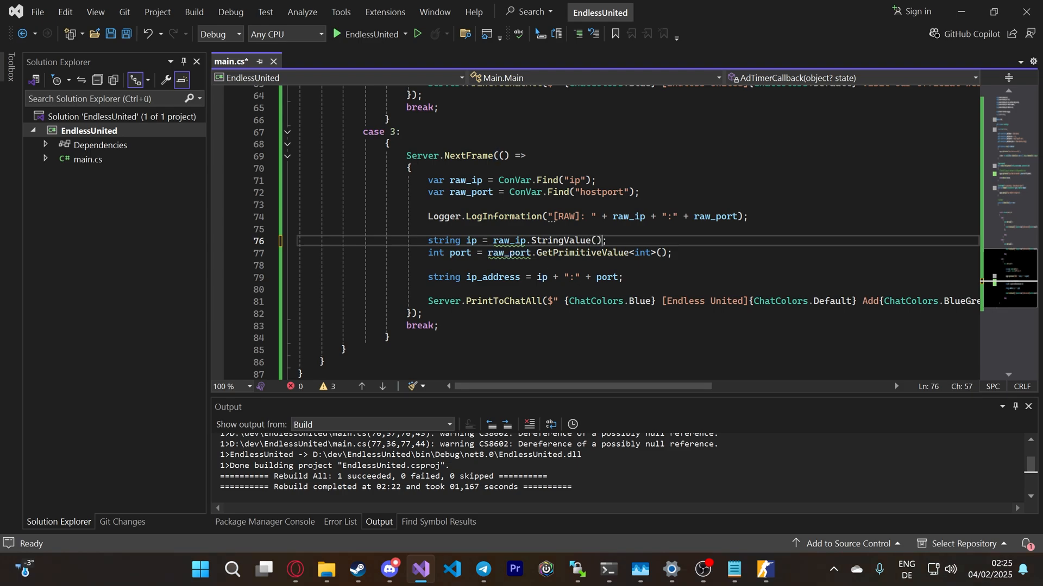
mouse_move(588, 240)
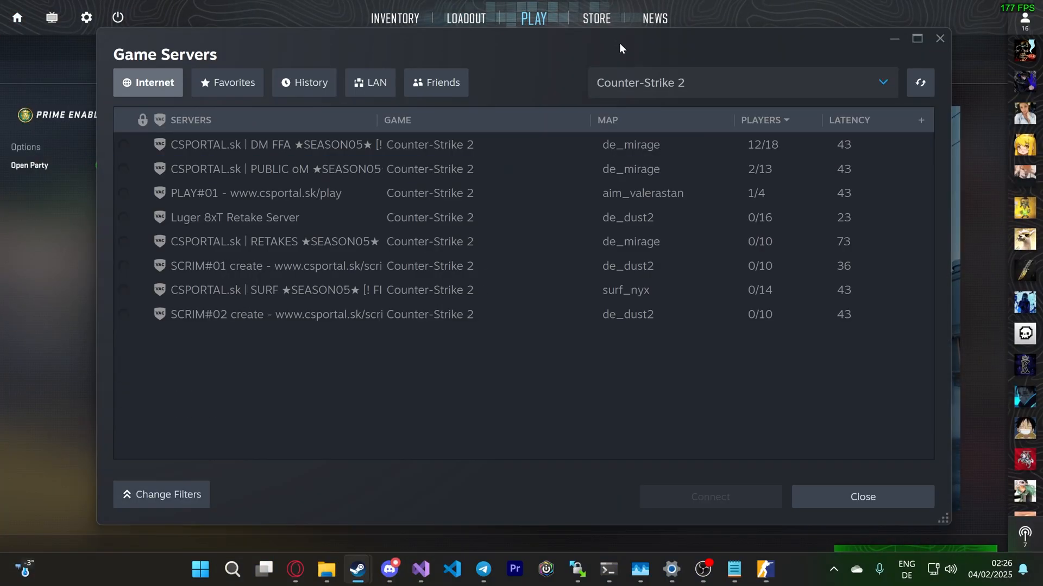
Step: Select the Endless United server (0/40 players) in the Favorites server list
left_click(226, 82)
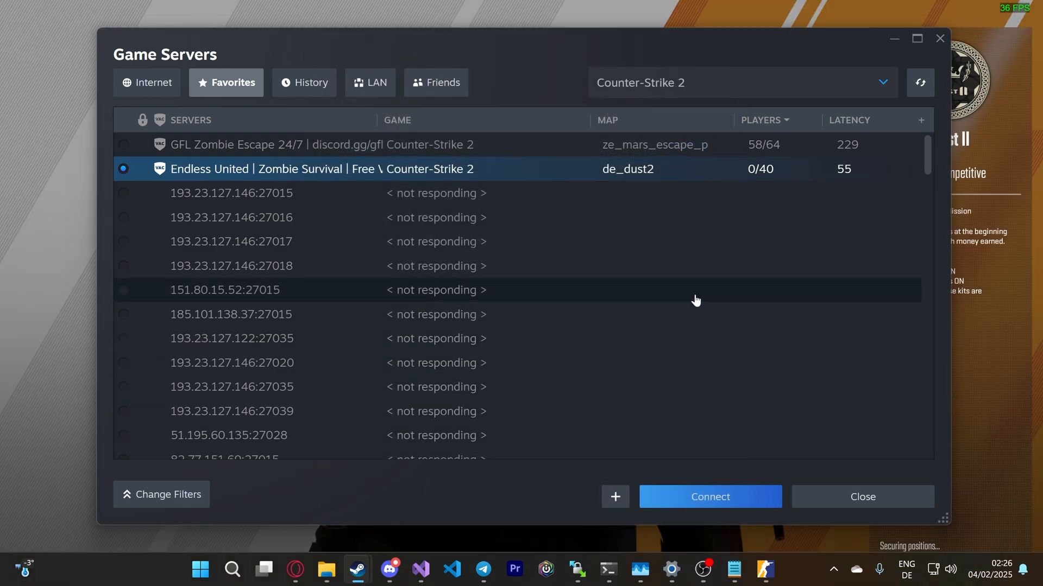
left_click(709, 496)
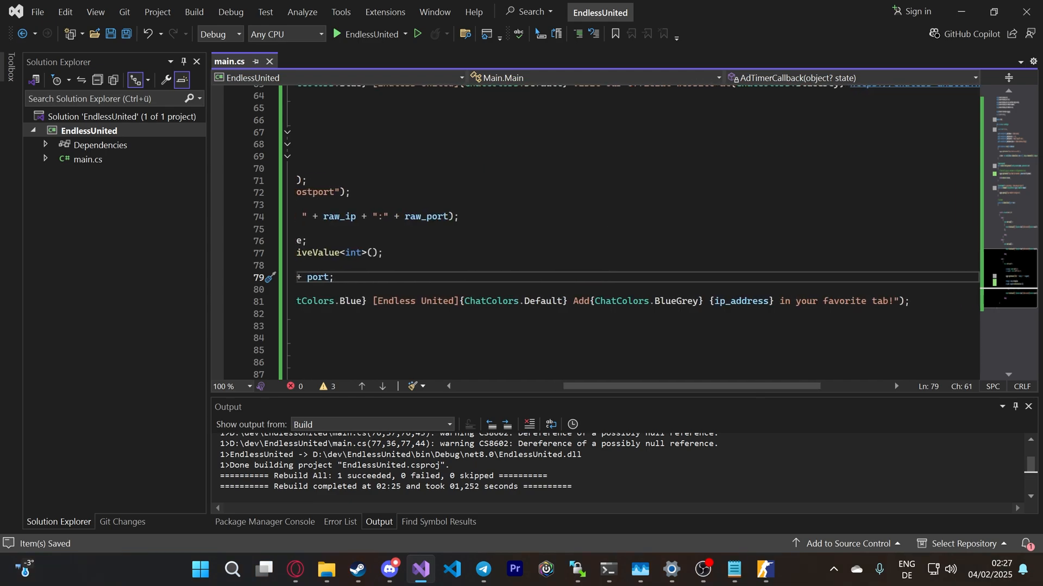
Step: Insert {ChatColors.Default} after the ip in the advert text and rebuild the solution
double_click(511, 301)
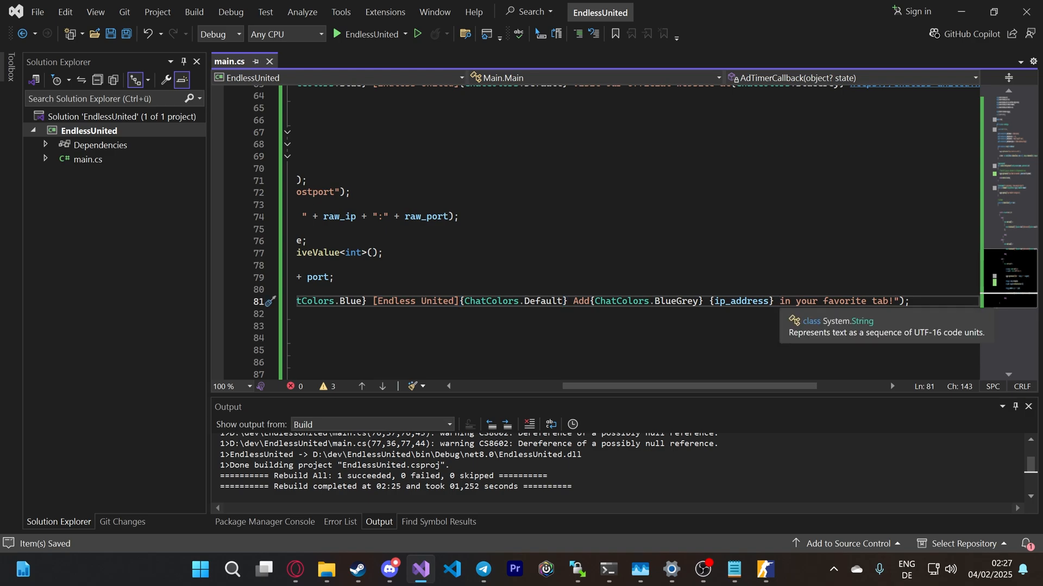
type("{ChatColors.Default}")
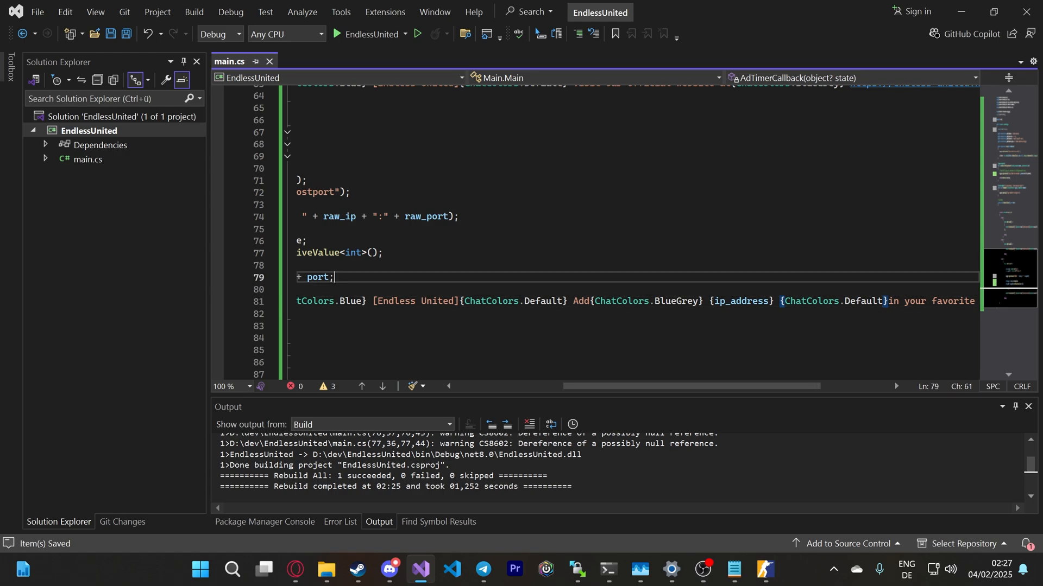
left_click(550, 425)
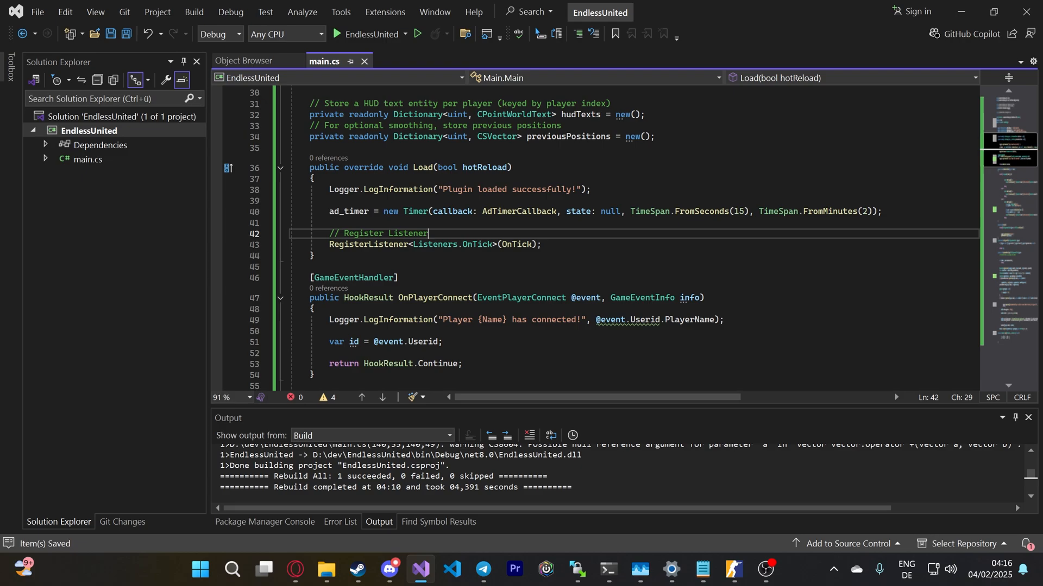
Step: Add a public override Unload(bool hotReload) that calls ad_timer?.Dispose()
type("public")
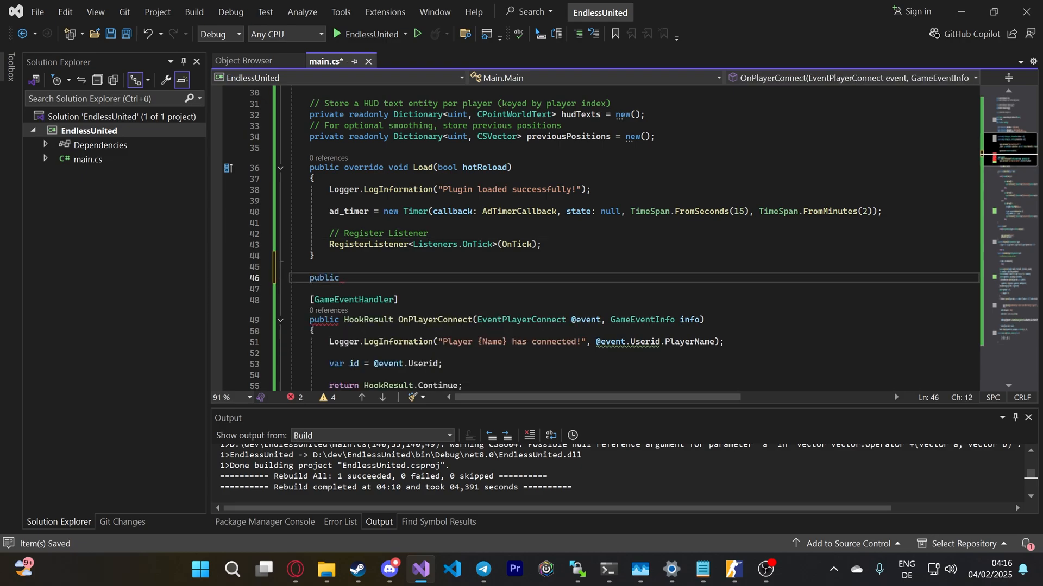
type("ov")
type("ad")
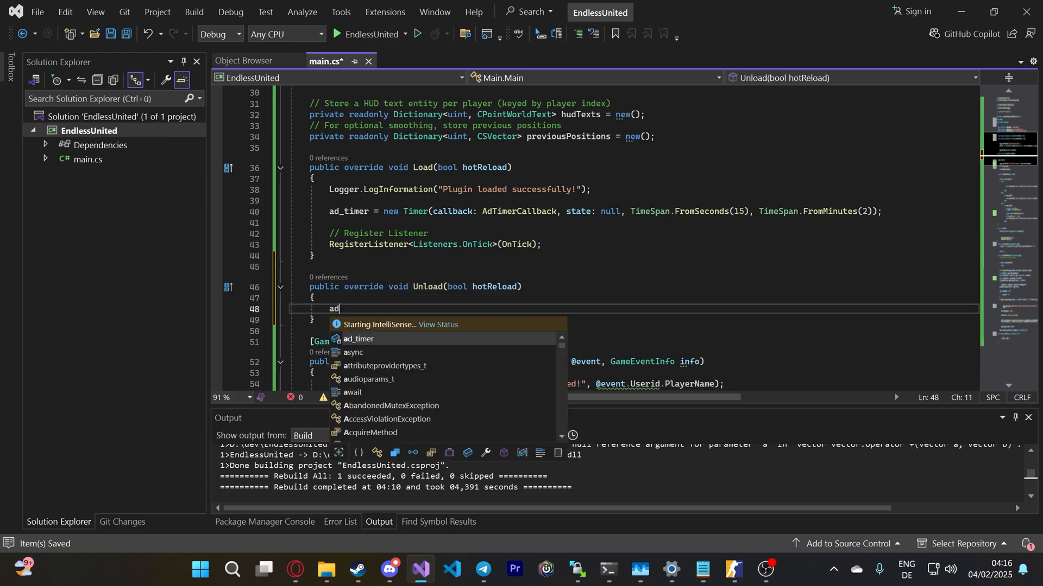
type("_timer?.Dispose();")
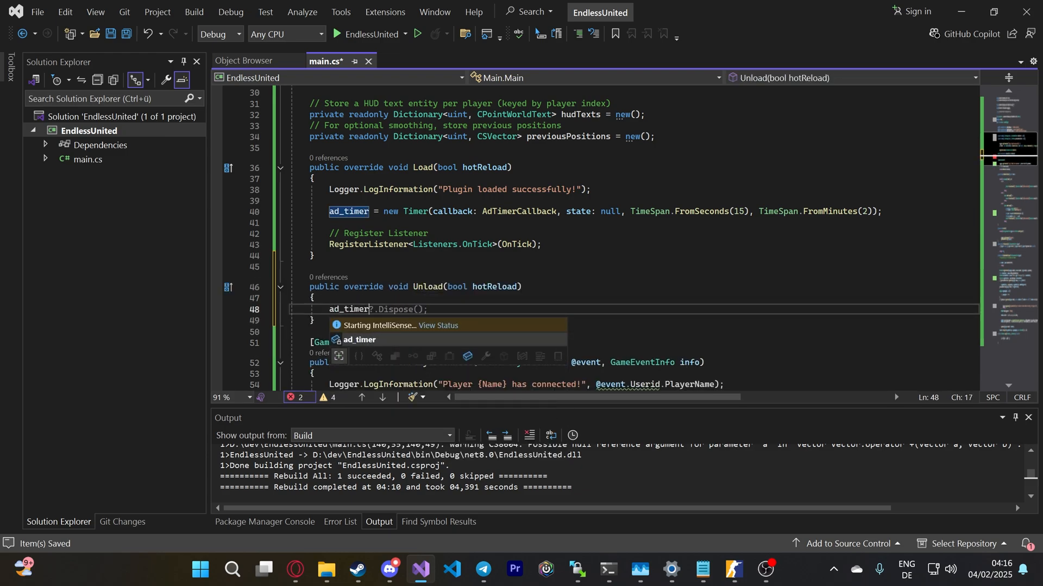